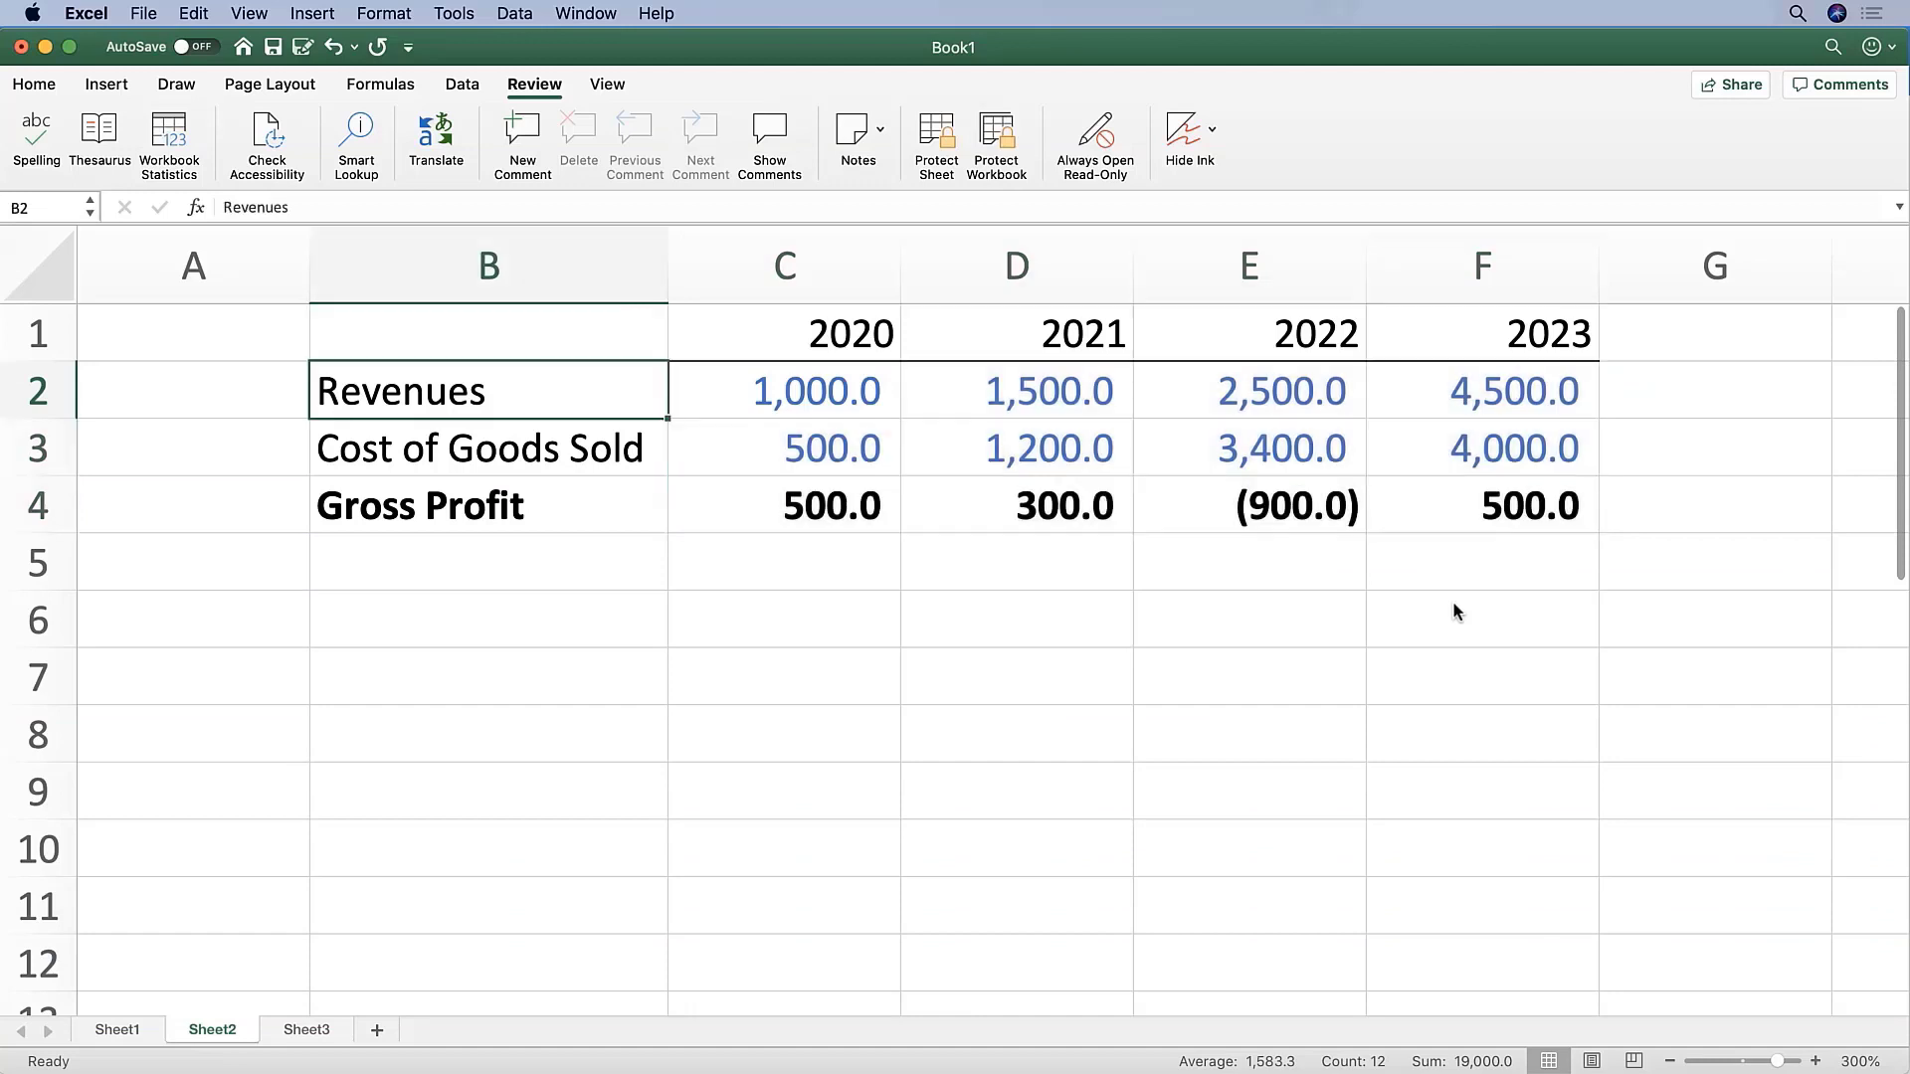
# Step: Add an Operating Costs row beneath Gross Profit with 45, 55, 65, 78 for 2020–2023
pyautogui.click(489, 563)
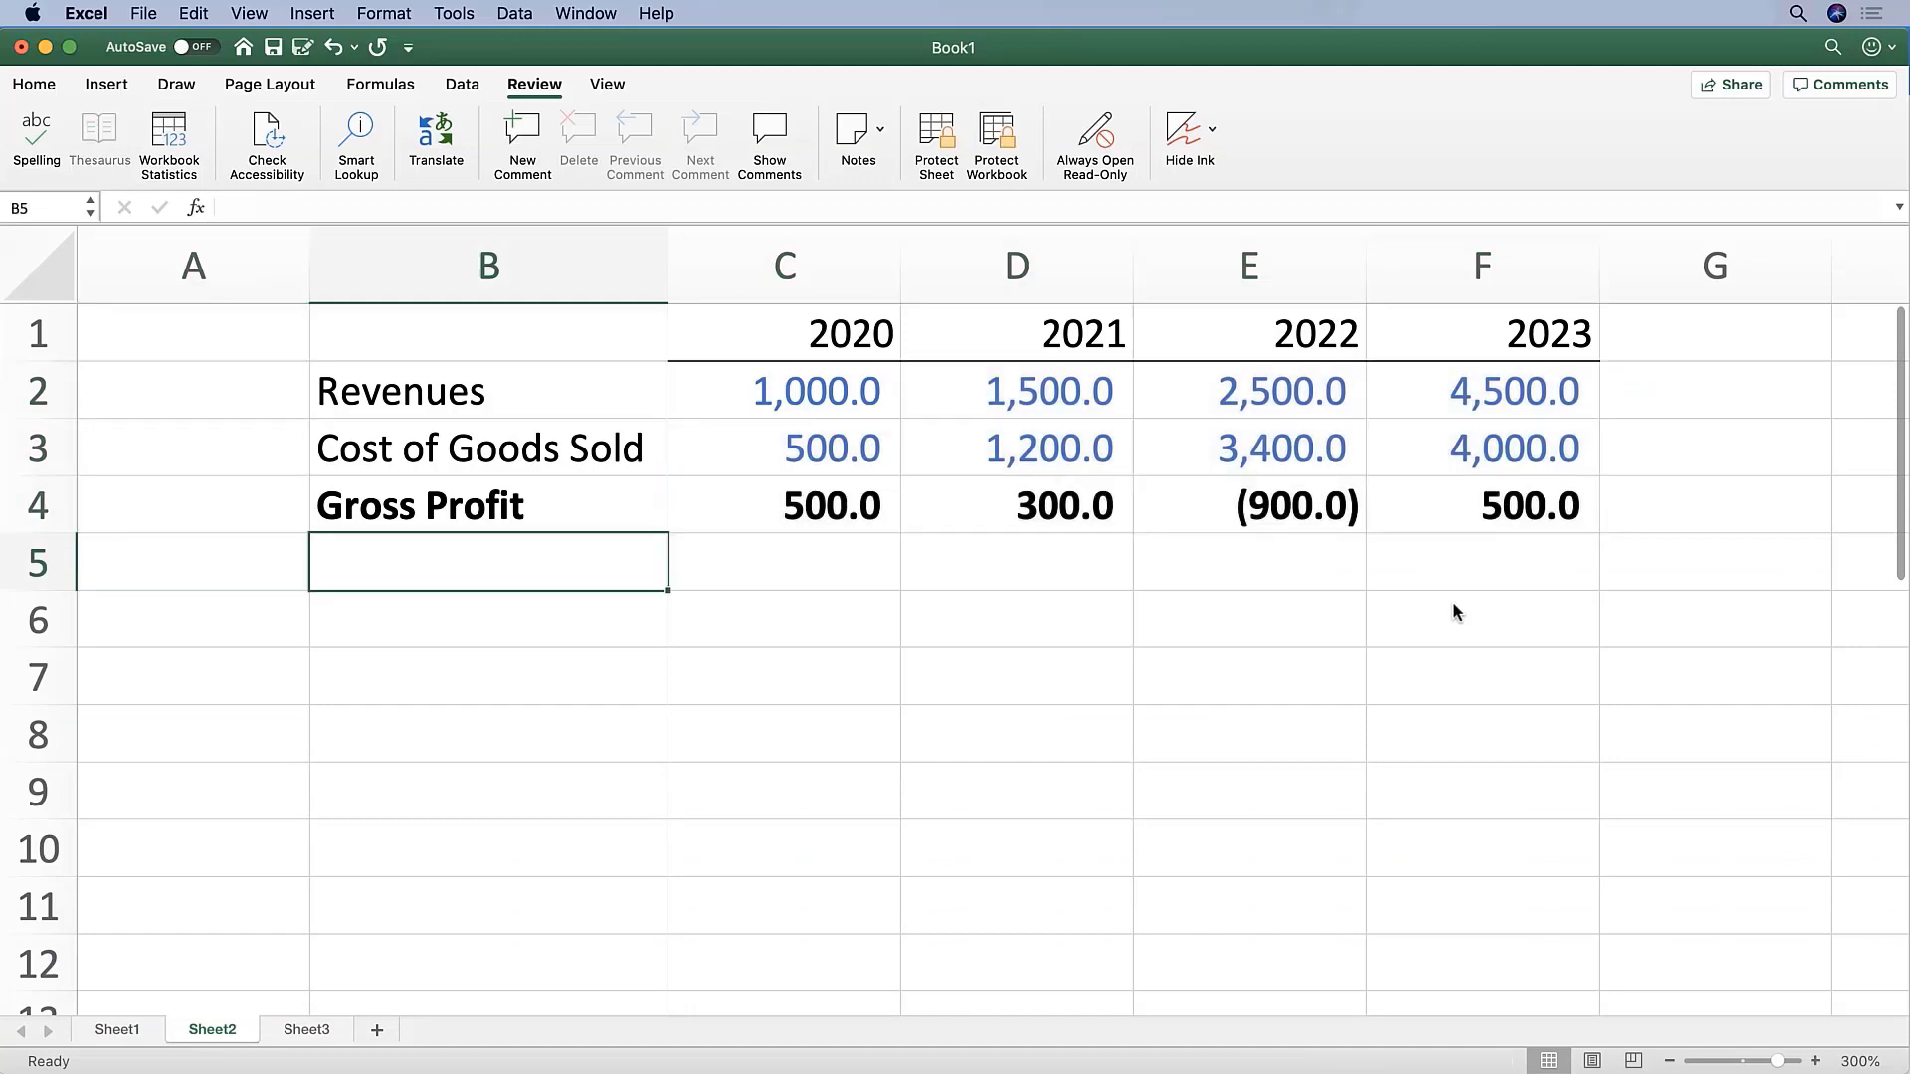
pyautogui.write('Operating Costs')
pyautogui.click(487, 619)
pyautogui.write('Net Profit')
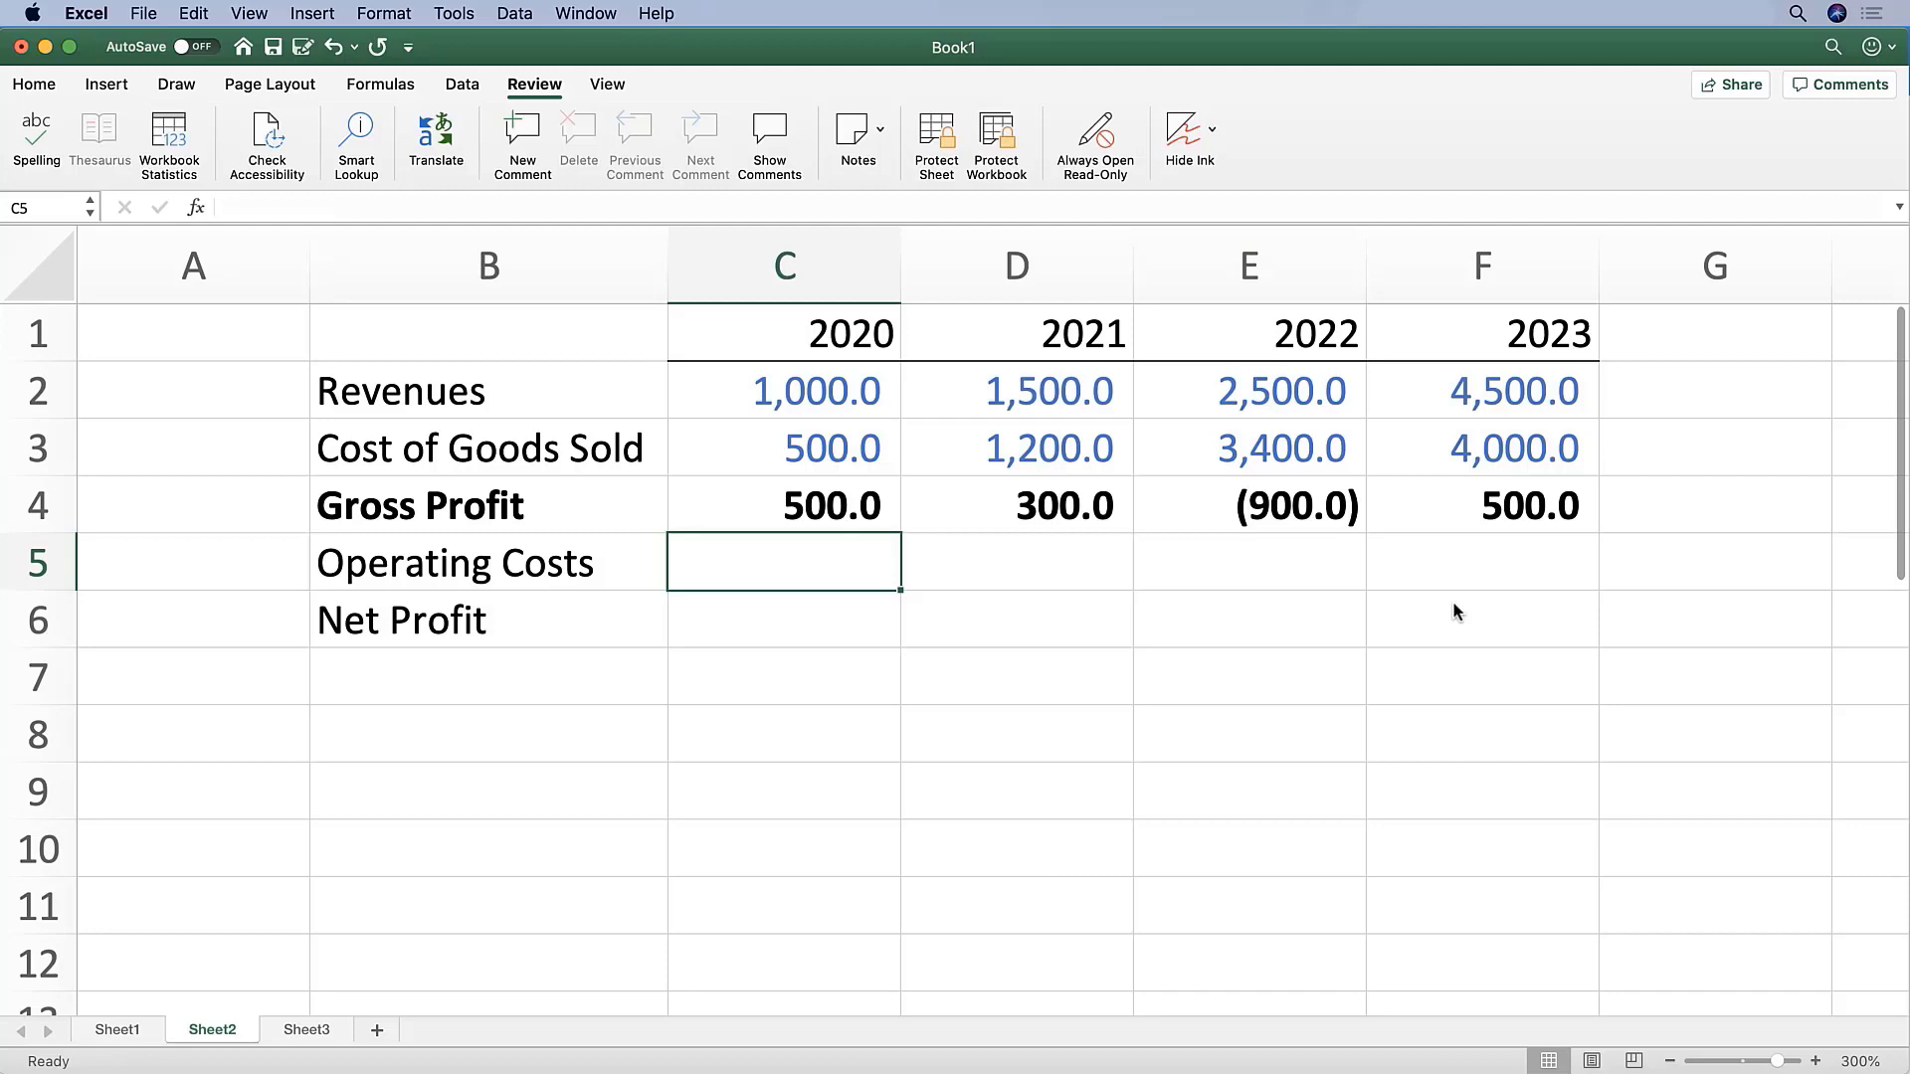
pyautogui.write('45')
pyautogui.click(784, 619)
pyautogui.write('=C4-')
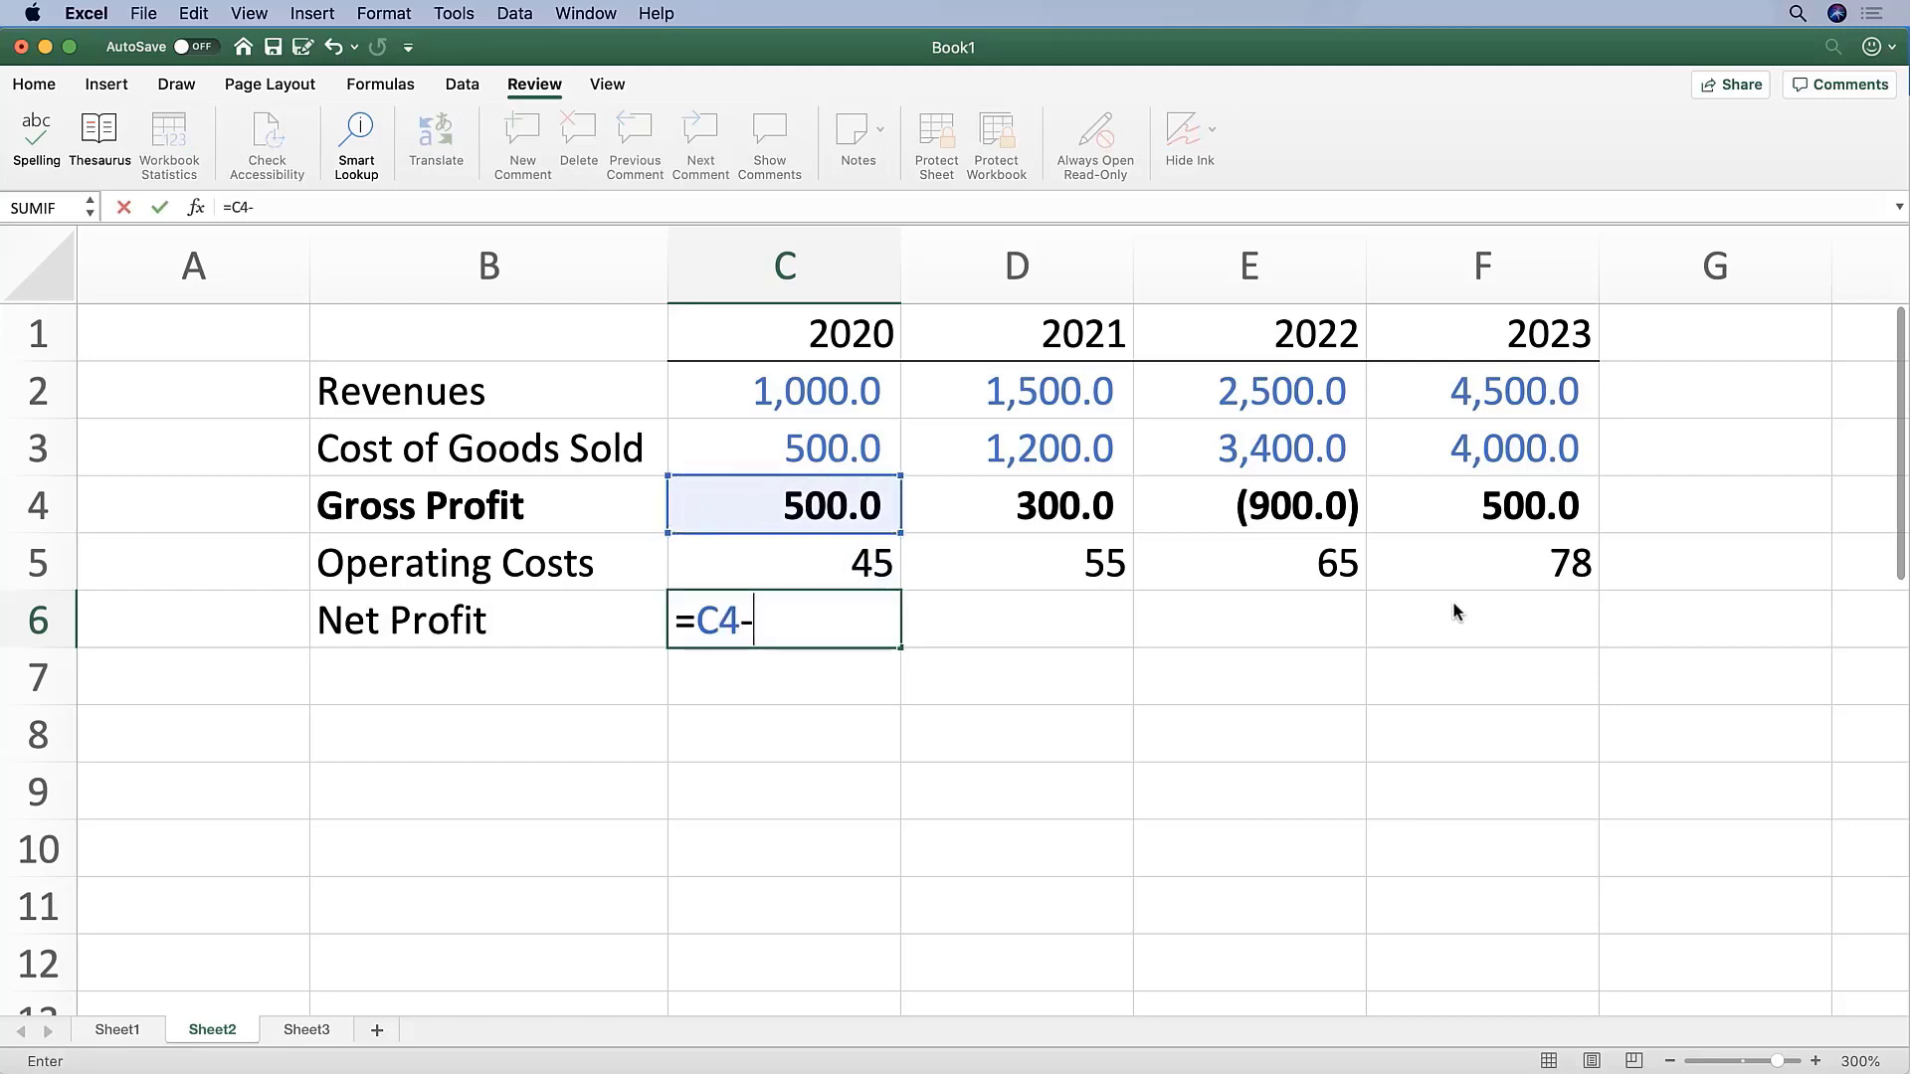
# Step: Compute Net Profit as Gross Profit minus Operating Costs and fill it across to 2023
pyautogui.click(783, 563)
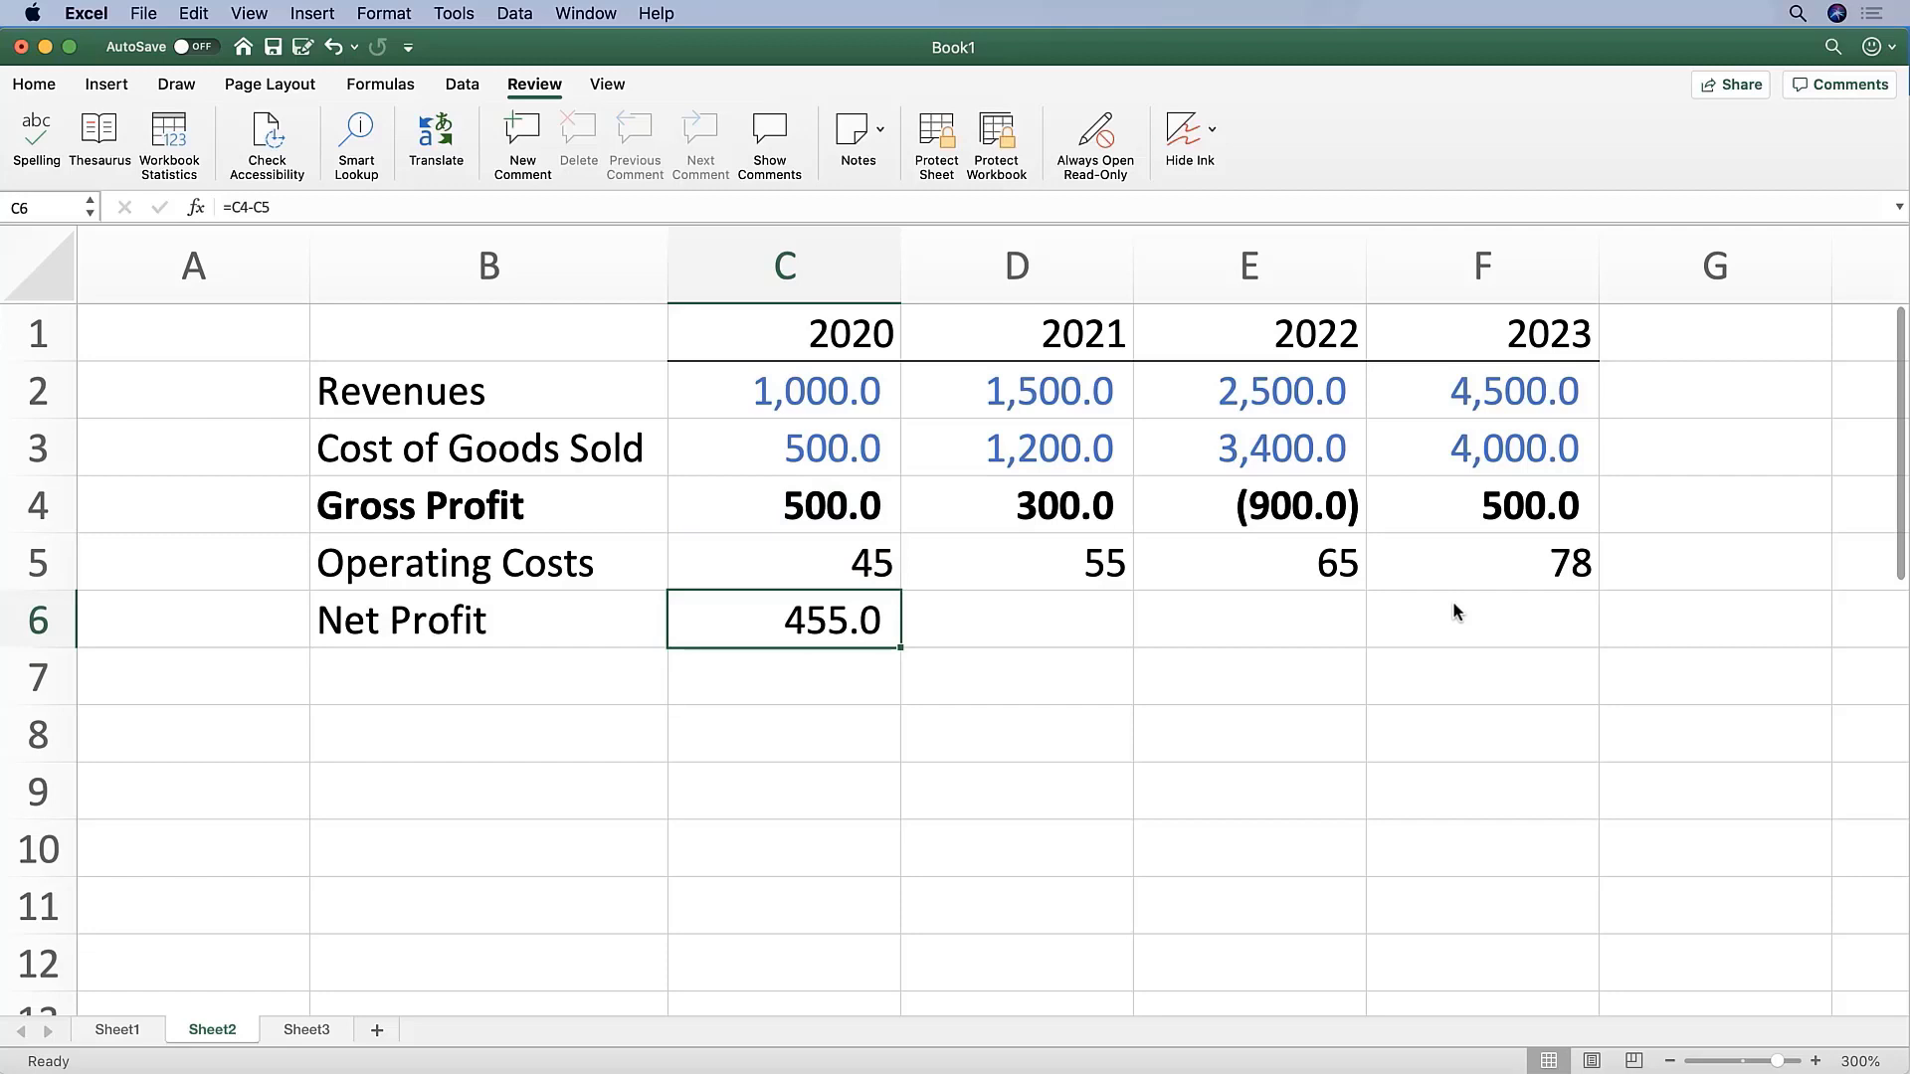
pyautogui.moveTo(784, 619); pyautogui.dragTo(1482, 618)
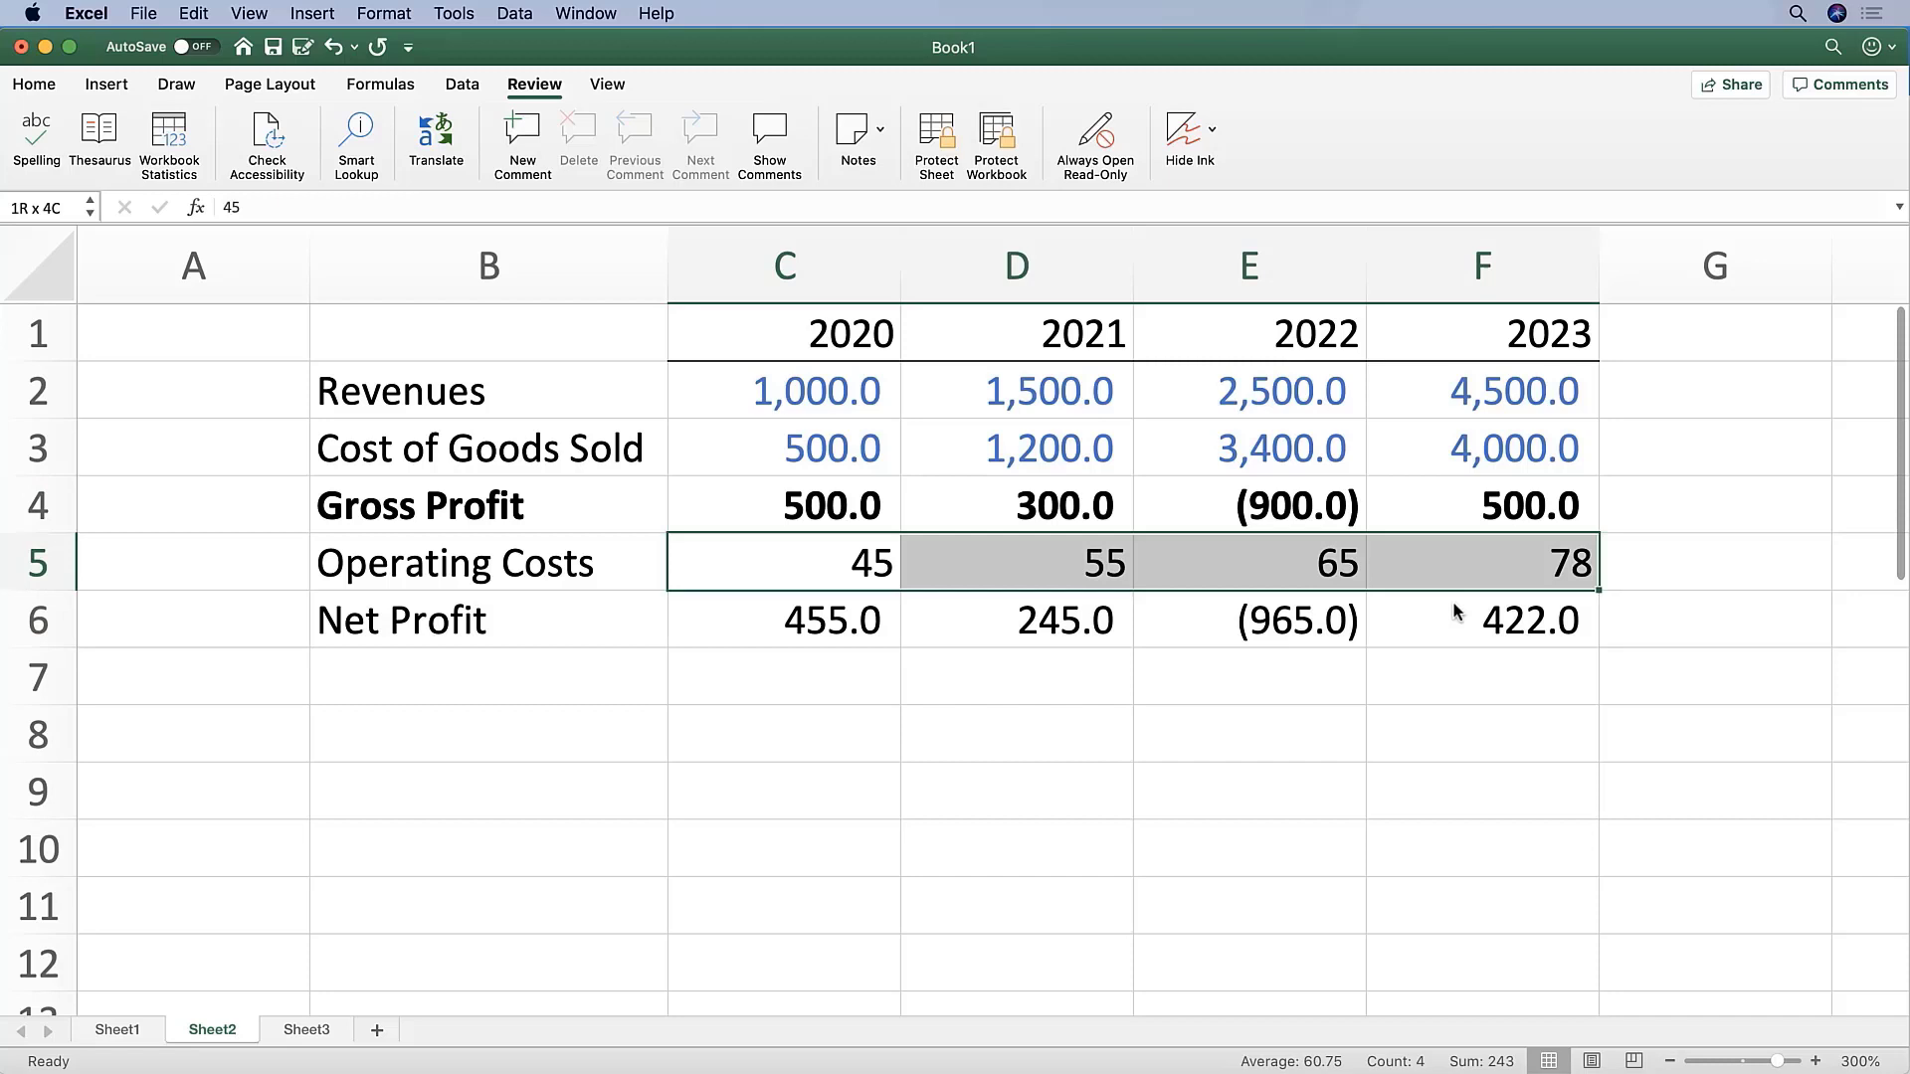
# Step: Copy the Cost of Goods Sold figures as the formatting source for Operating Costs
pyautogui.click(784, 561)
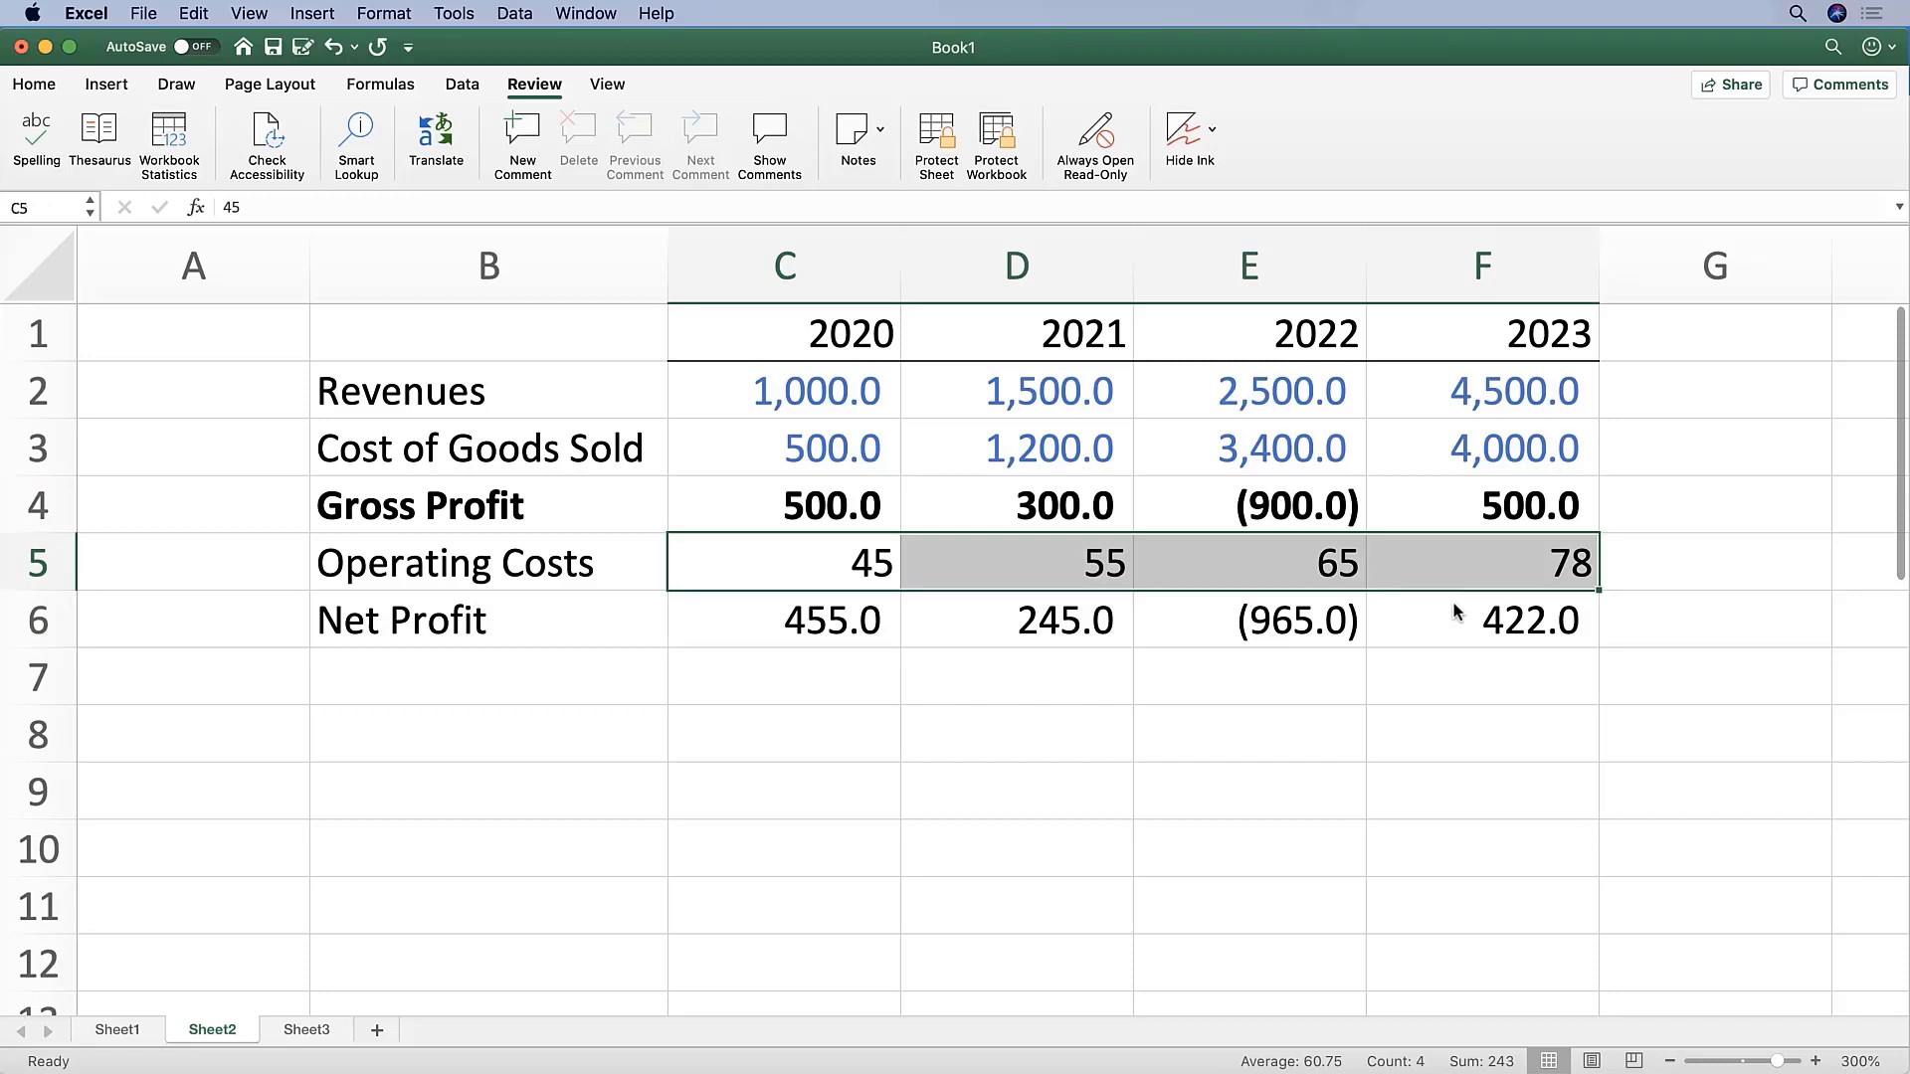
pyautogui.click(784, 448)
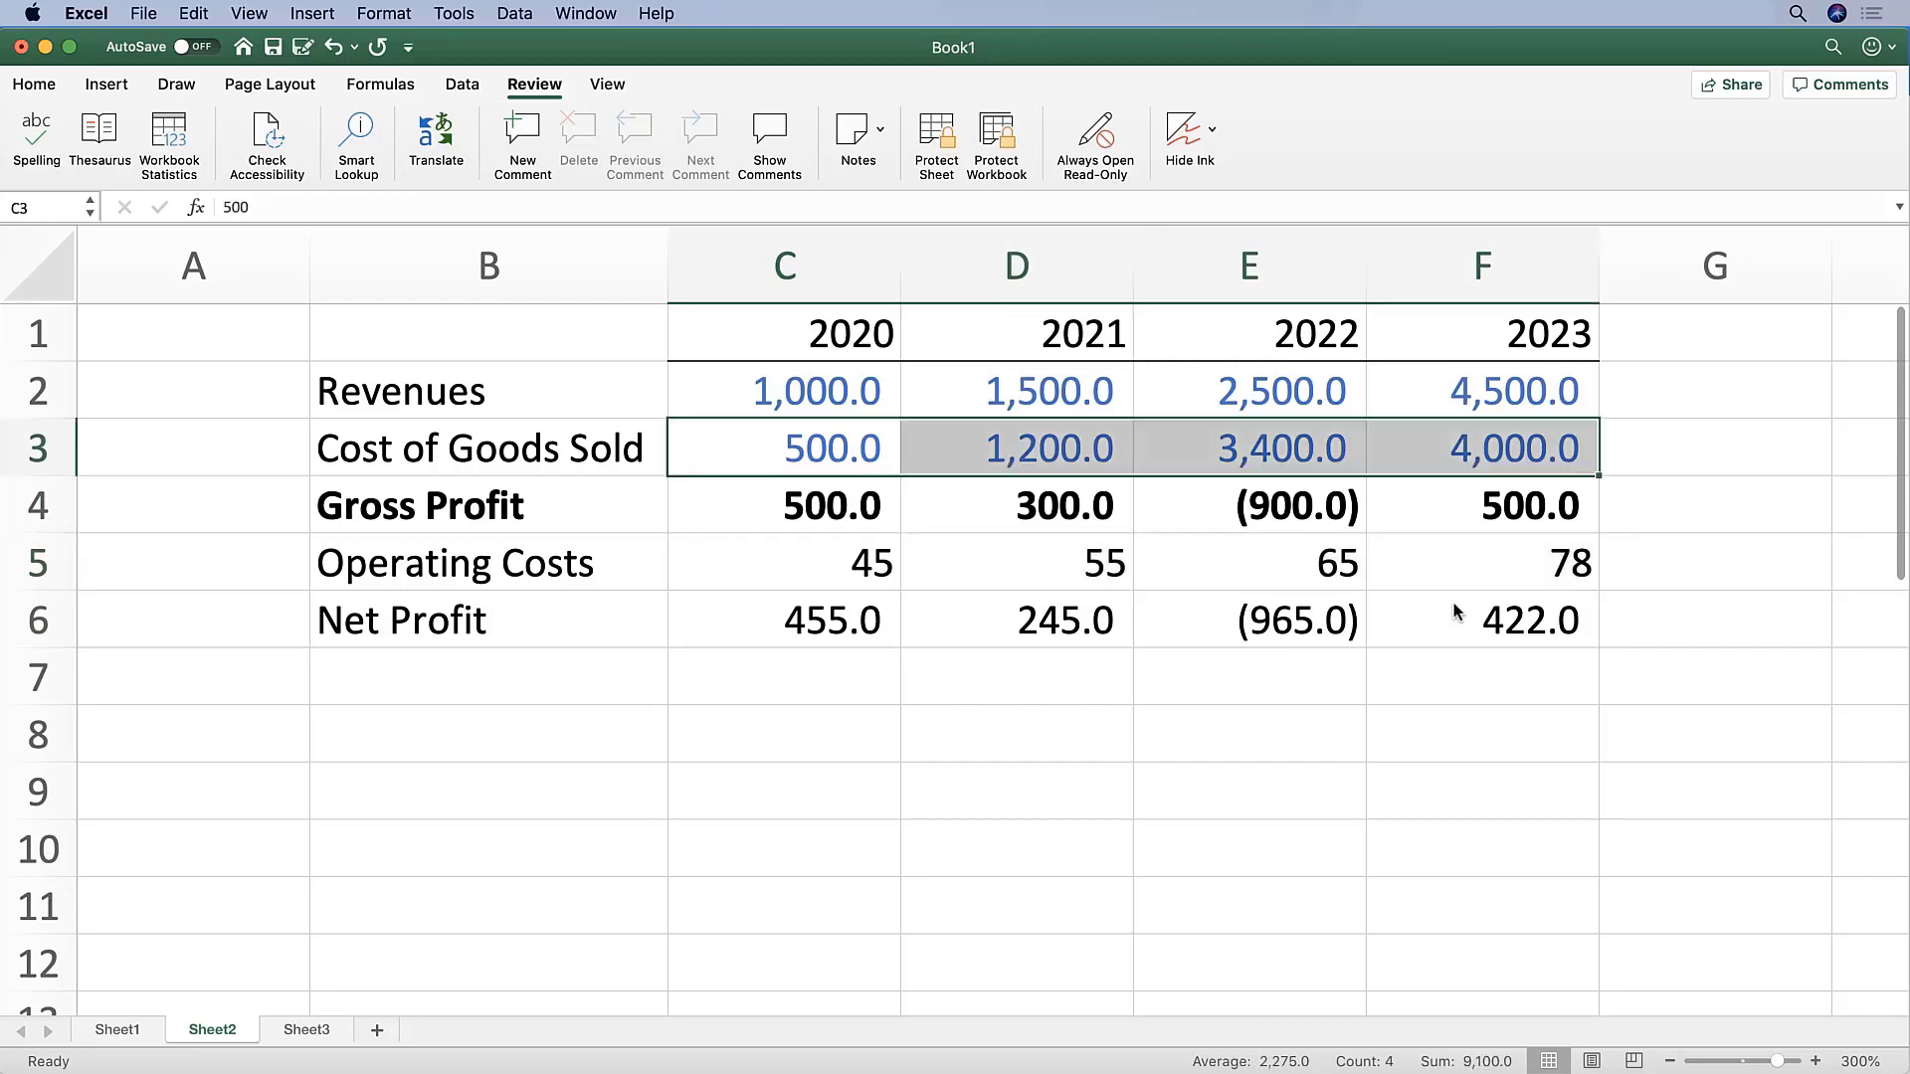
pyautogui.click(786, 561)
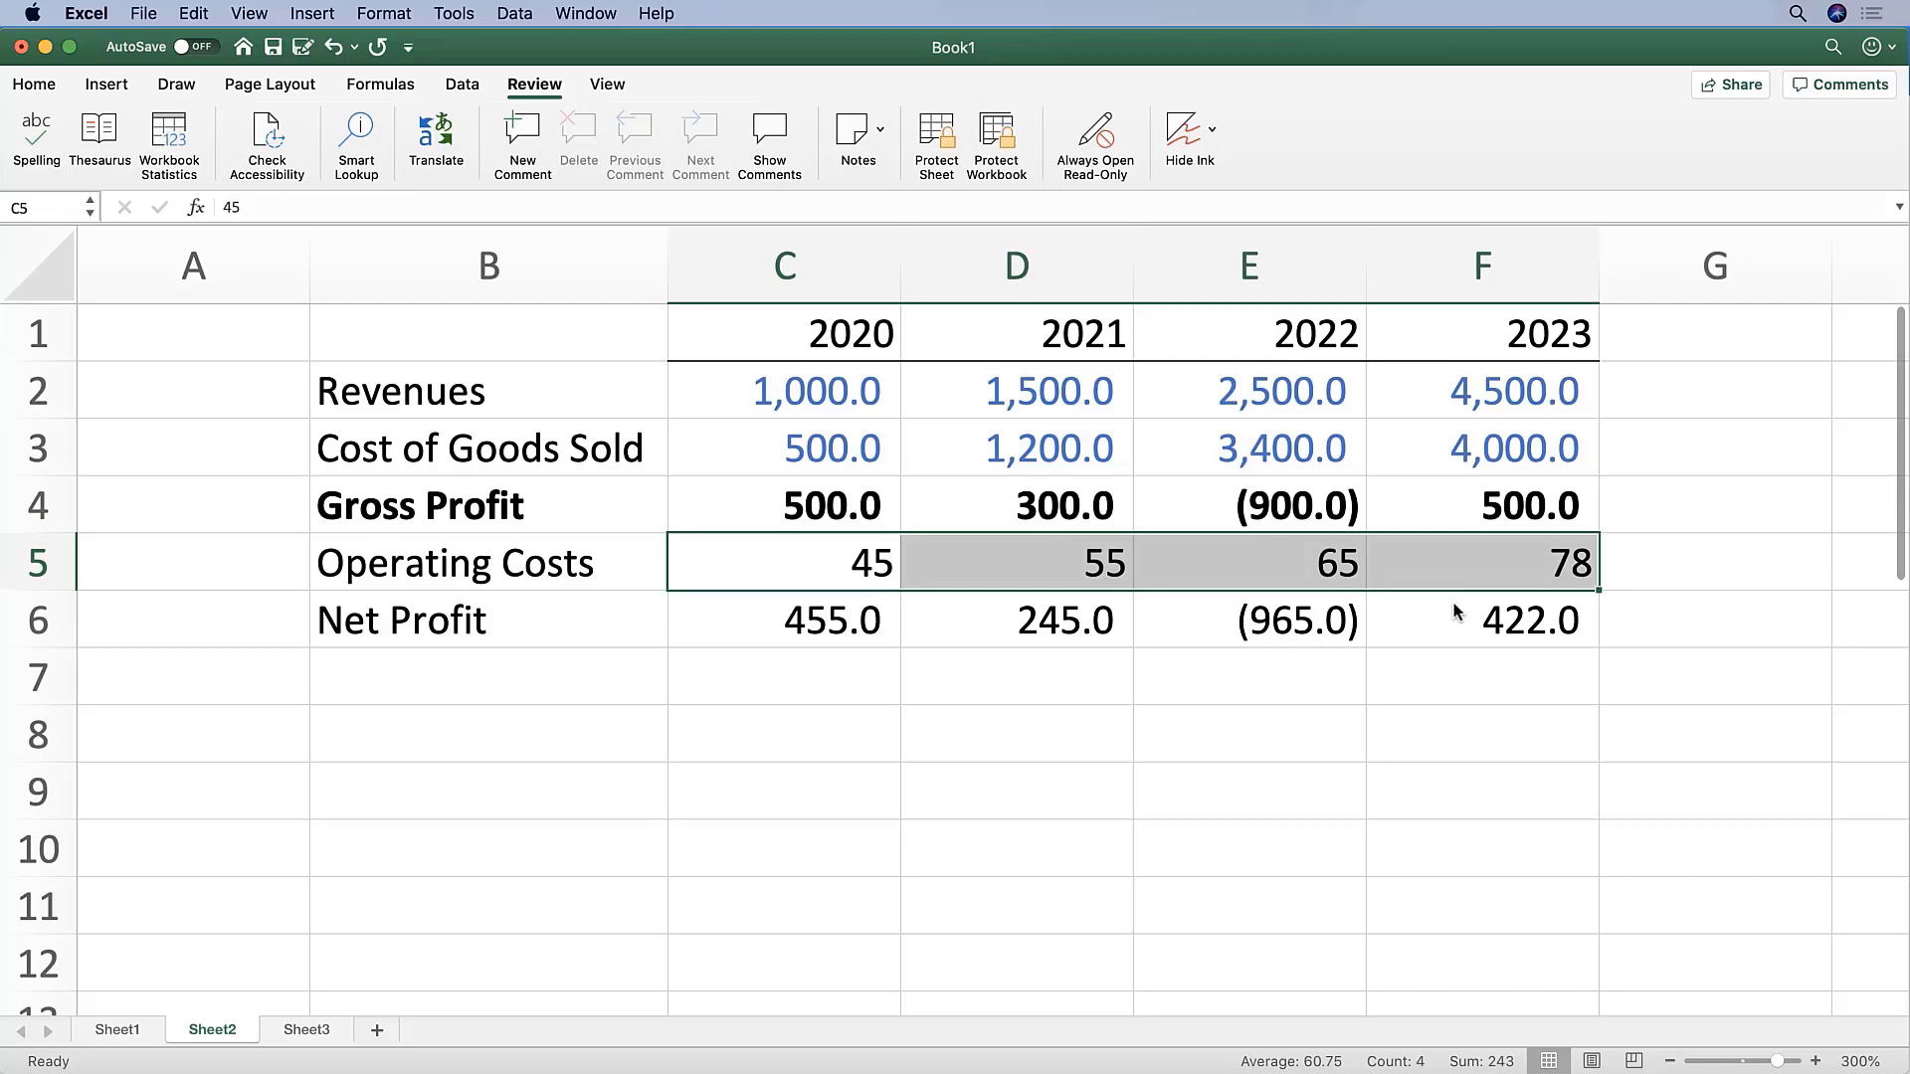
pyautogui.click(784, 448)
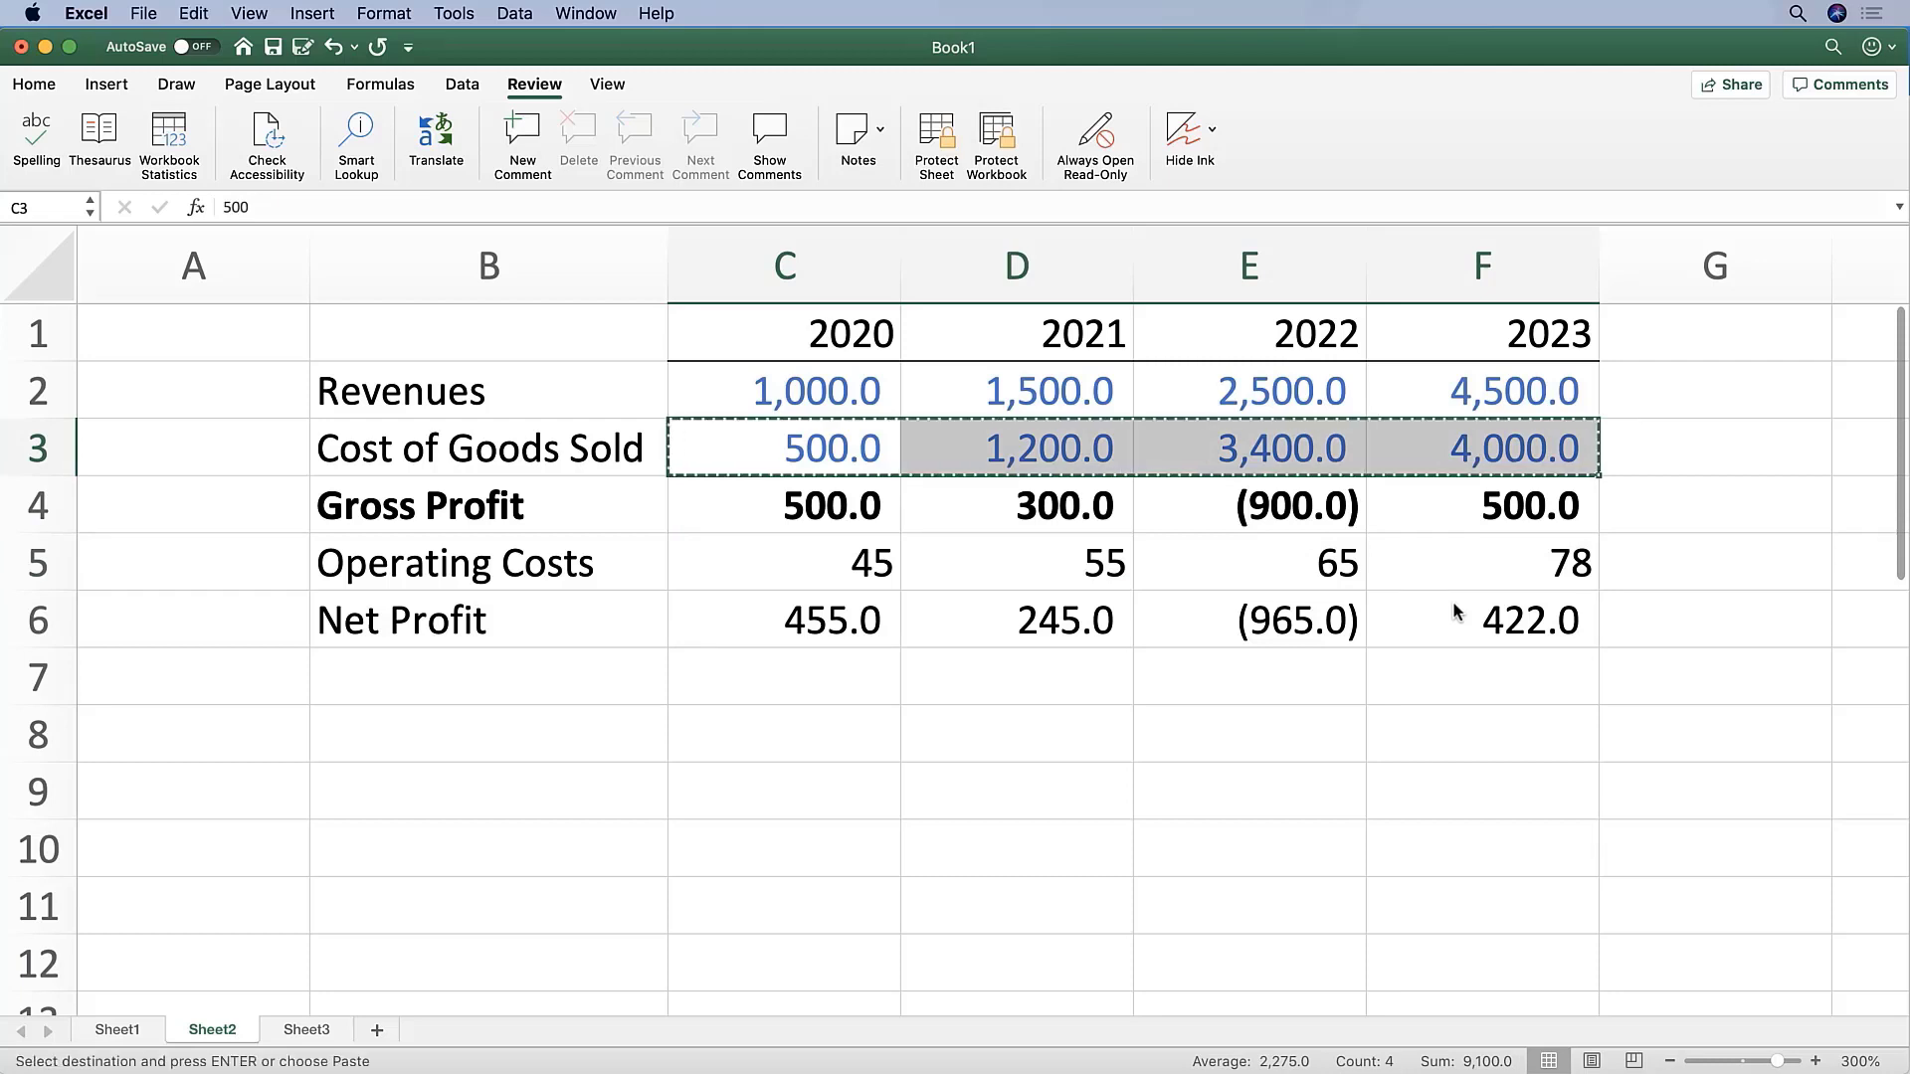
# Step: Paste Special formats only onto Operating Costs (45.0–78.0) and bold the Net Profit row
pyautogui.click(784, 561)
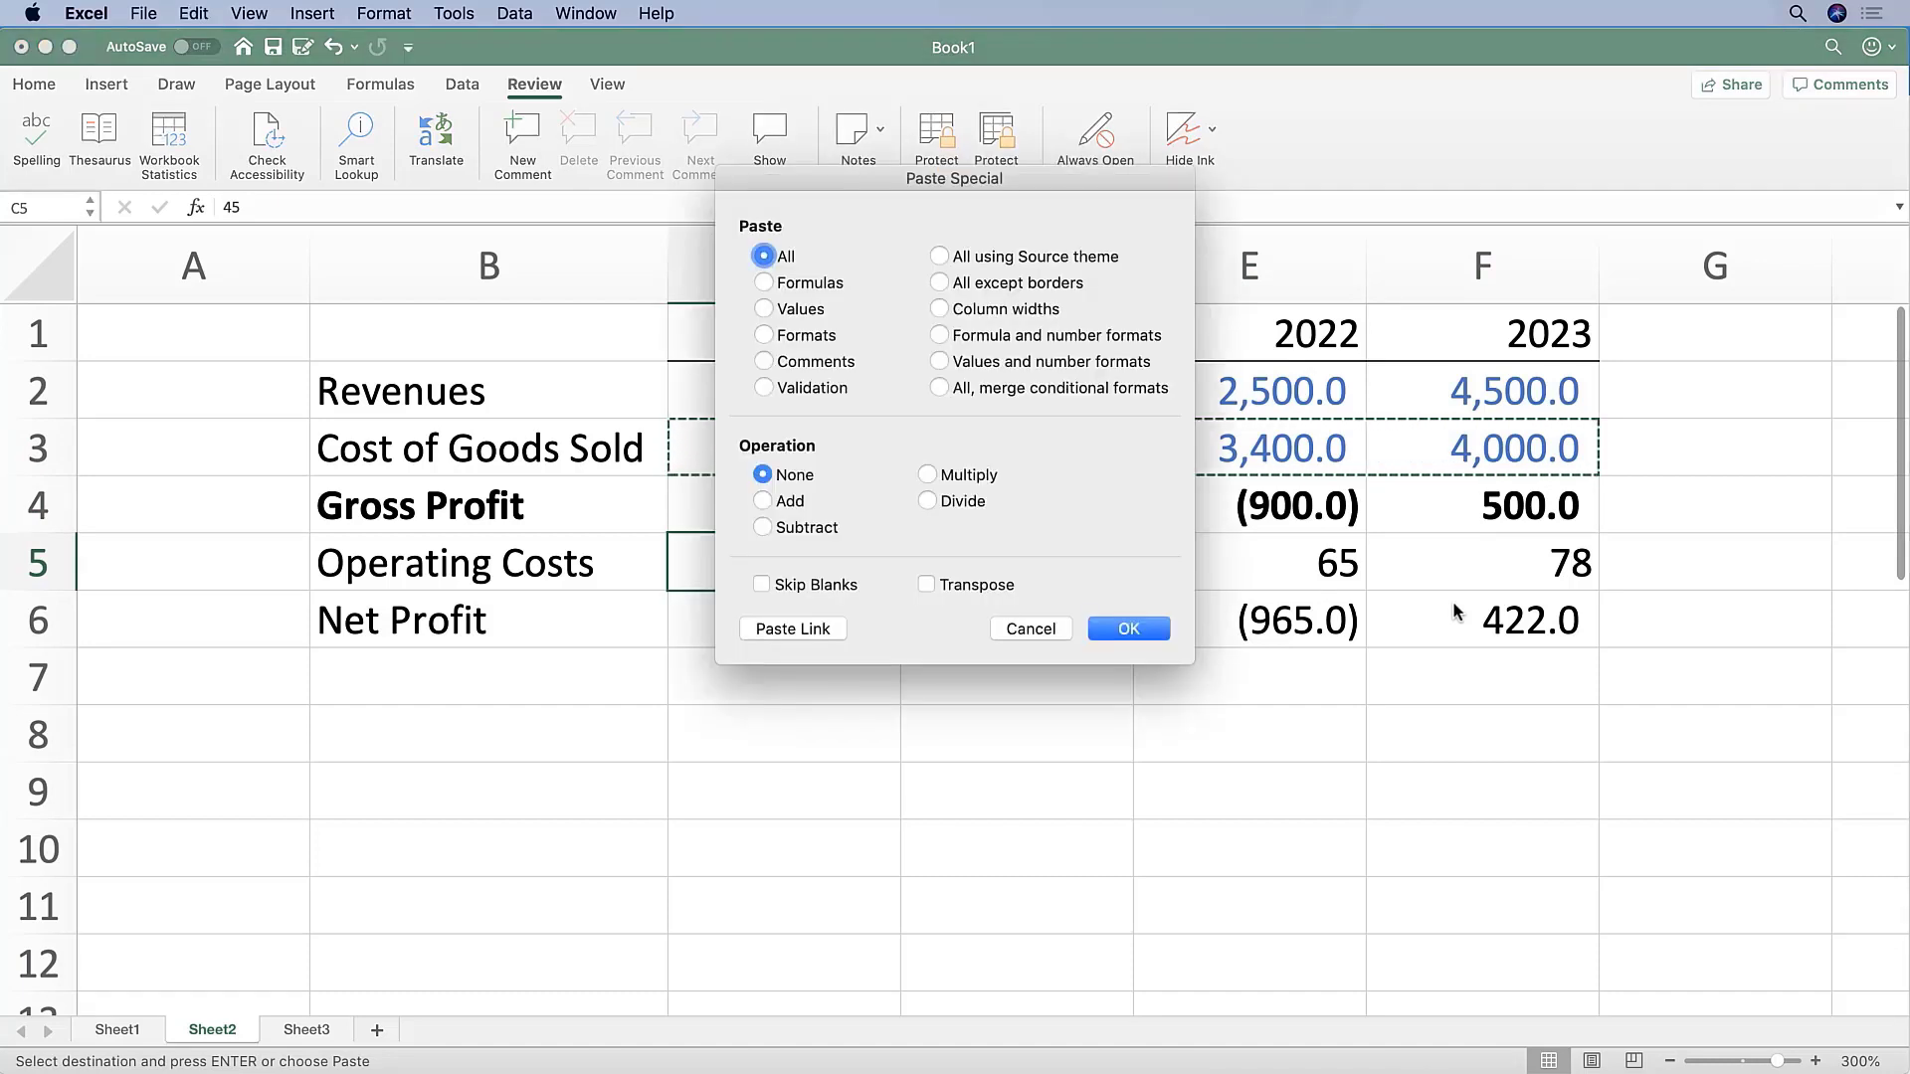
pyautogui.click(764, 334)
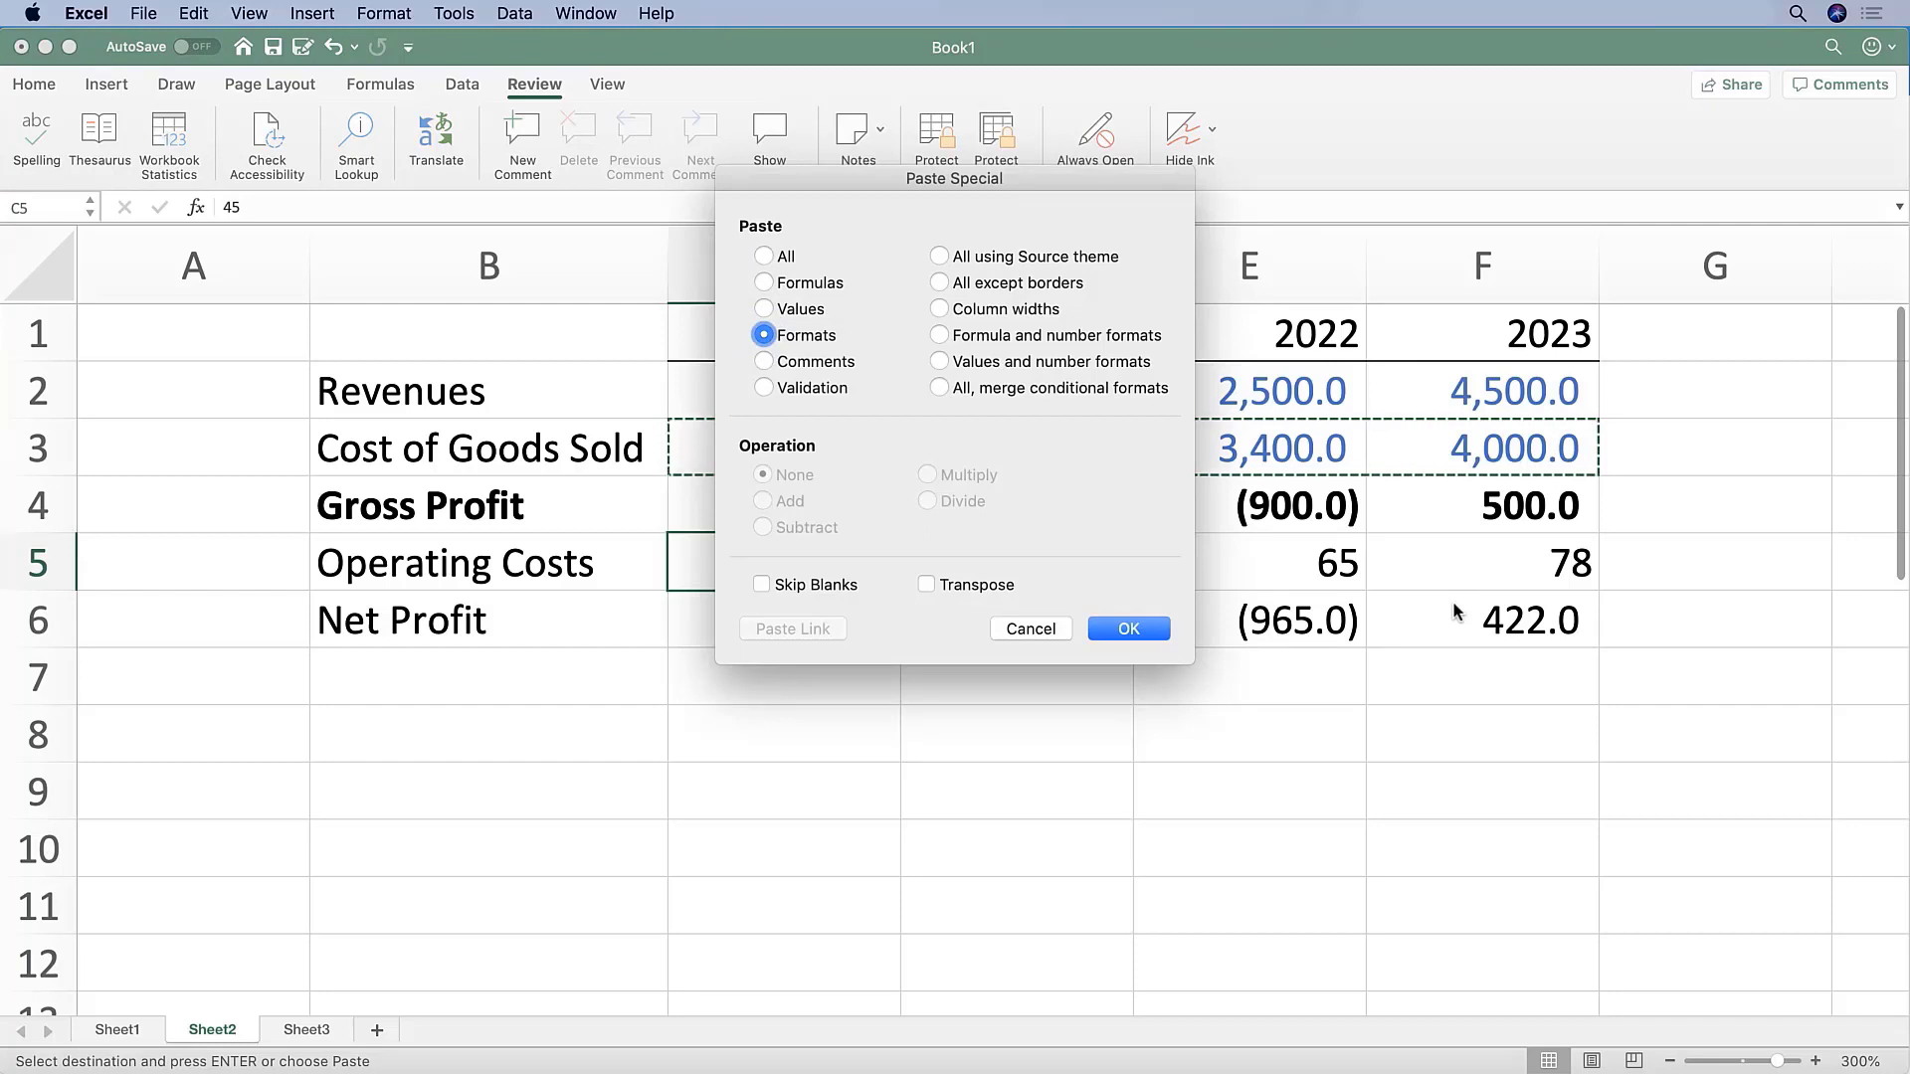
pyautogui.click(1128, 629)
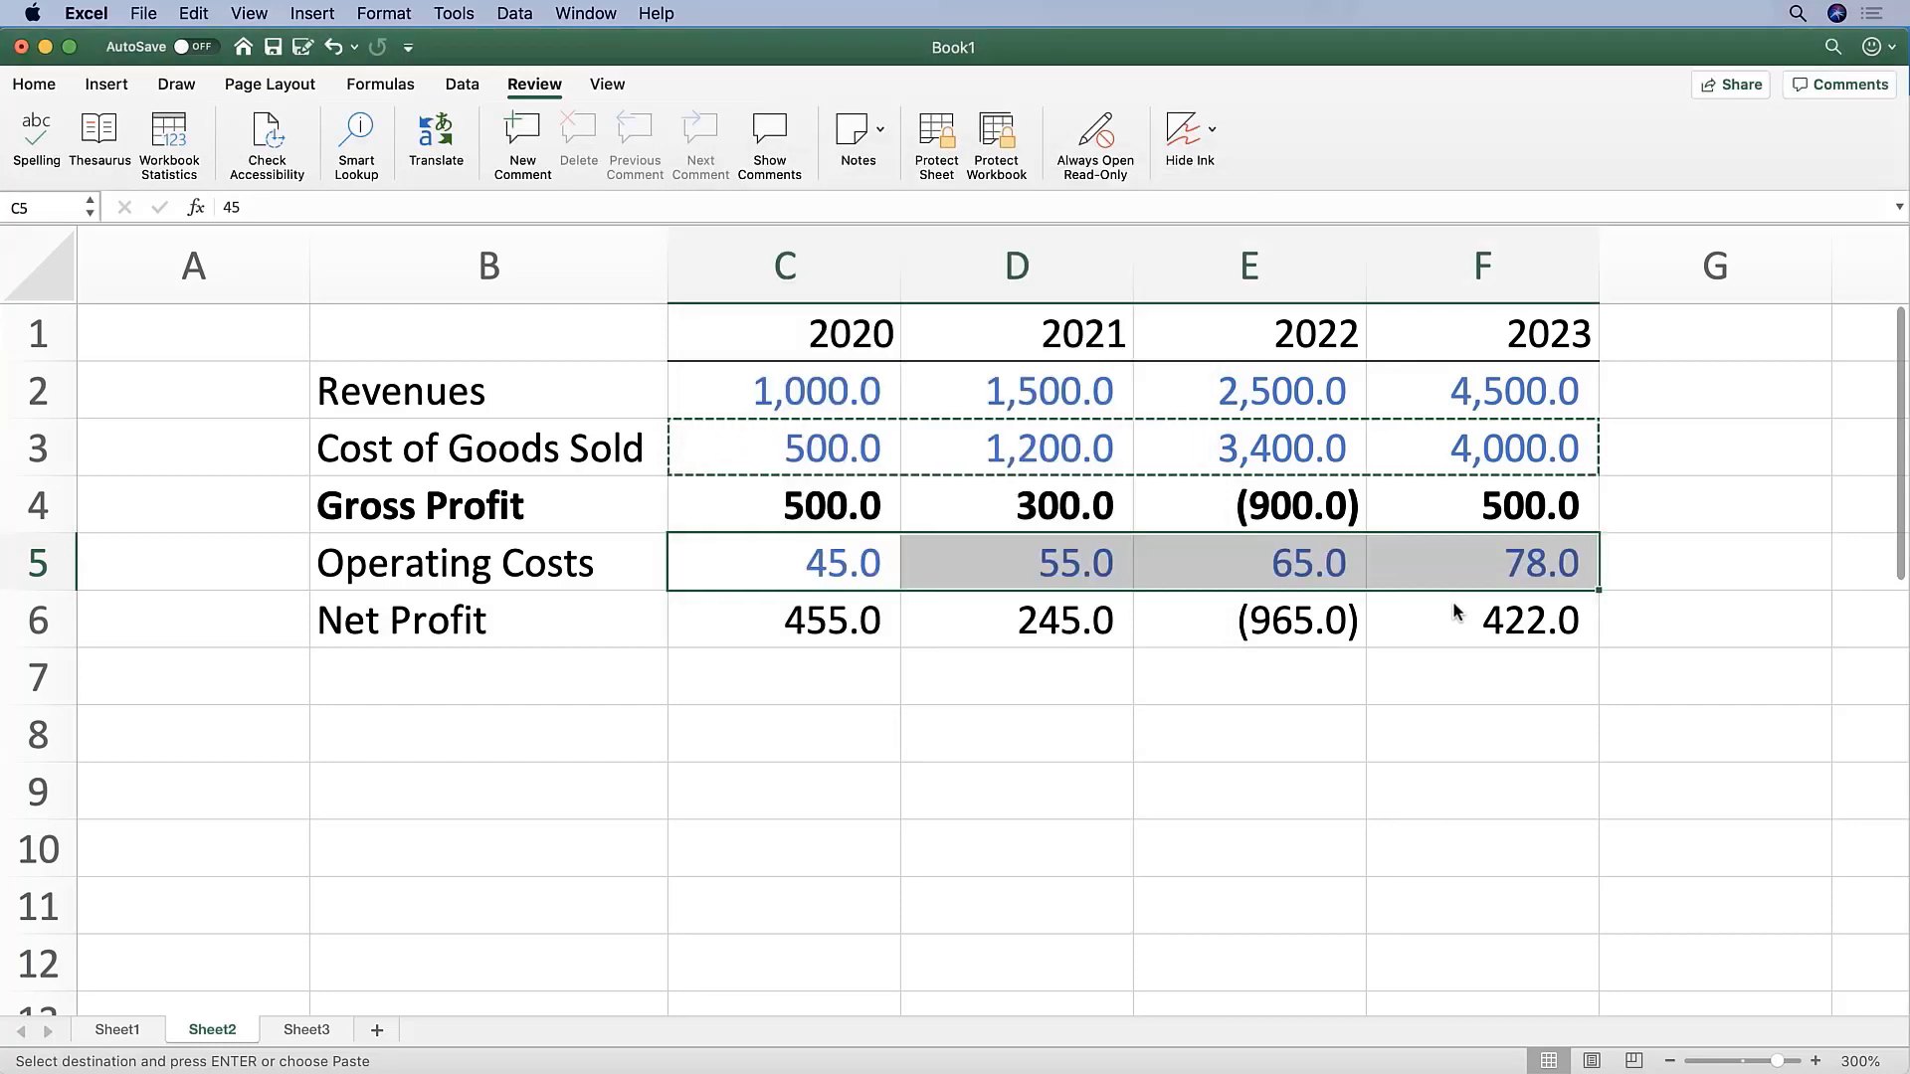
pyautogui.click(784, 620)
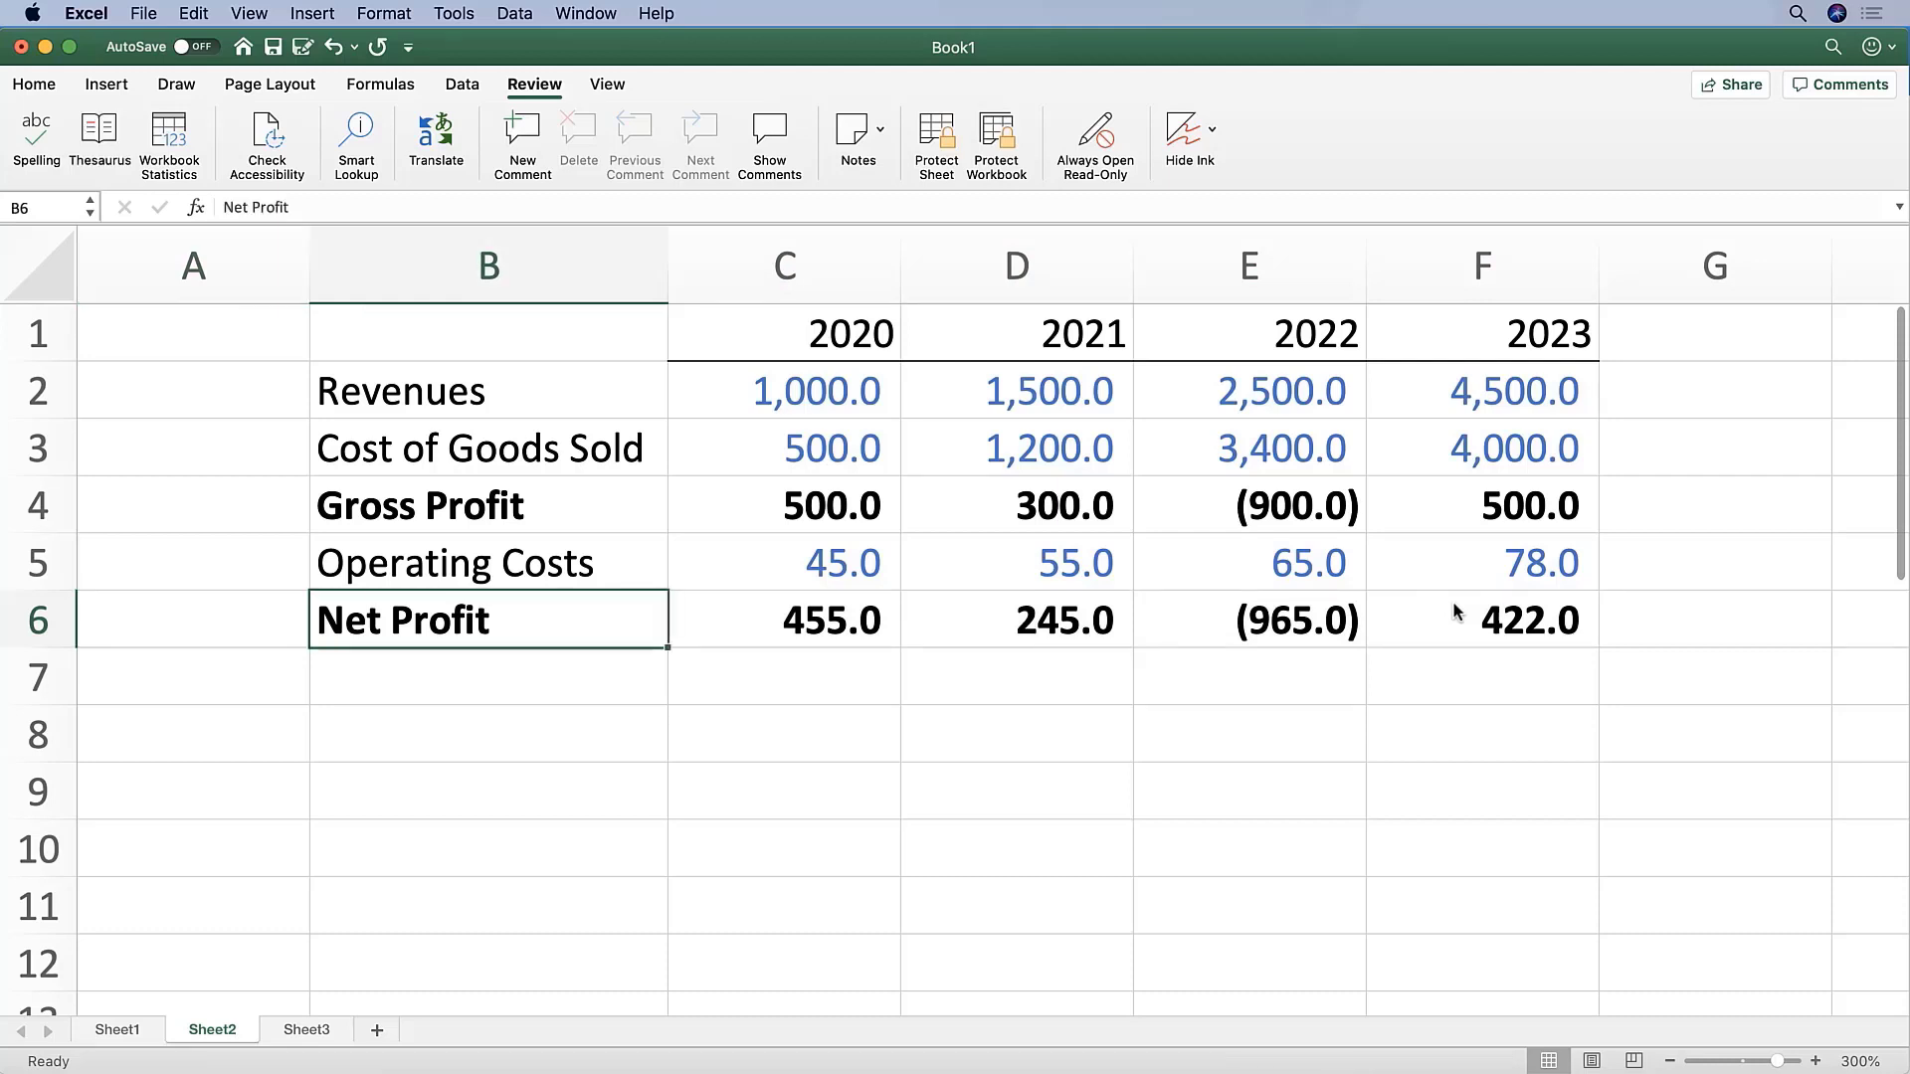
# Step: Insert a blank row between Operating Costs and Net Profit
pyautogui.click(38, 563)
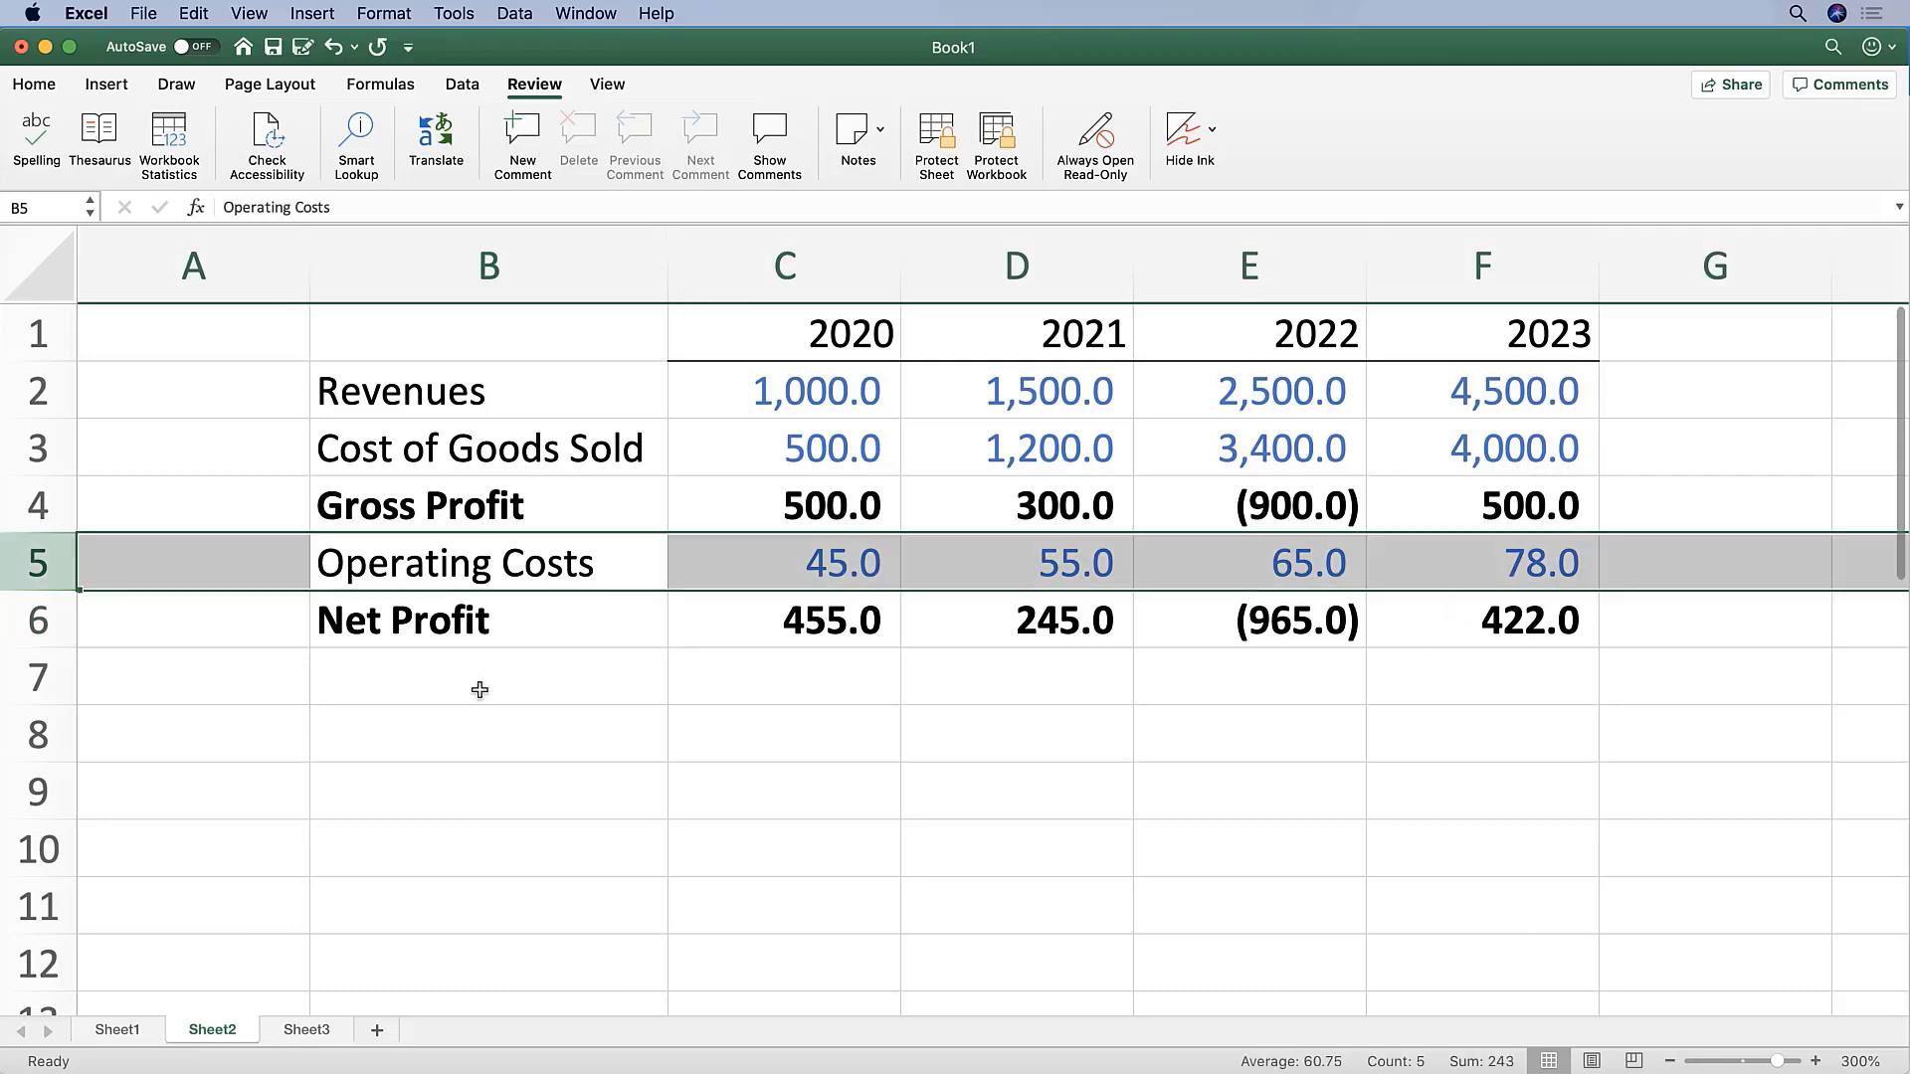
pyautogui.moveTo(519, 593)
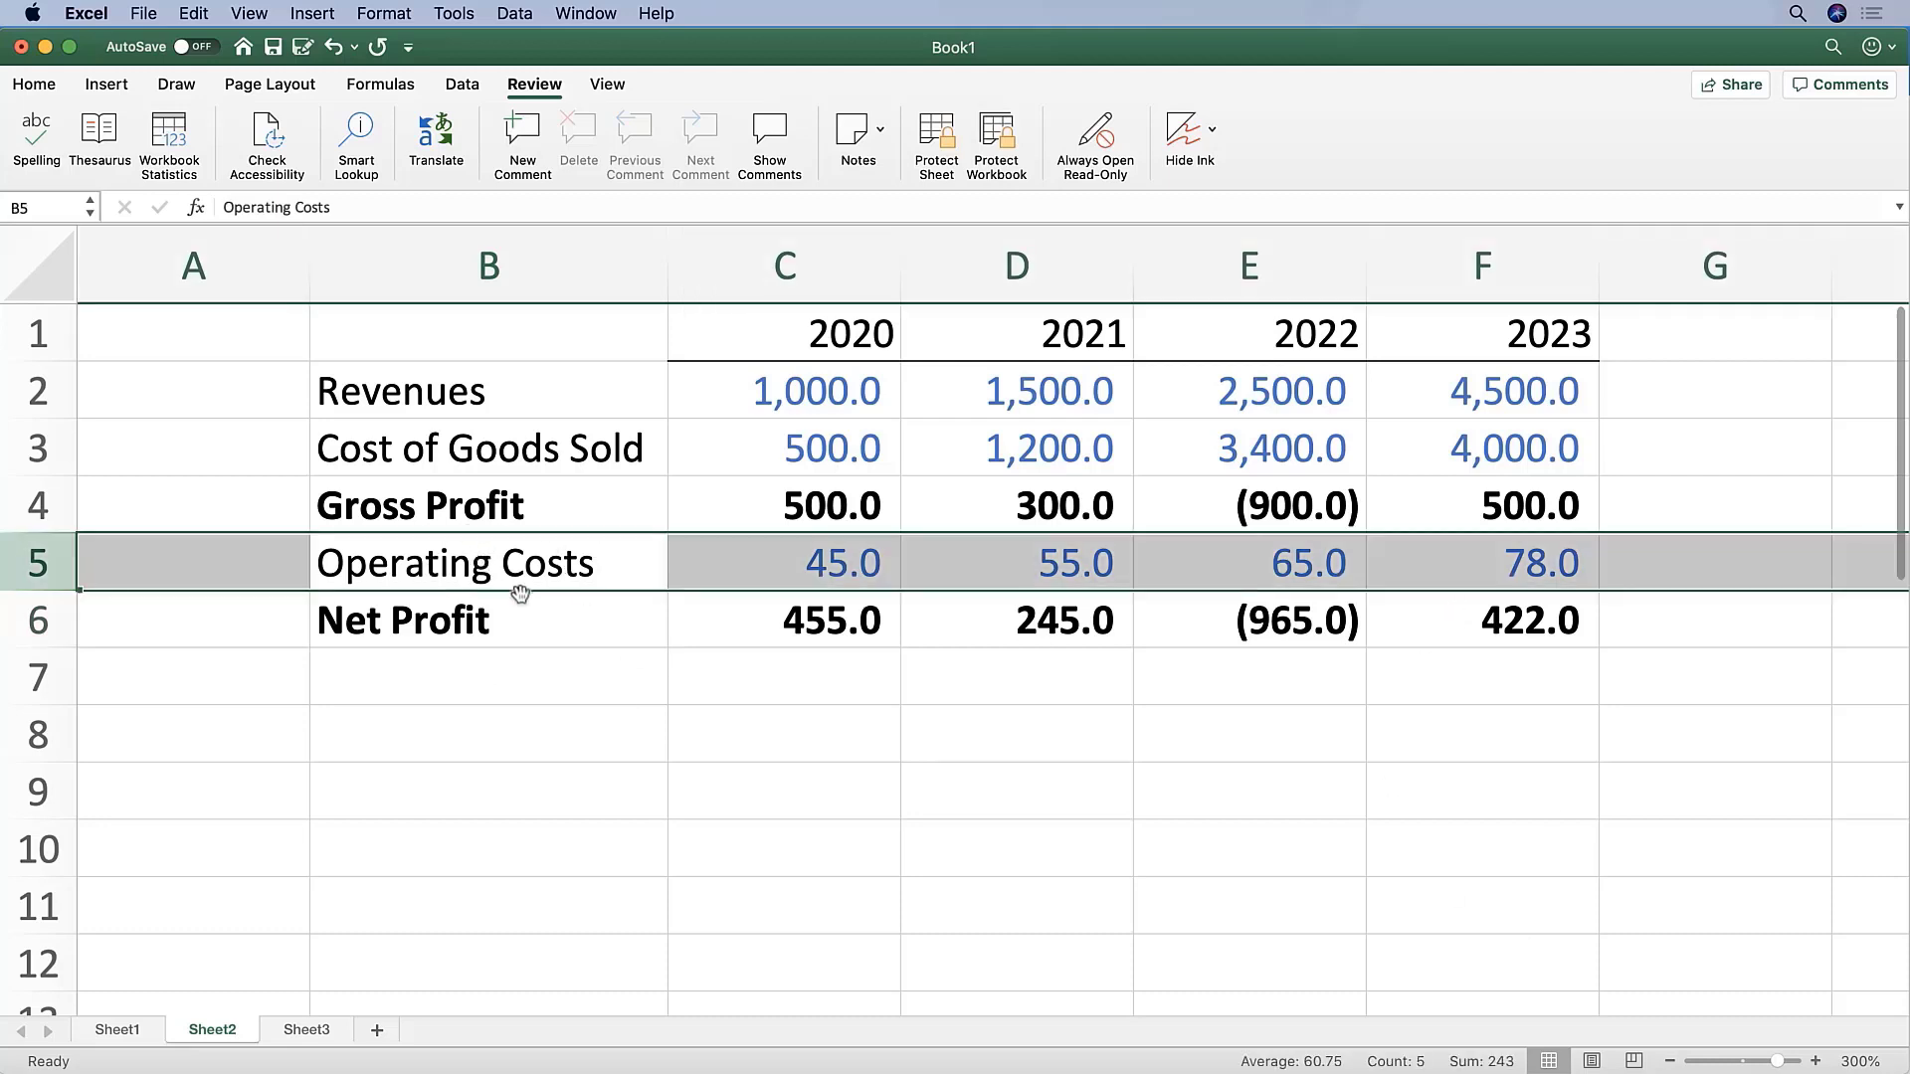
pyautogui.click(485, 620)
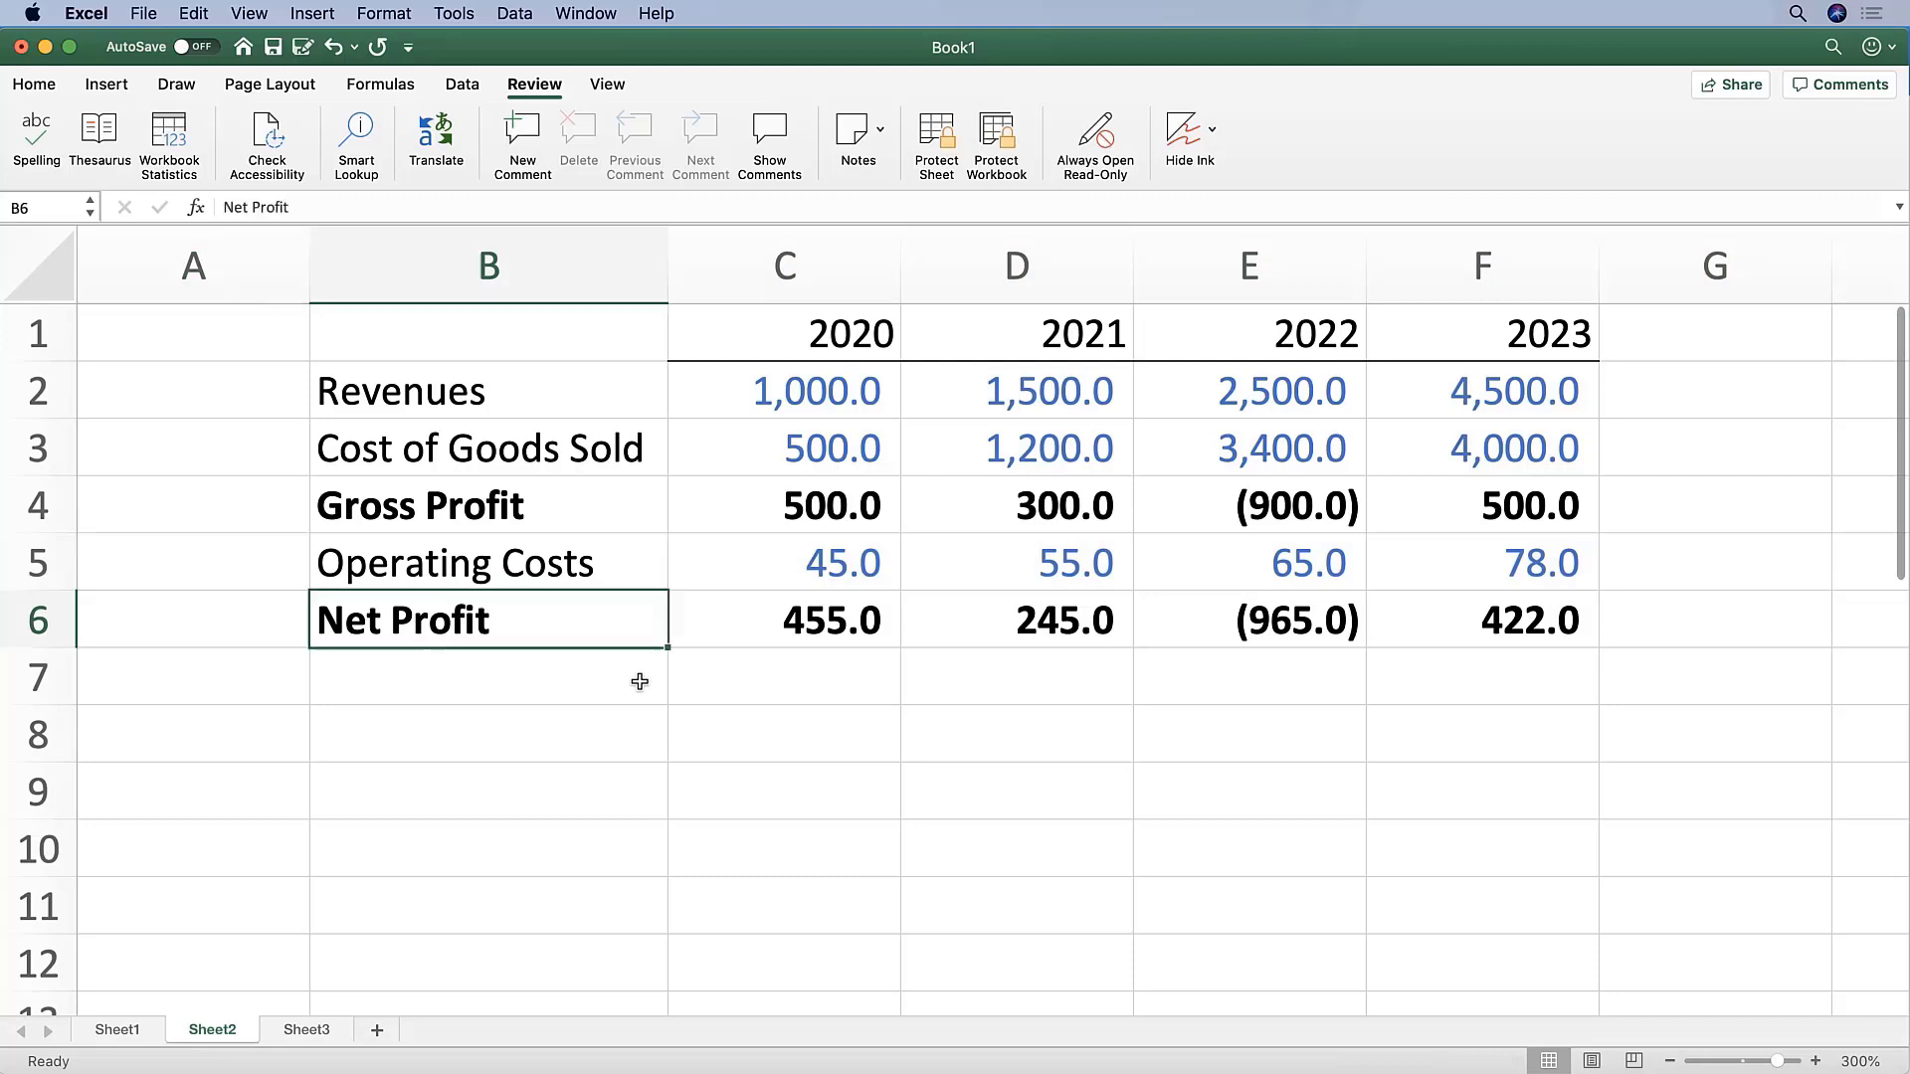
pyautogui.click(784, 621)
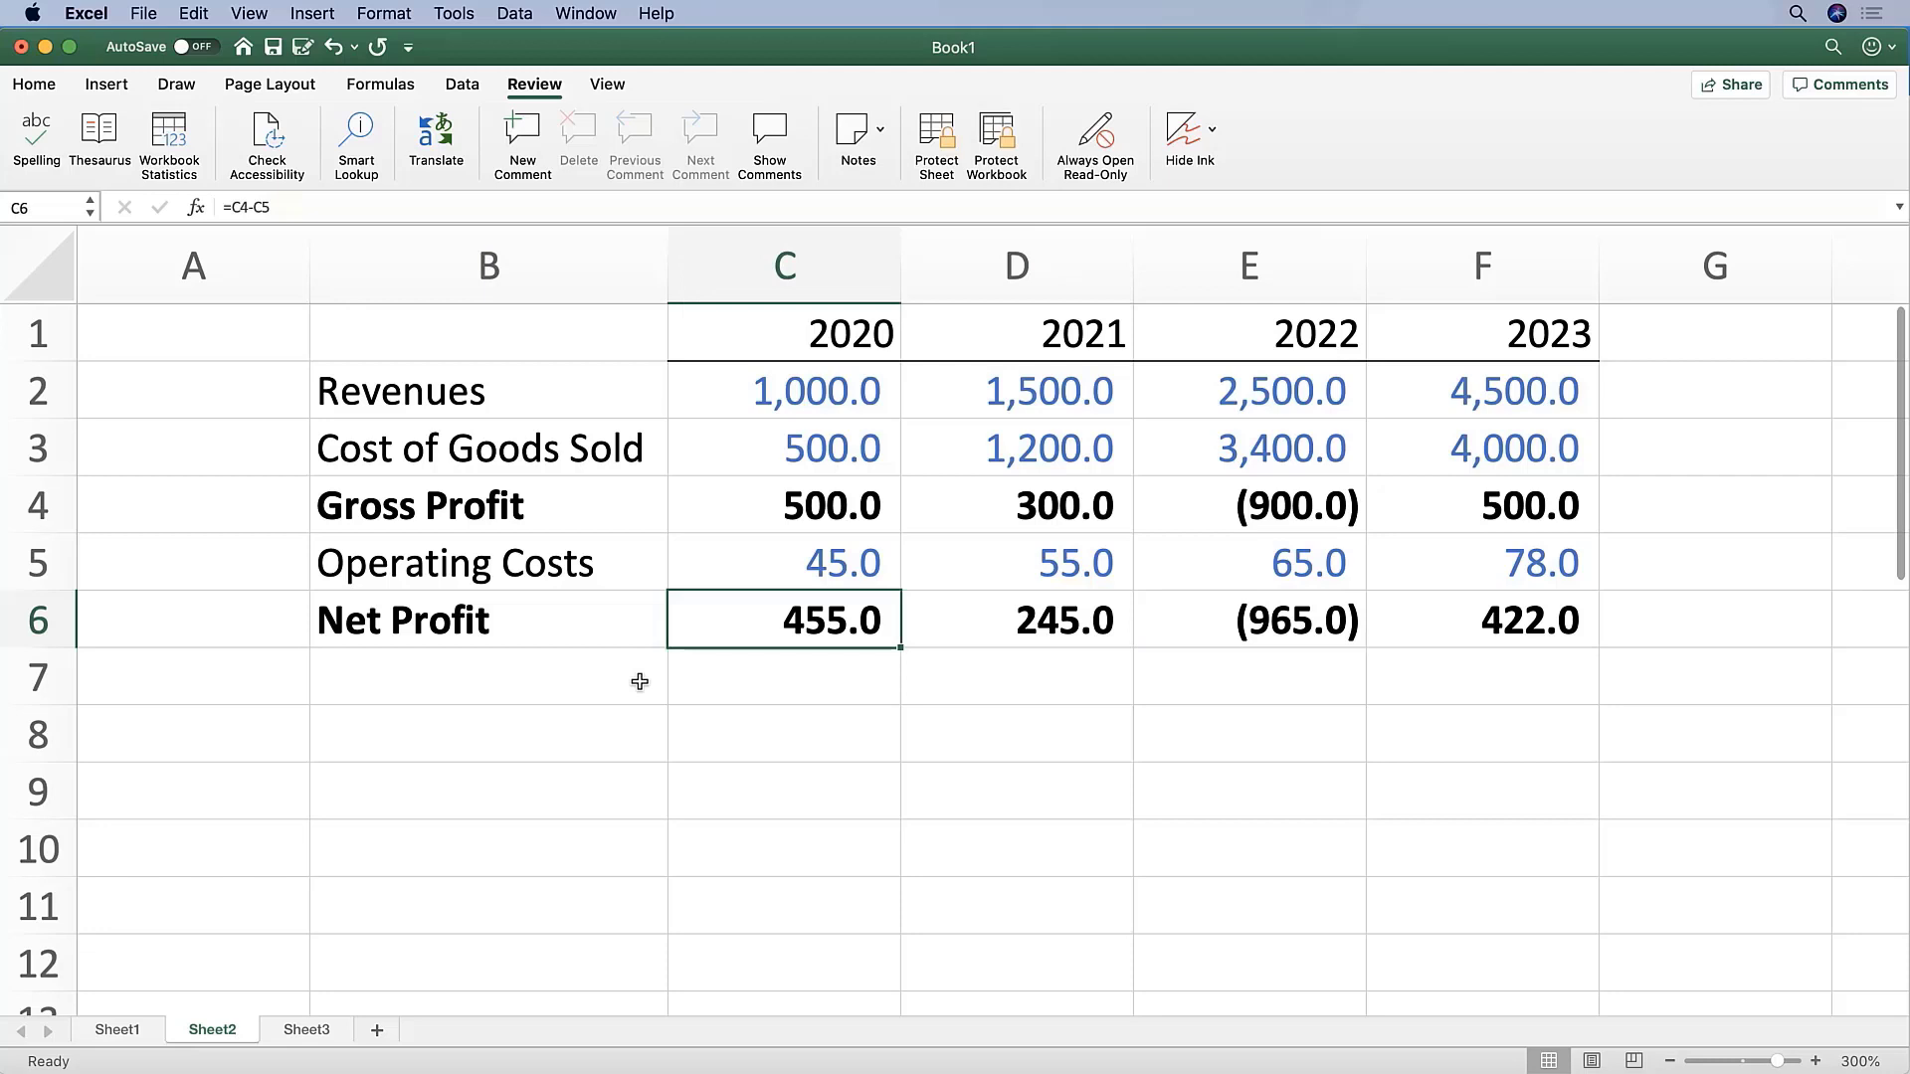
pyautogui.click(38, 599)
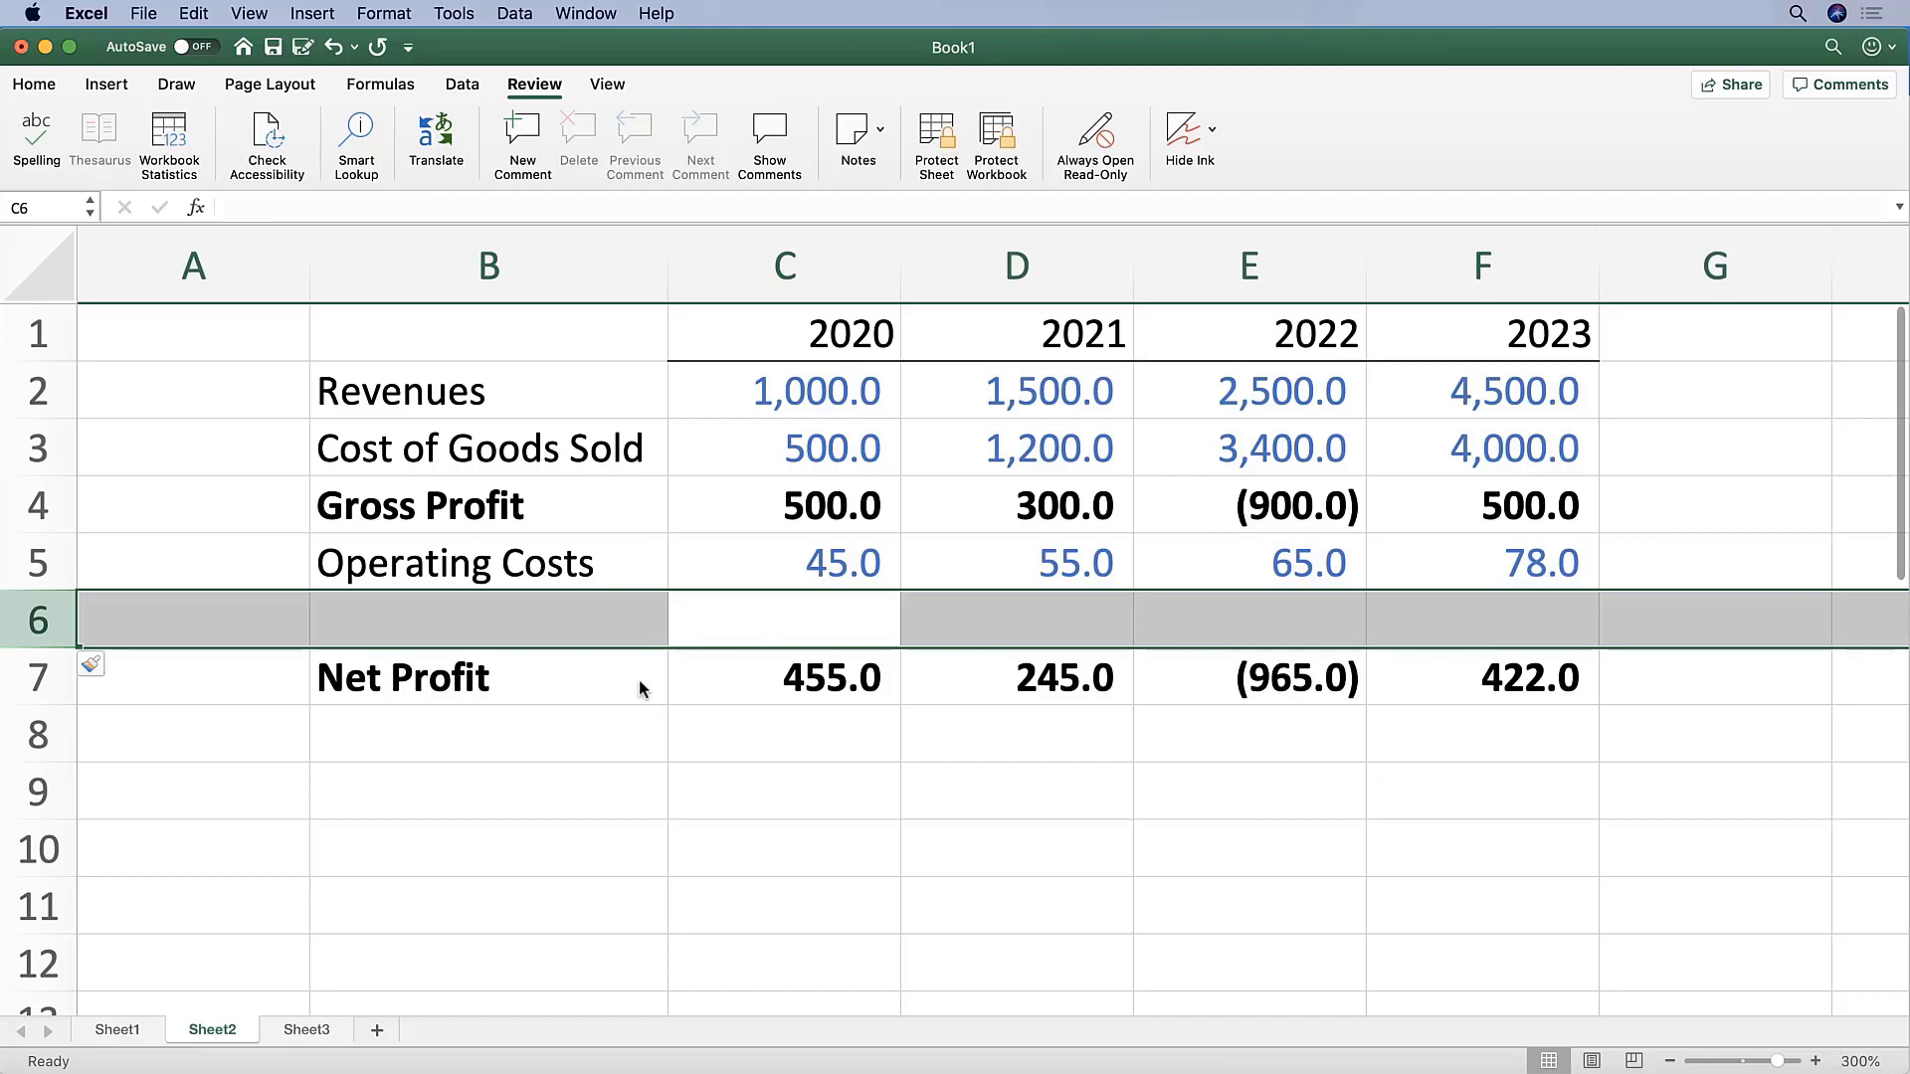
# Step: Label the new row Non-Operating Costs and enter 15 for 2020–2023
pyautogui.click(485, 621)
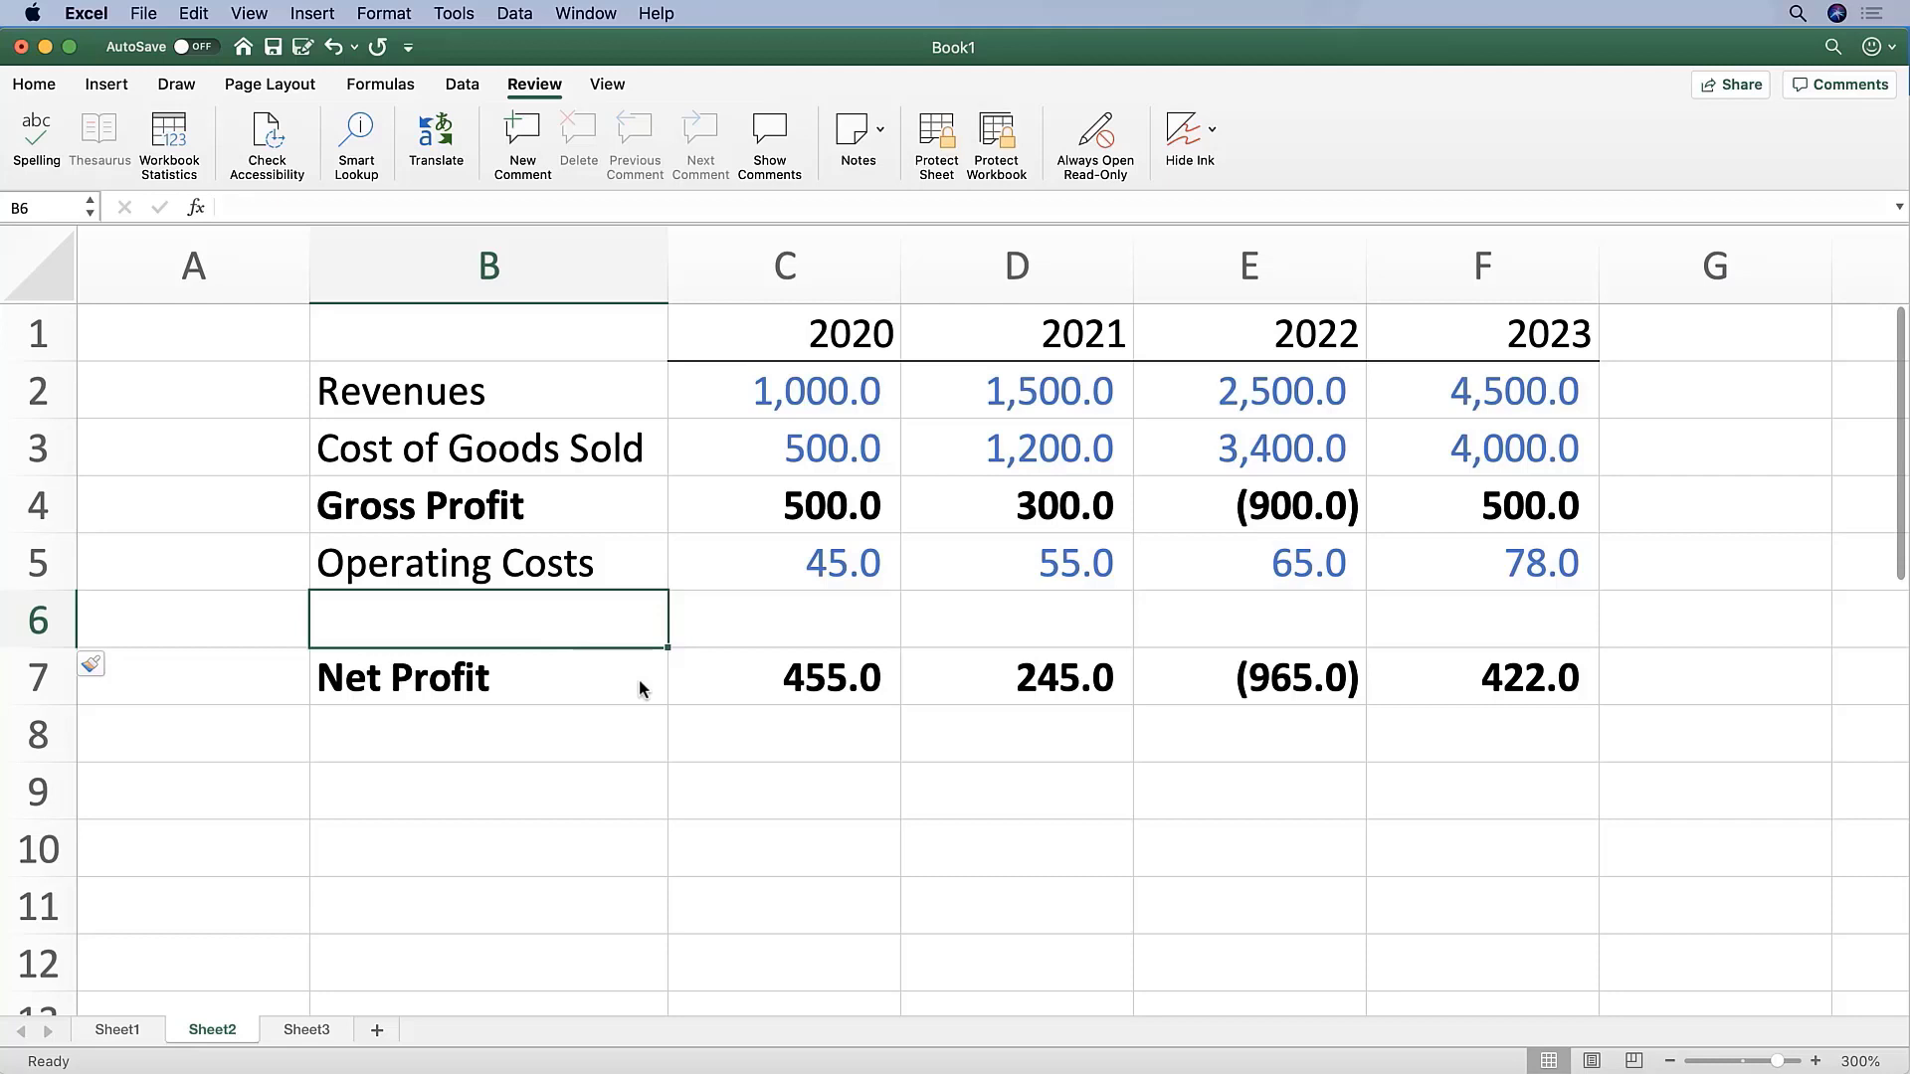
pyautogui.write('Non-Operati')
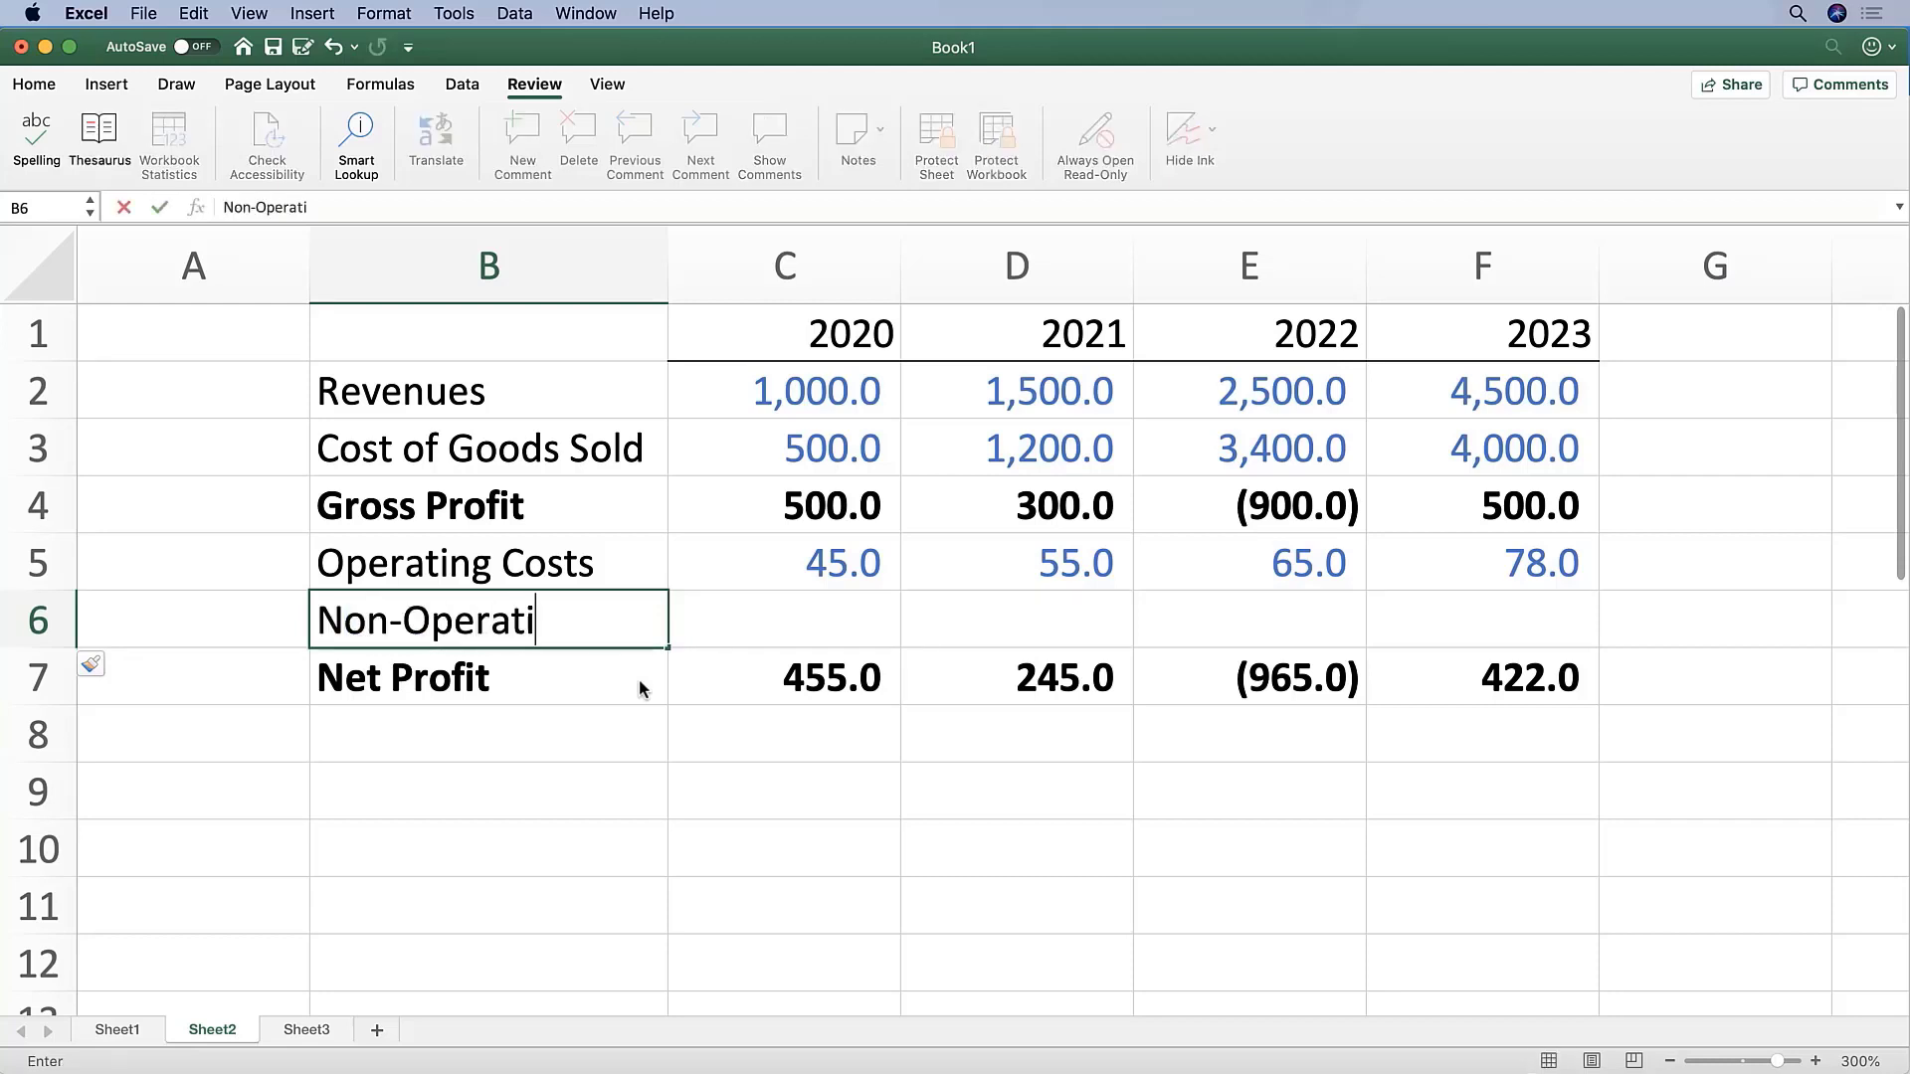
pyautogui.write('ng Costs')
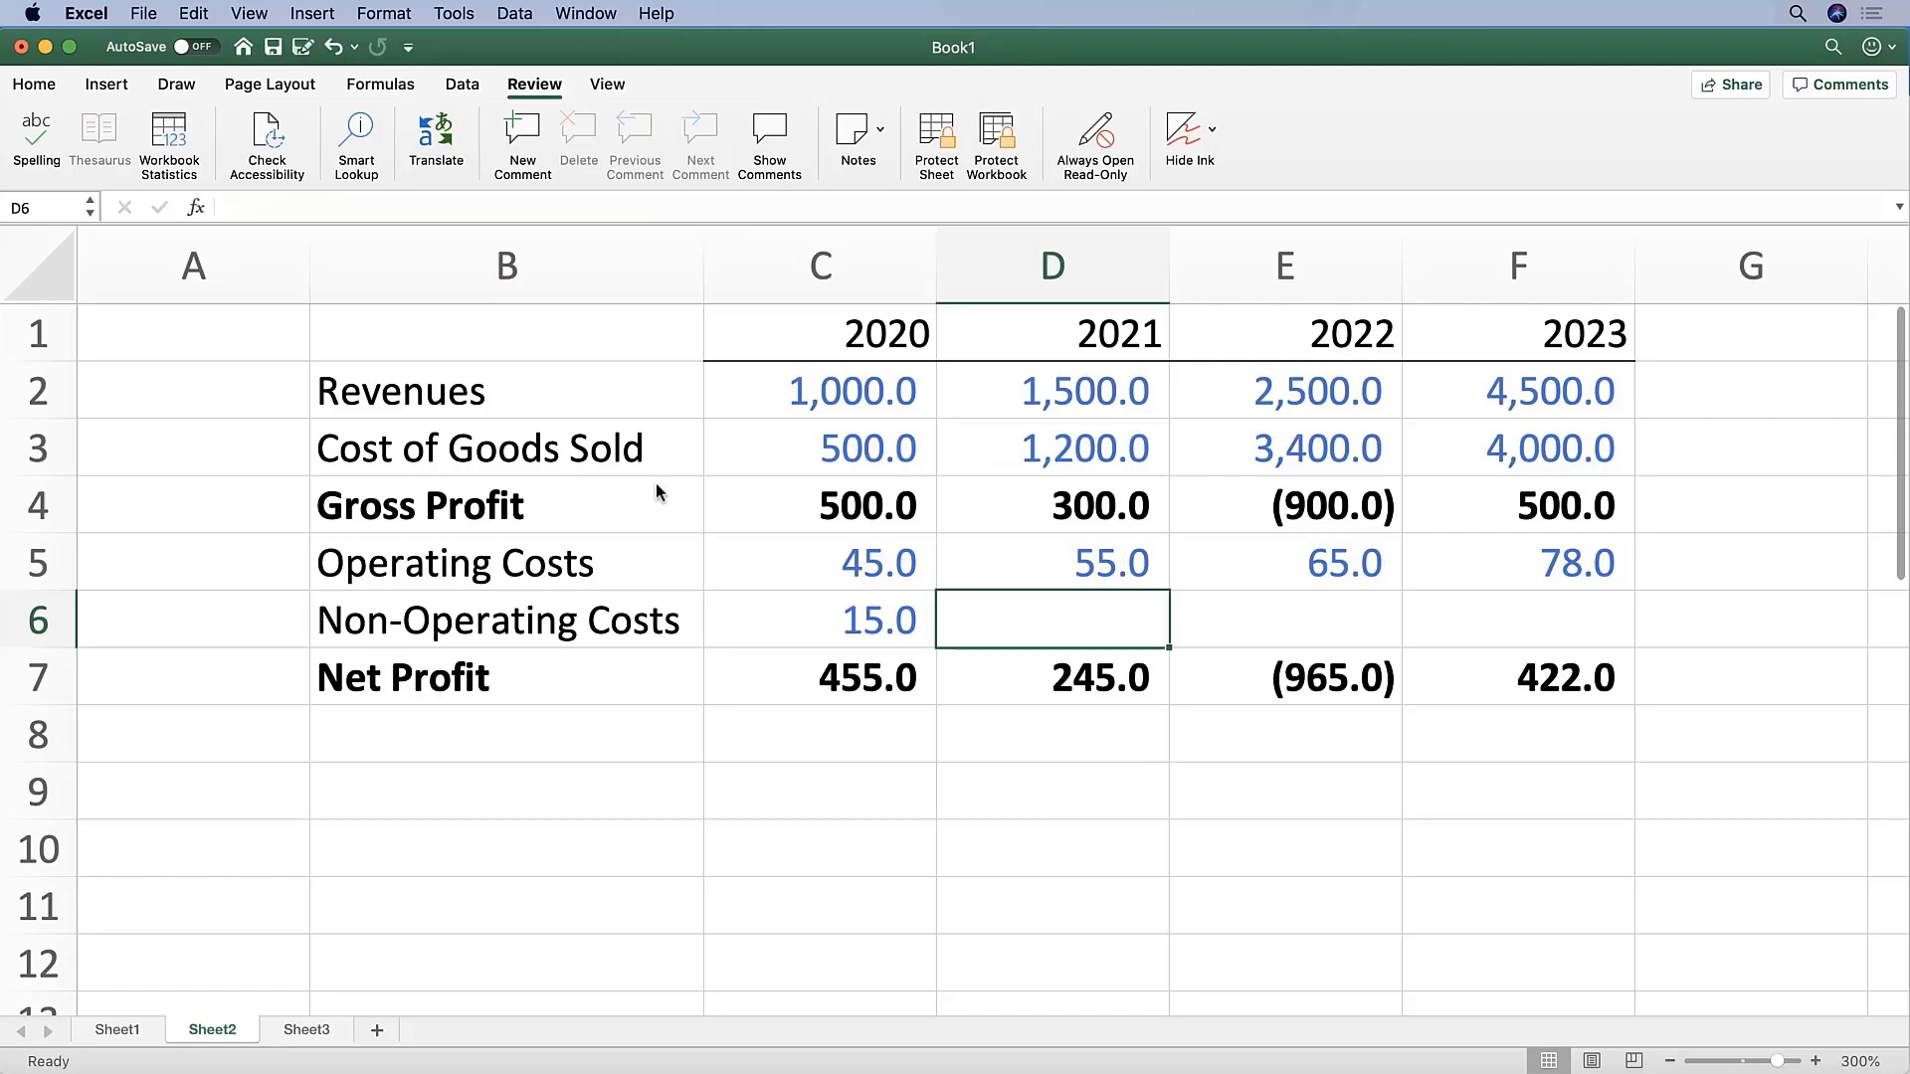
pyautogui.write('15')
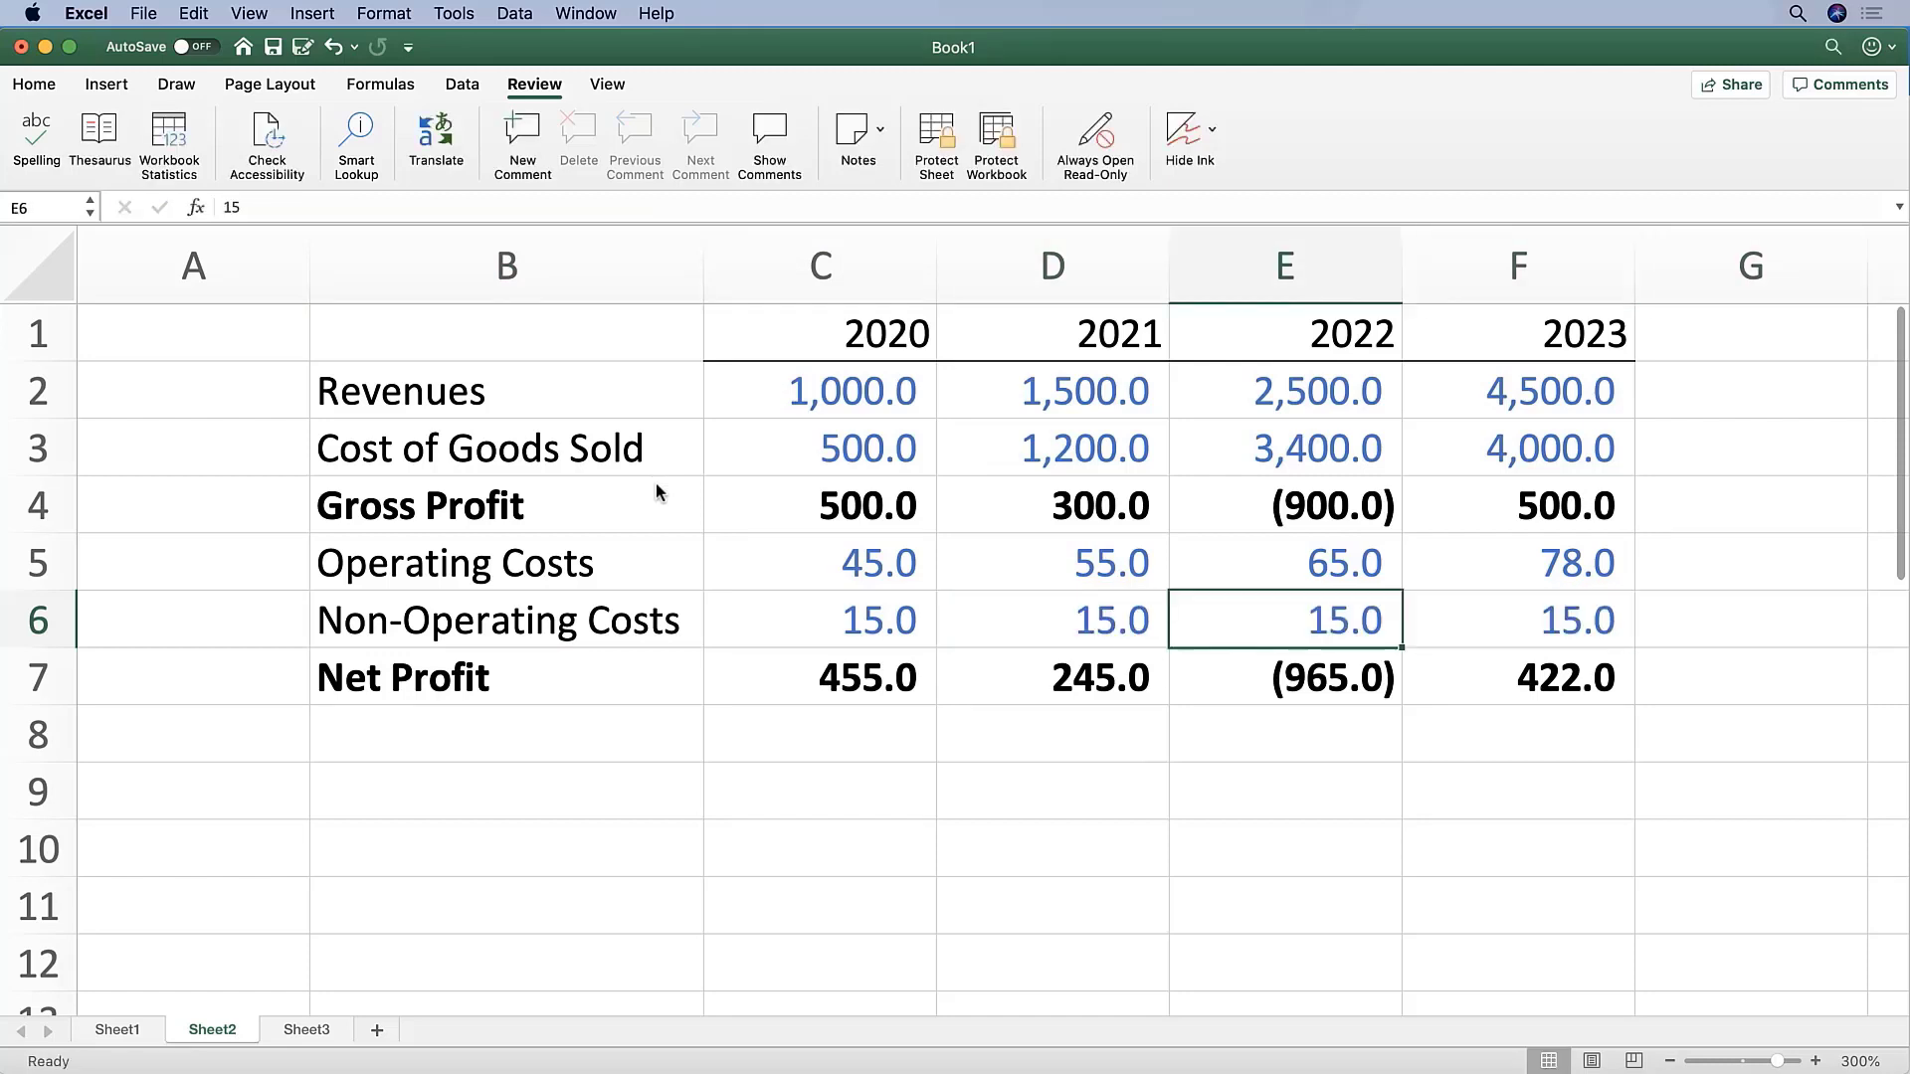
# Step: Make 2020 Net Profit =C4-C5-C6, subtracting Non-Operating Costs as well
pyautogui.write('=C4-C5')
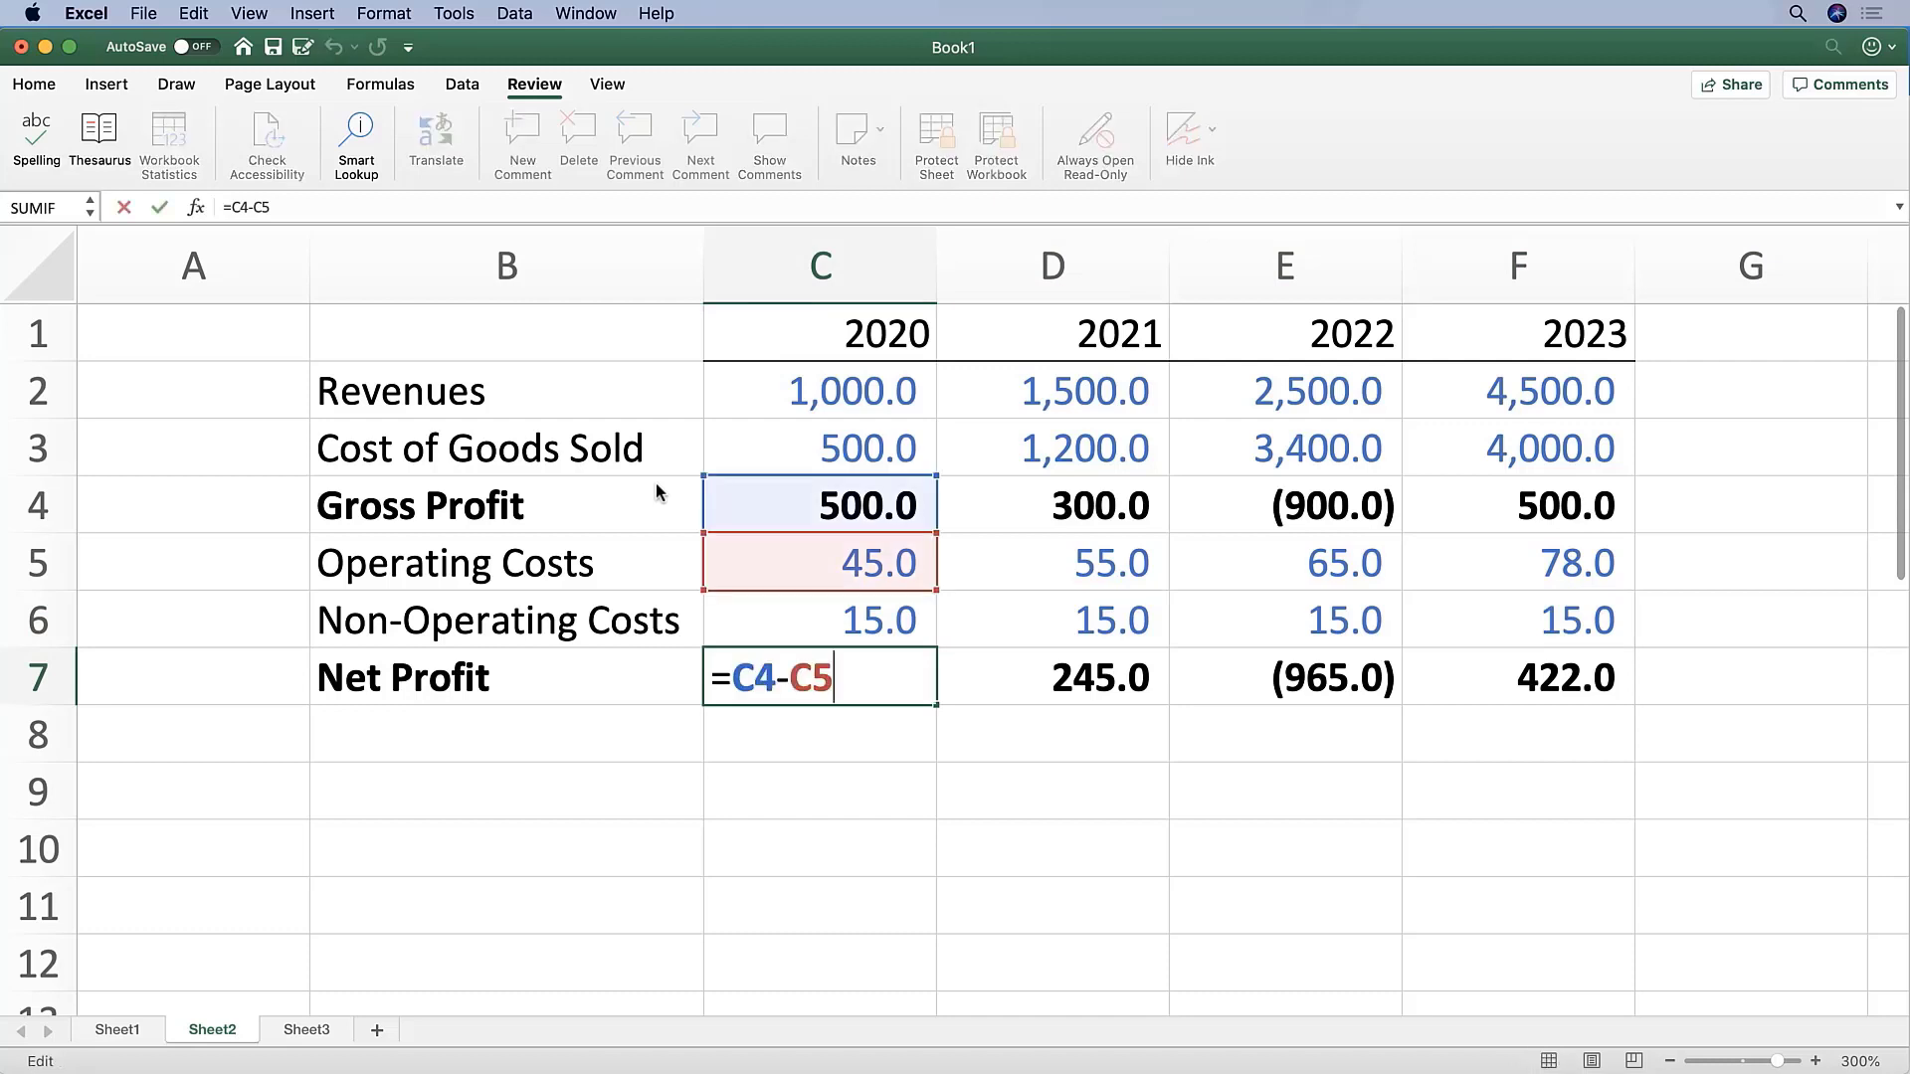
pyautogui.press('Enter')
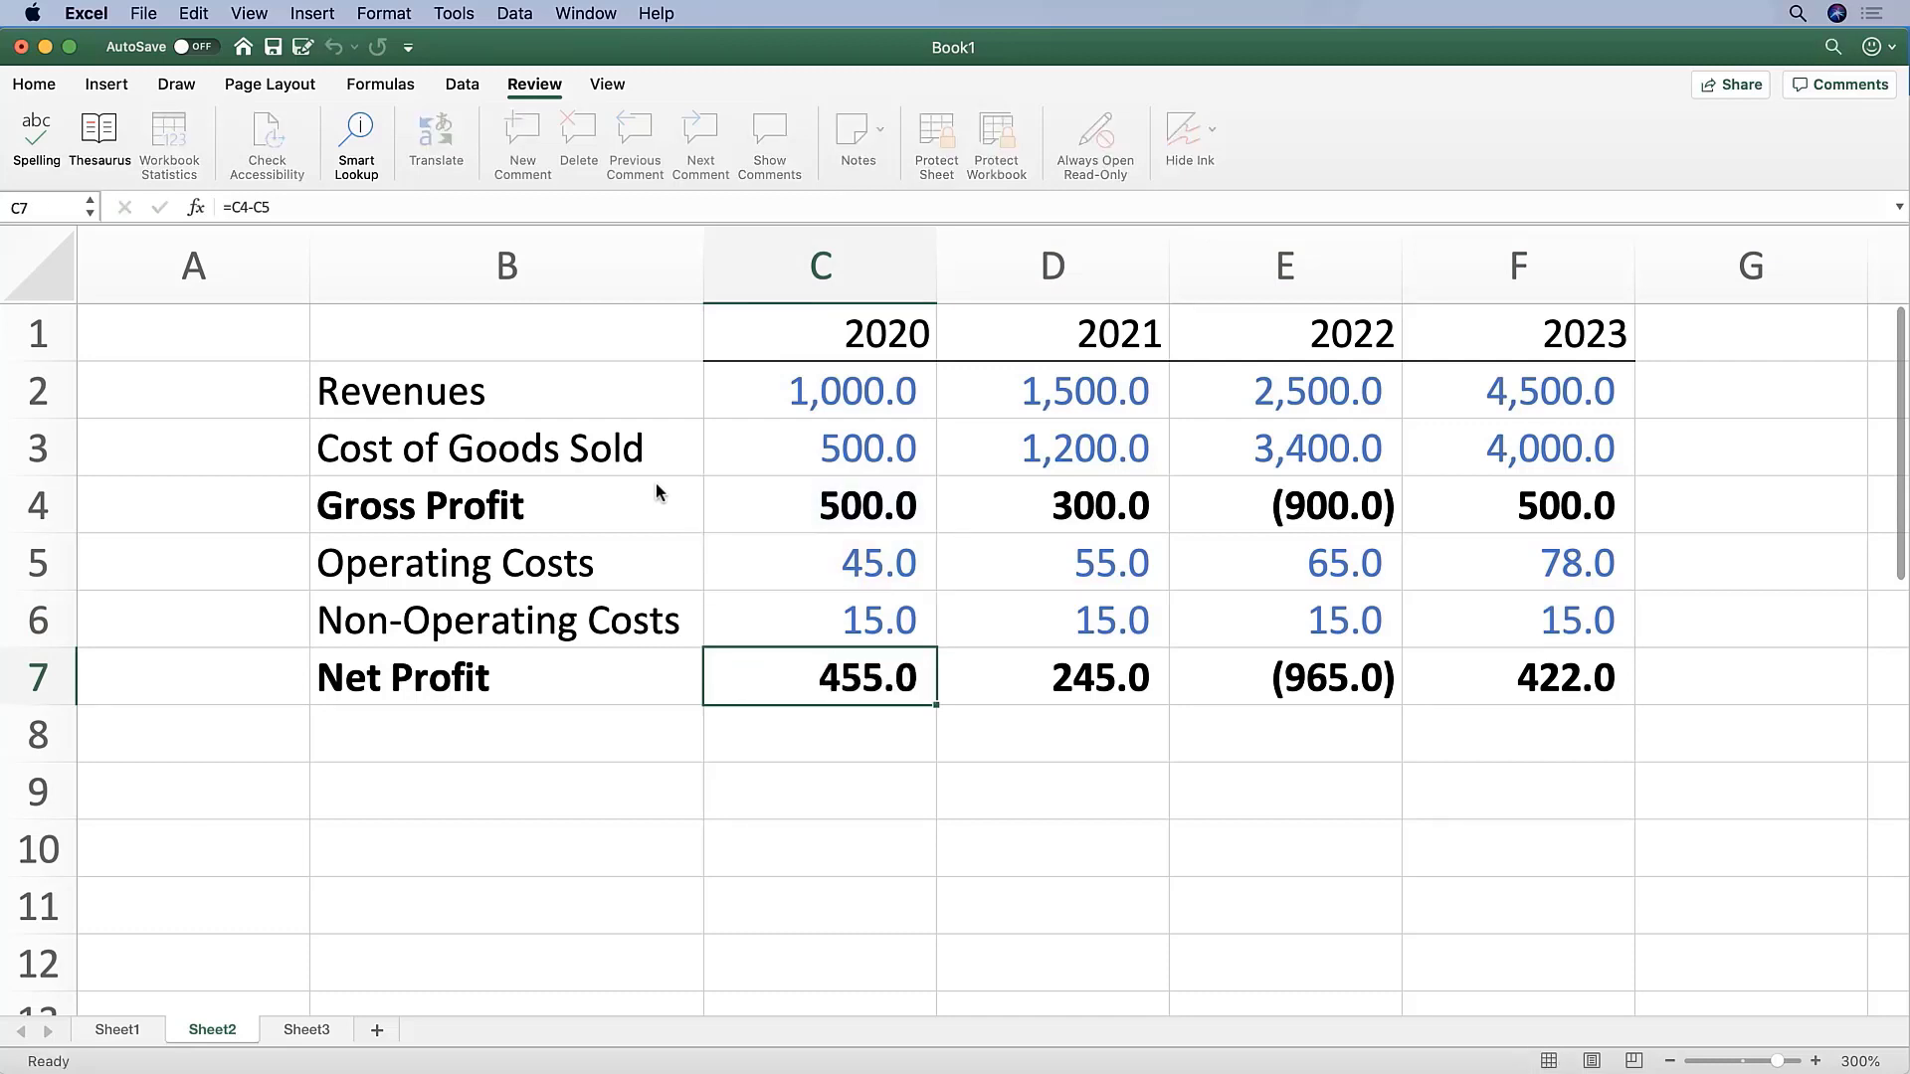
pyautogui.doubleClick(818, 676)
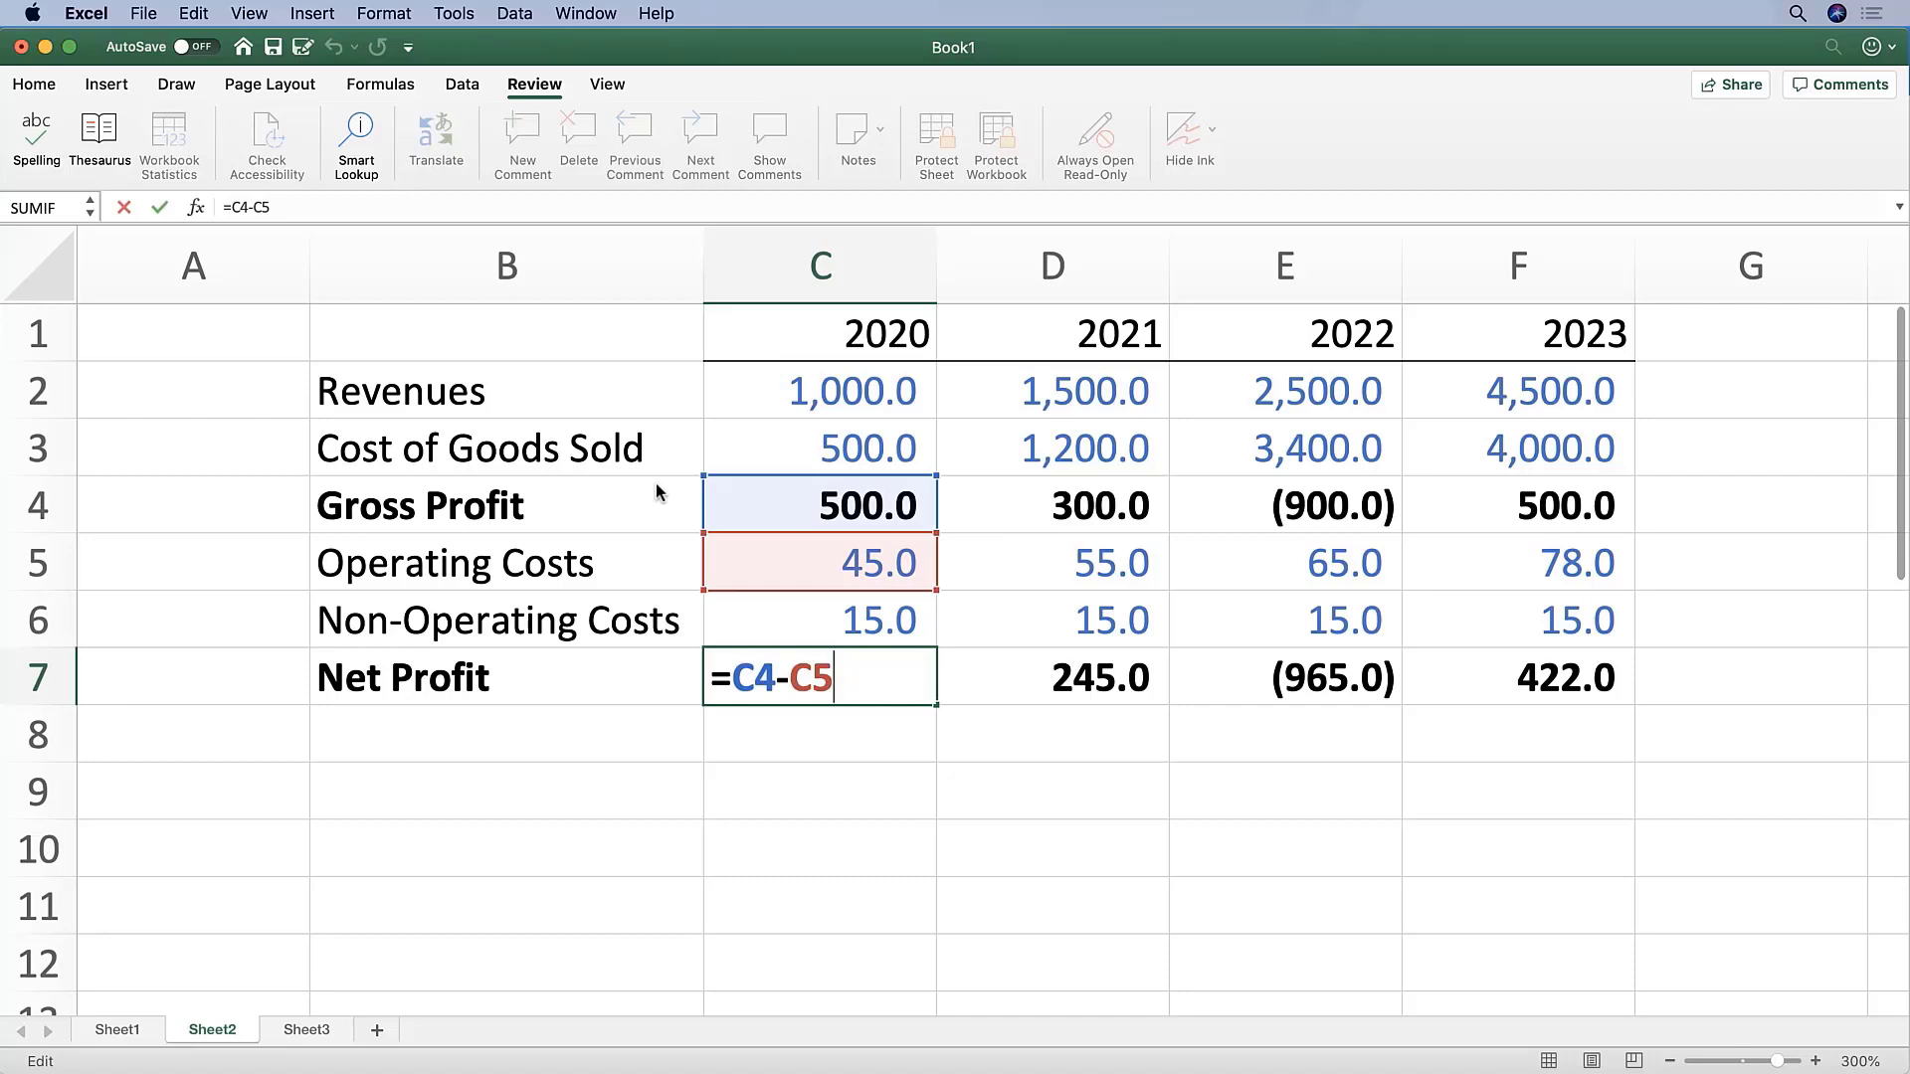
pyautogui.write('-')
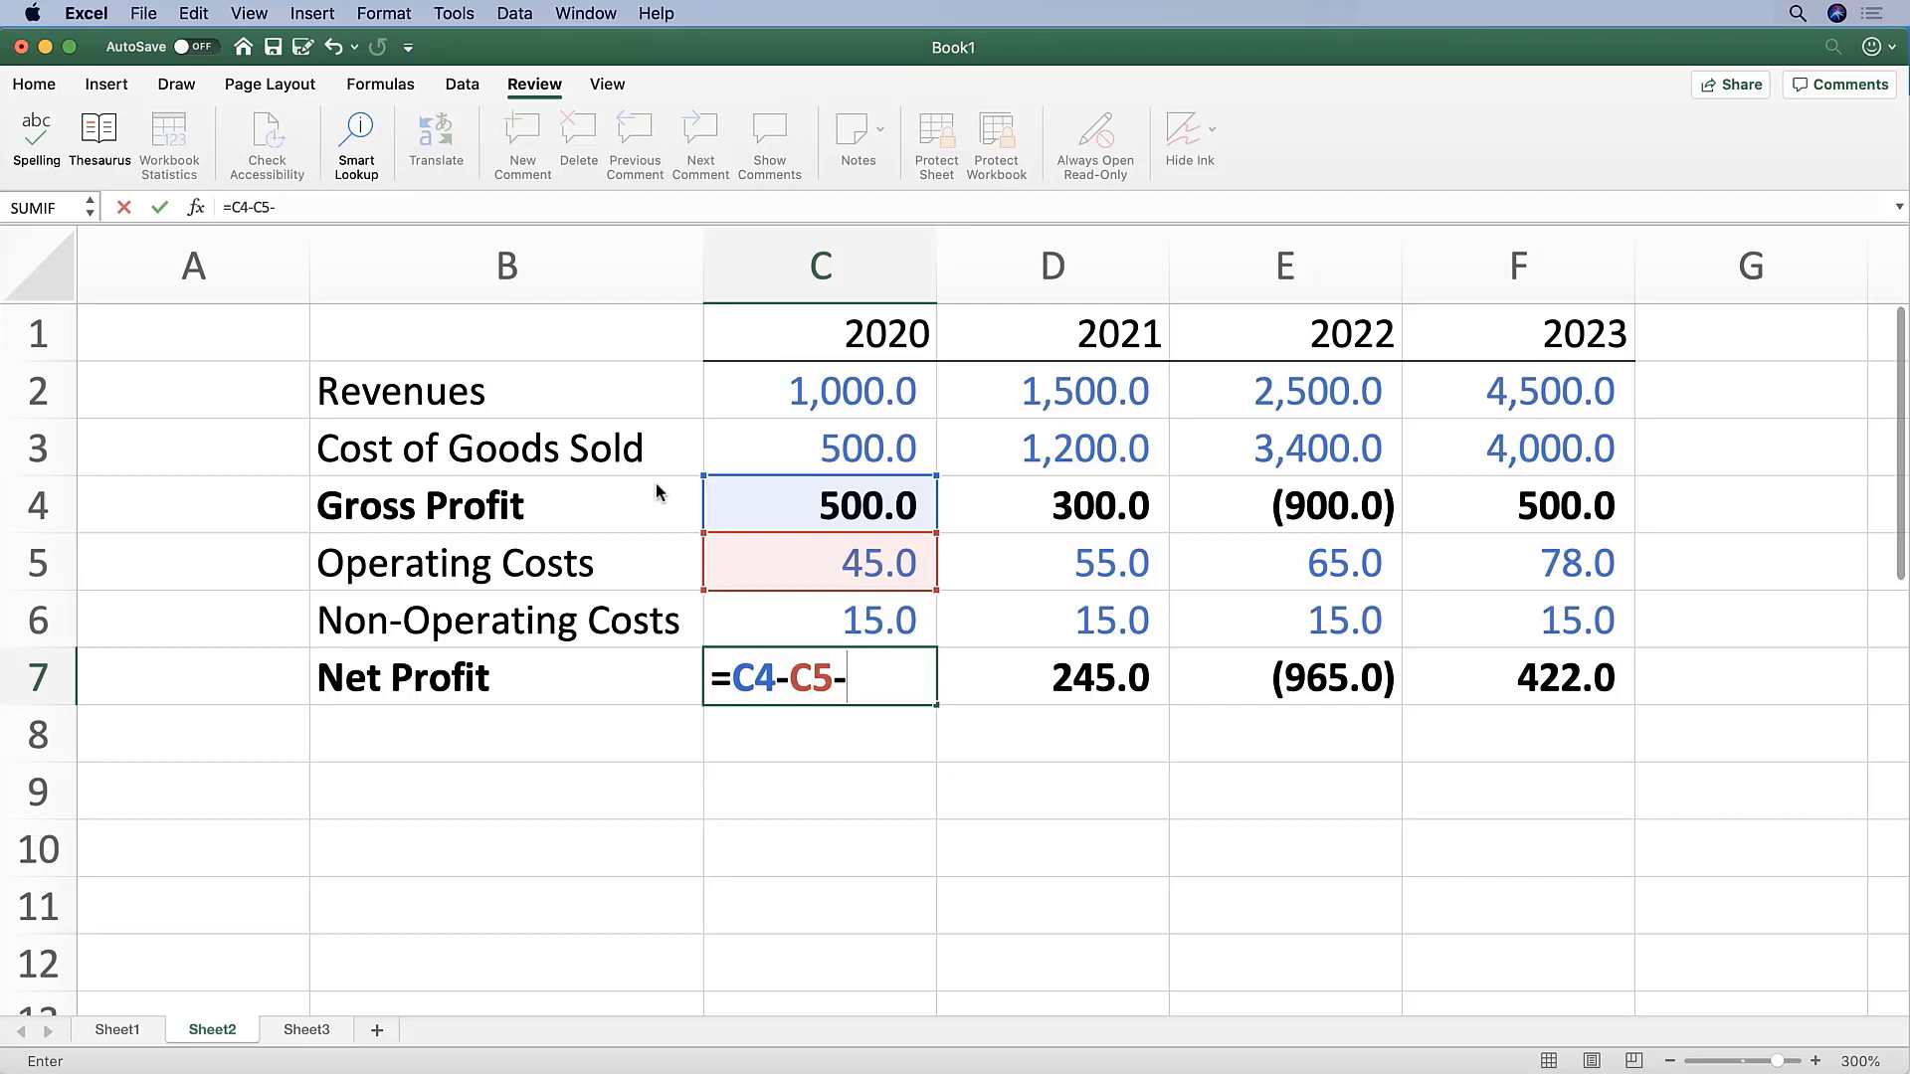
pyautogui.click(819, 621)
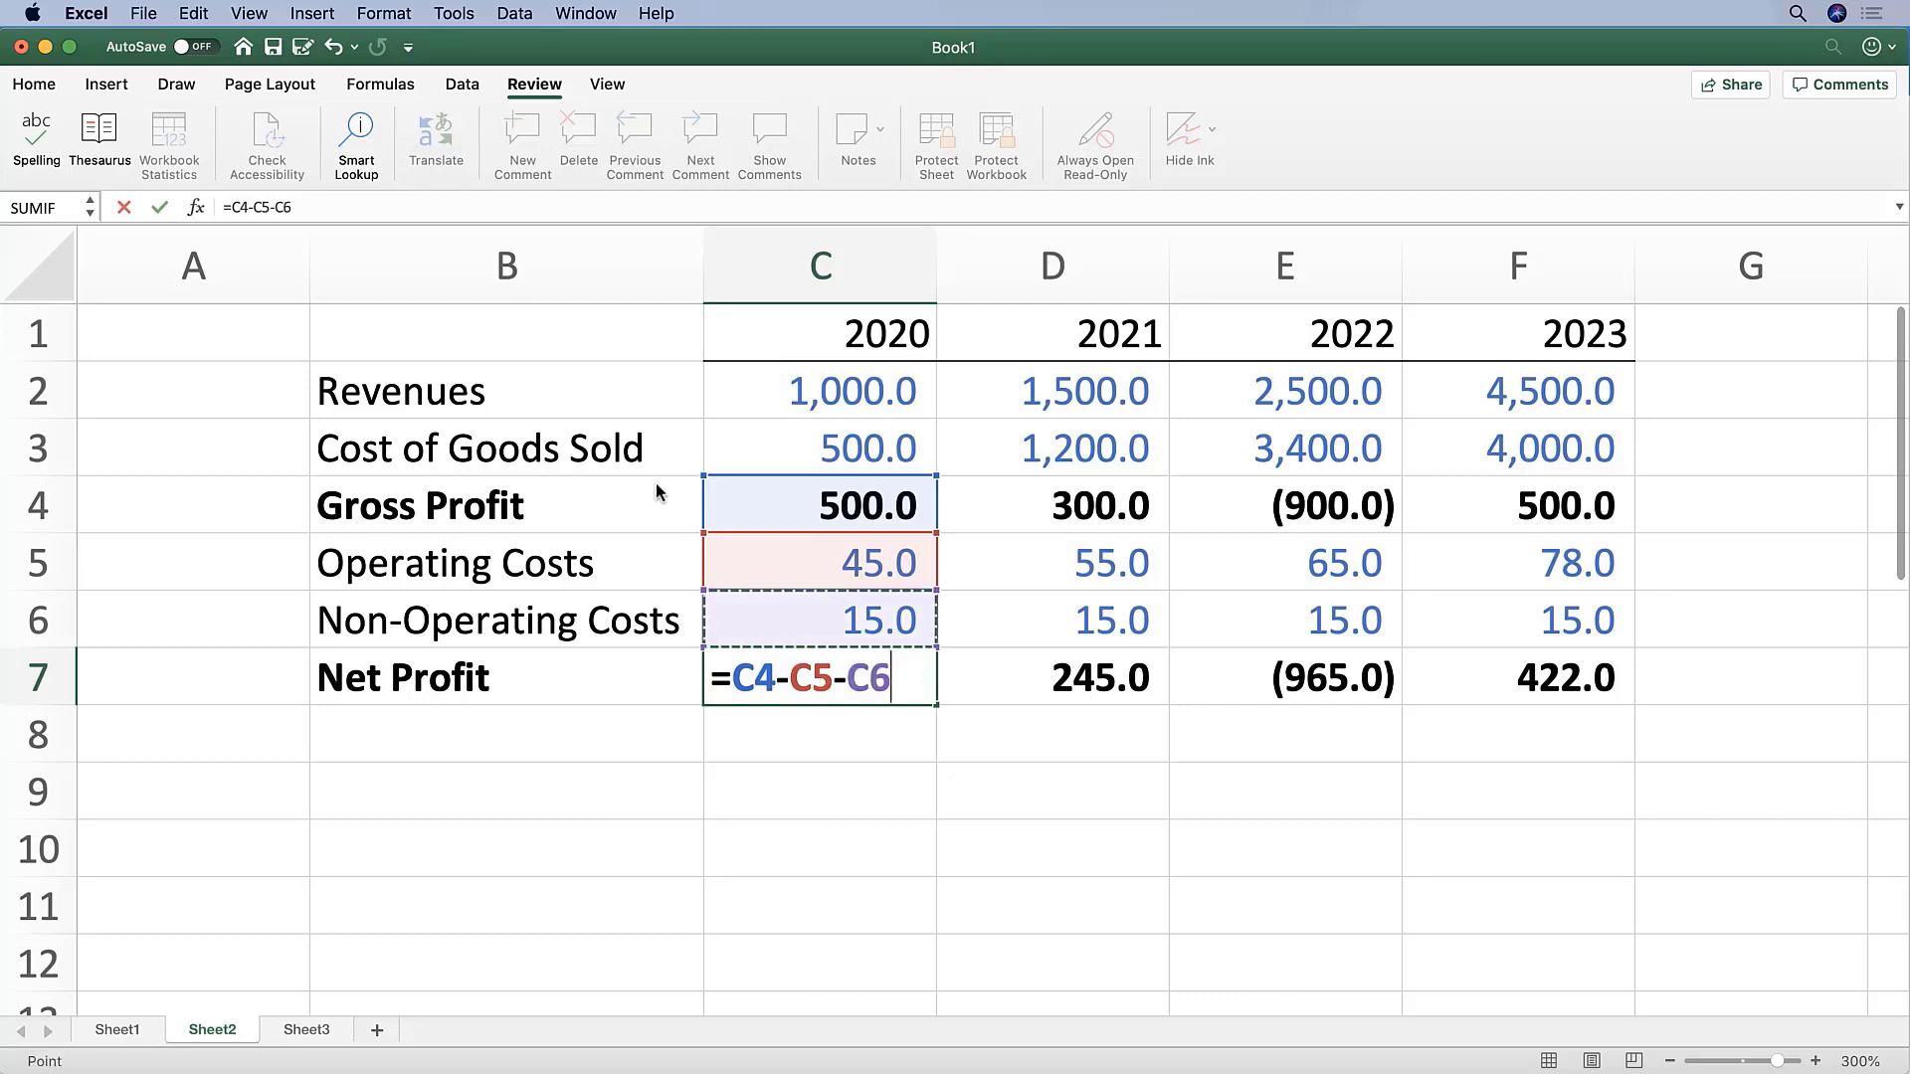
pyautogui.press('Enter')
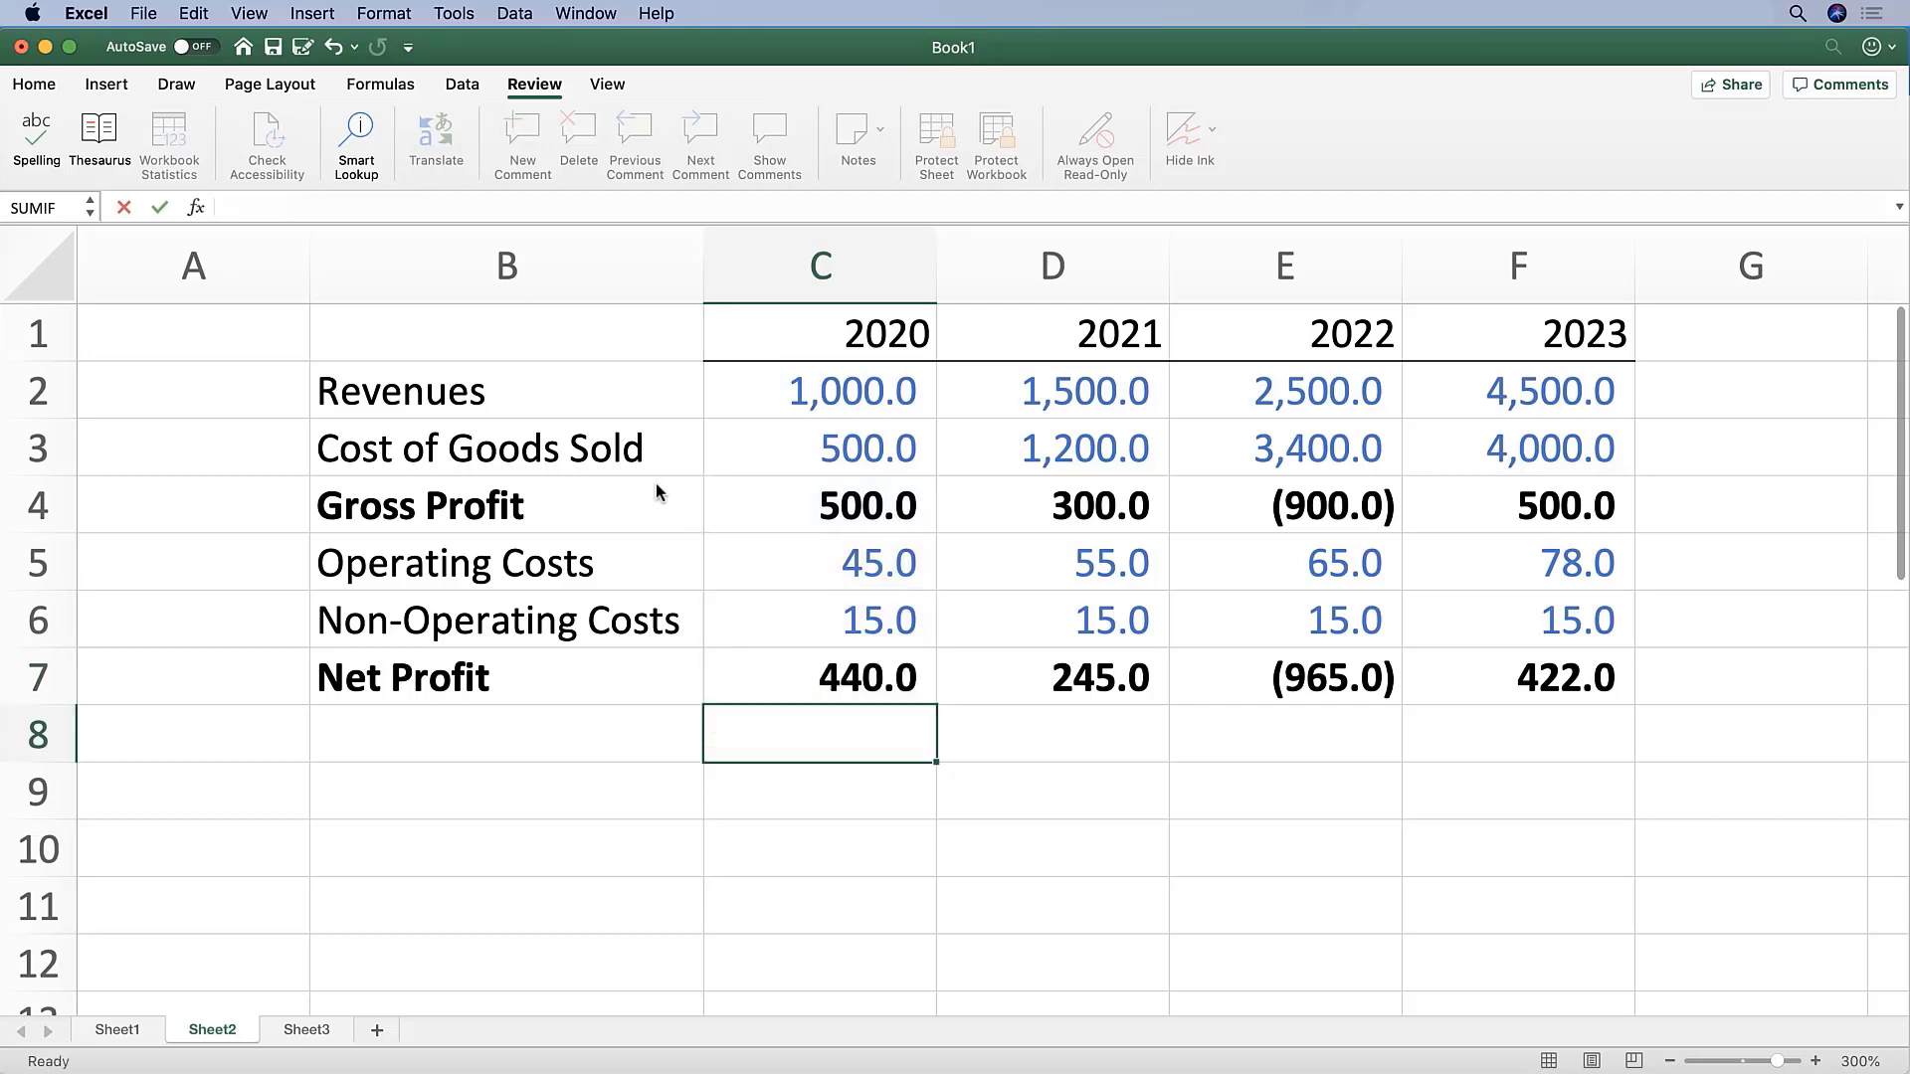
# Step: Fill the revised Net Profit formula across to 2023, giving 440.0, 230.0, (980.0), 407.0, and verify it
pyautogui.click(820, 677)
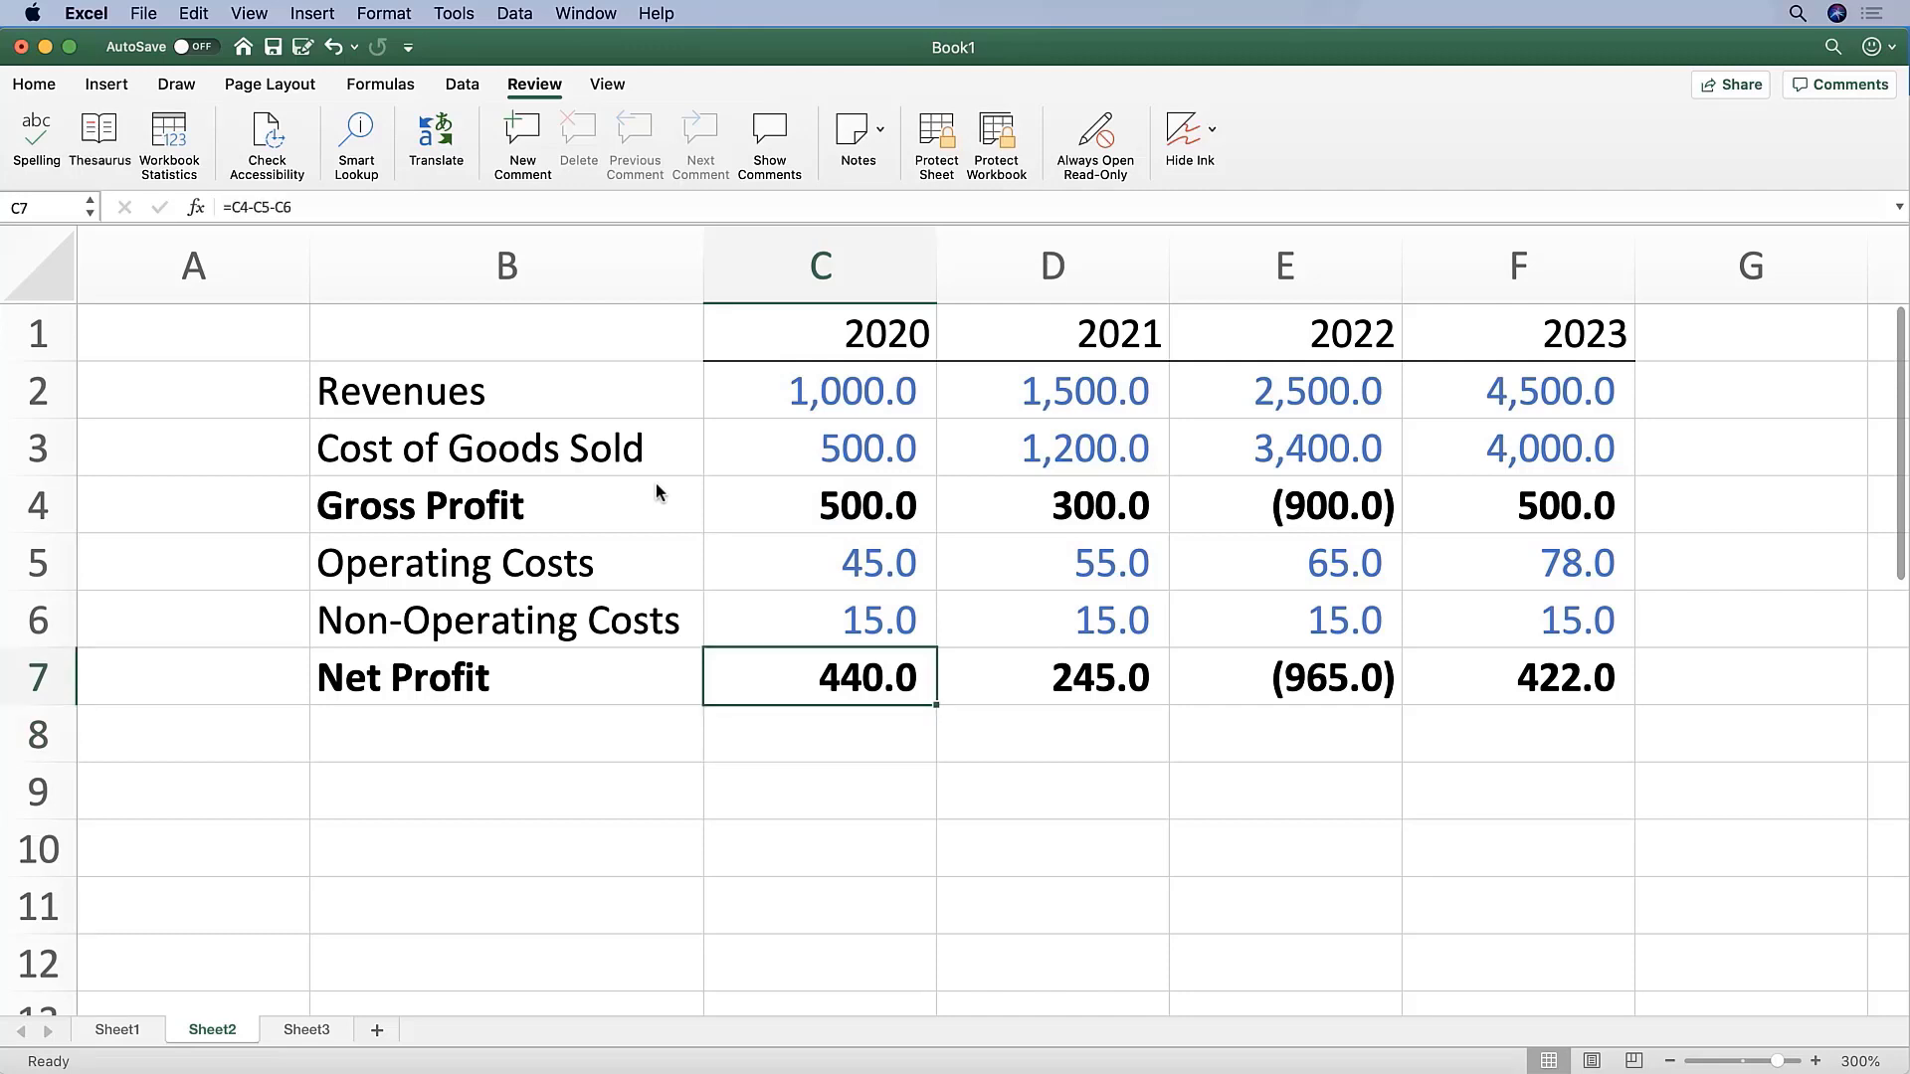
pyautogui.moveTo(818, 676); pyautogui.dragTo(1515, 676)
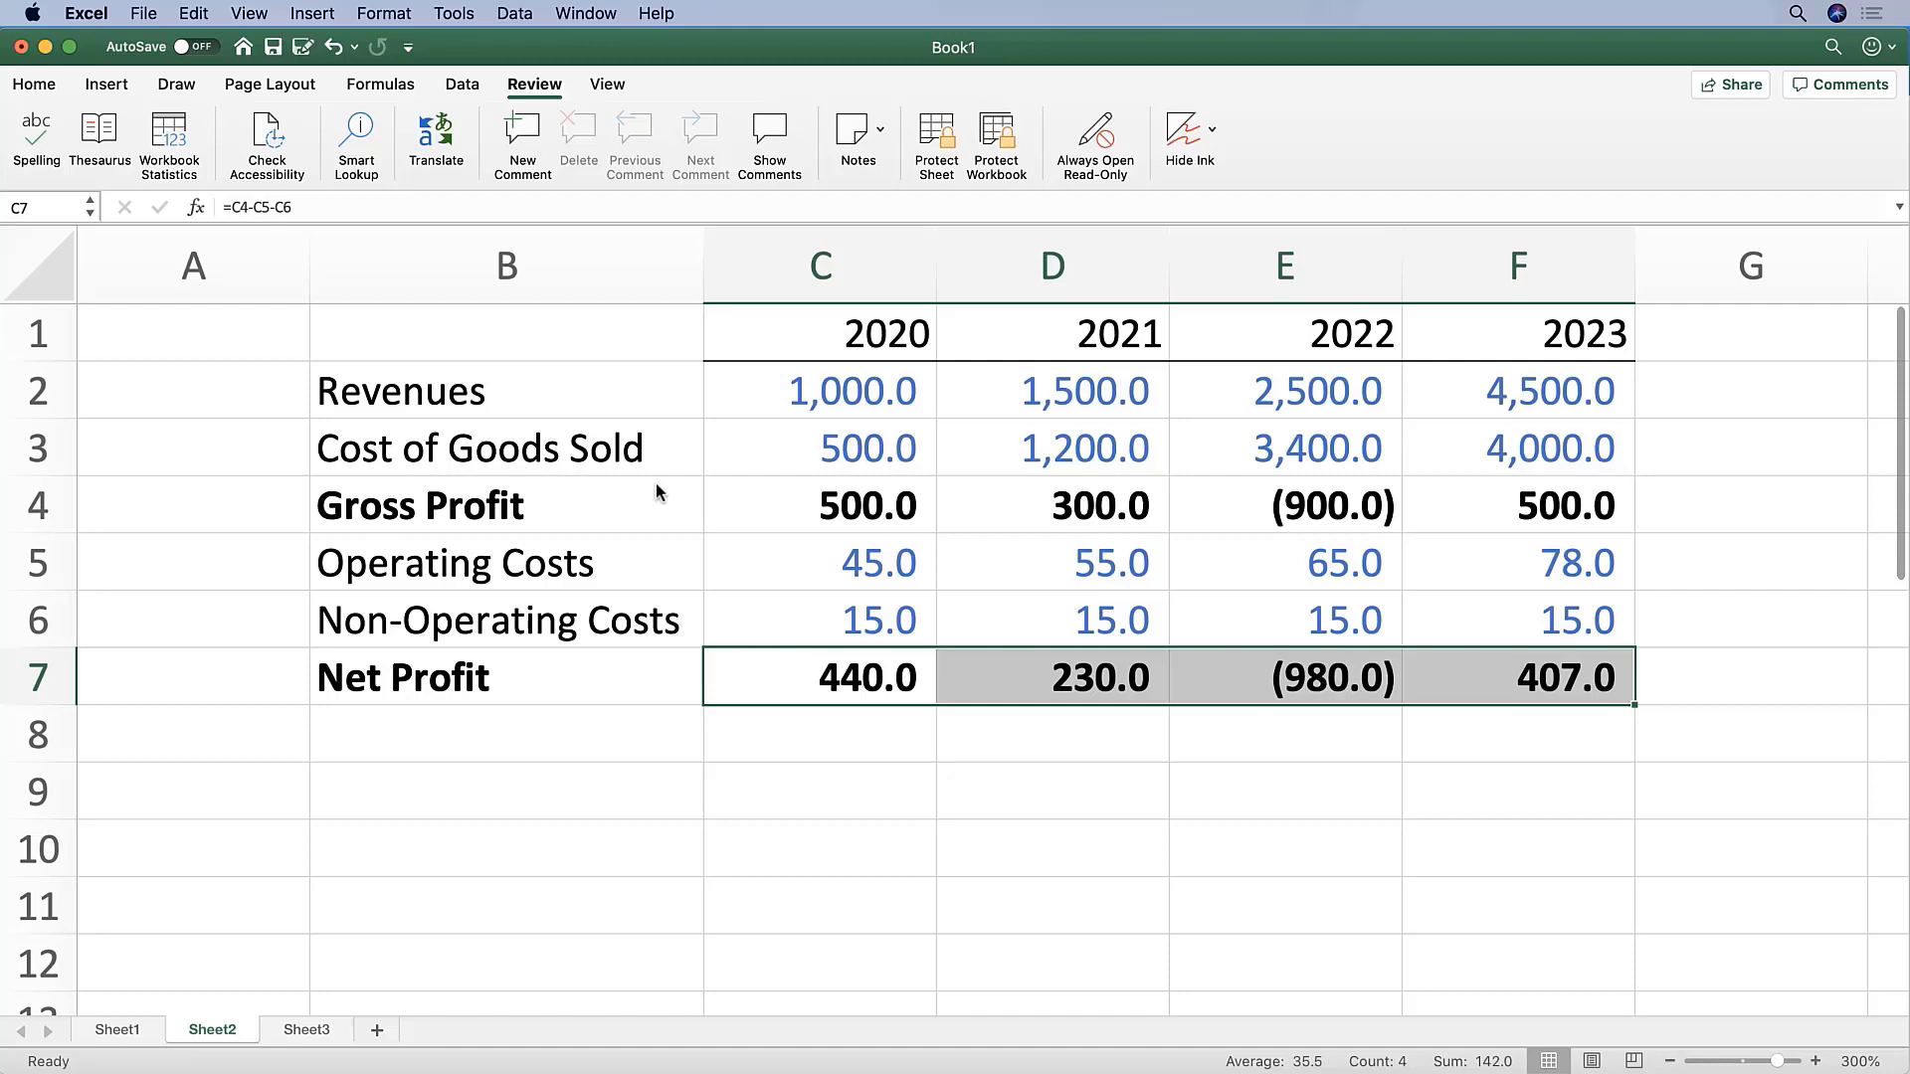
pyautogui.doubleClick(1094, 676)
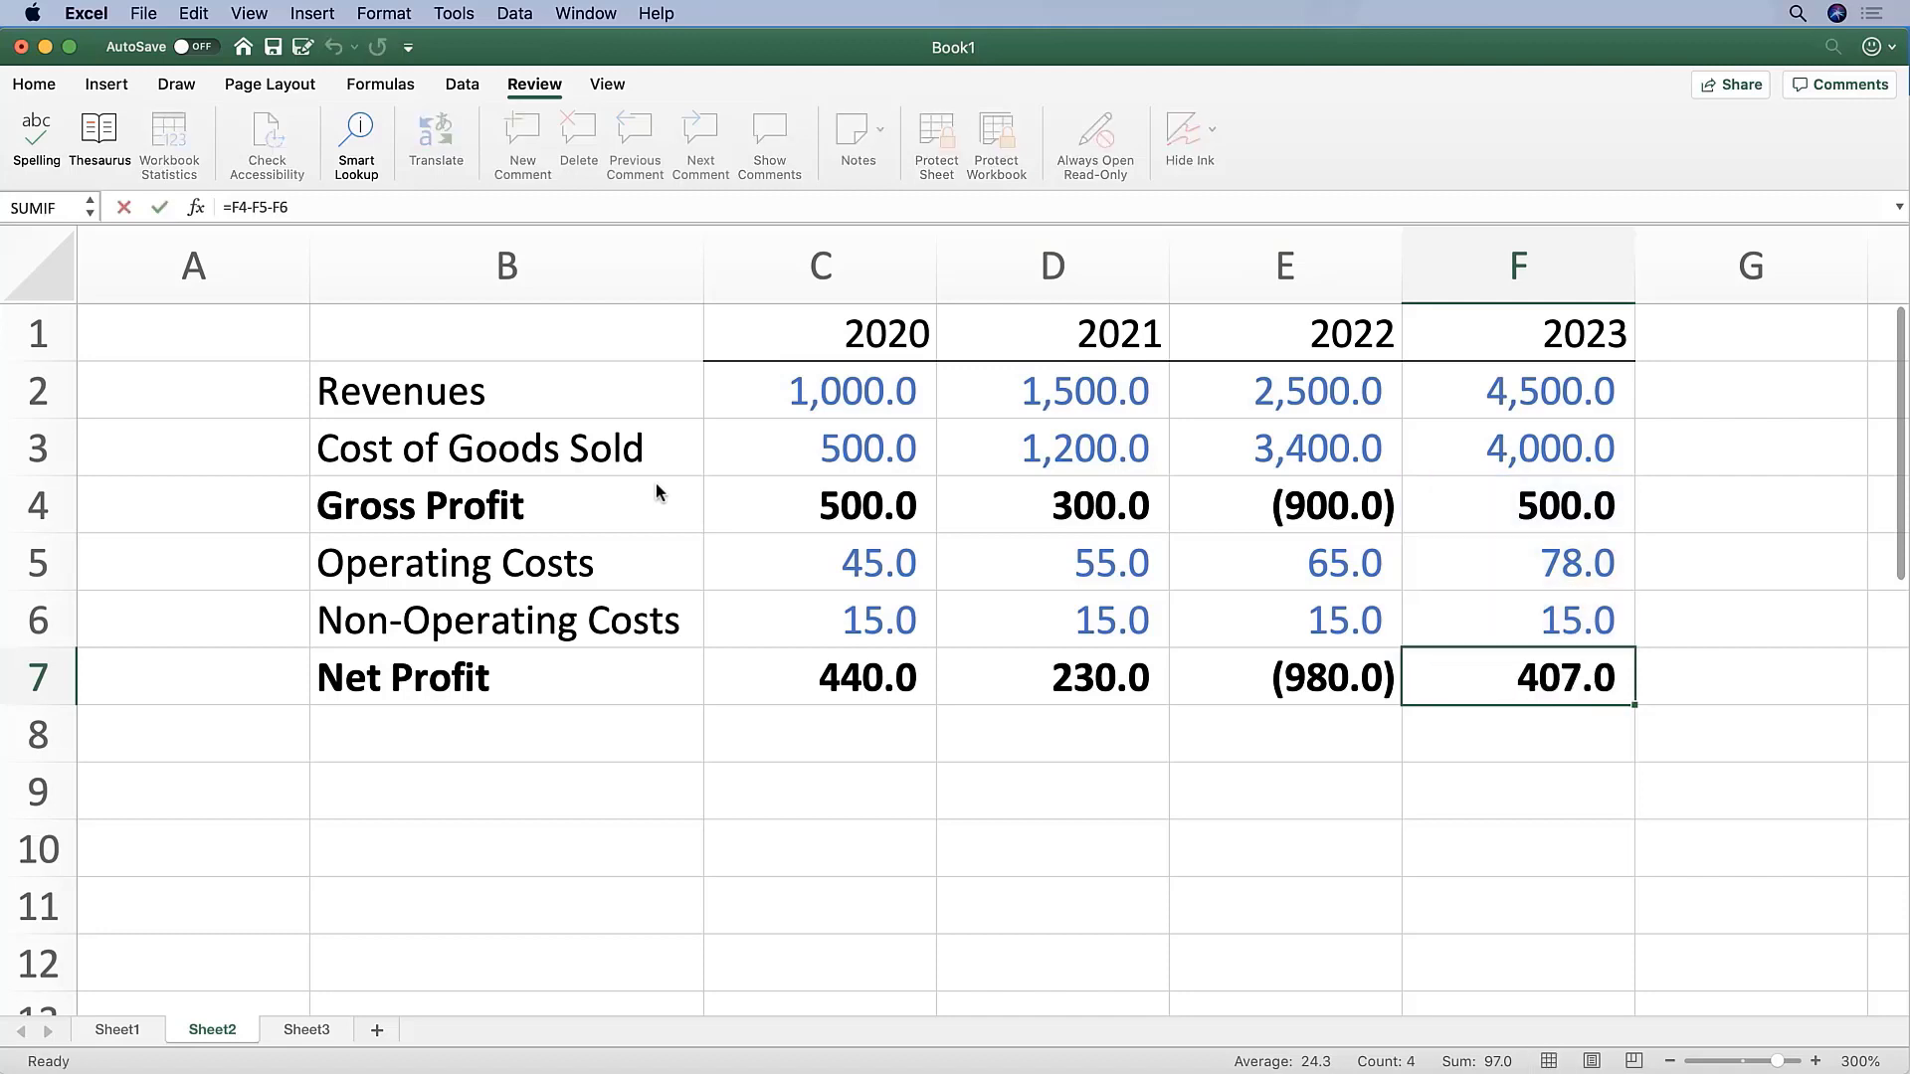
pyautogui.doubleClick(818, 677)
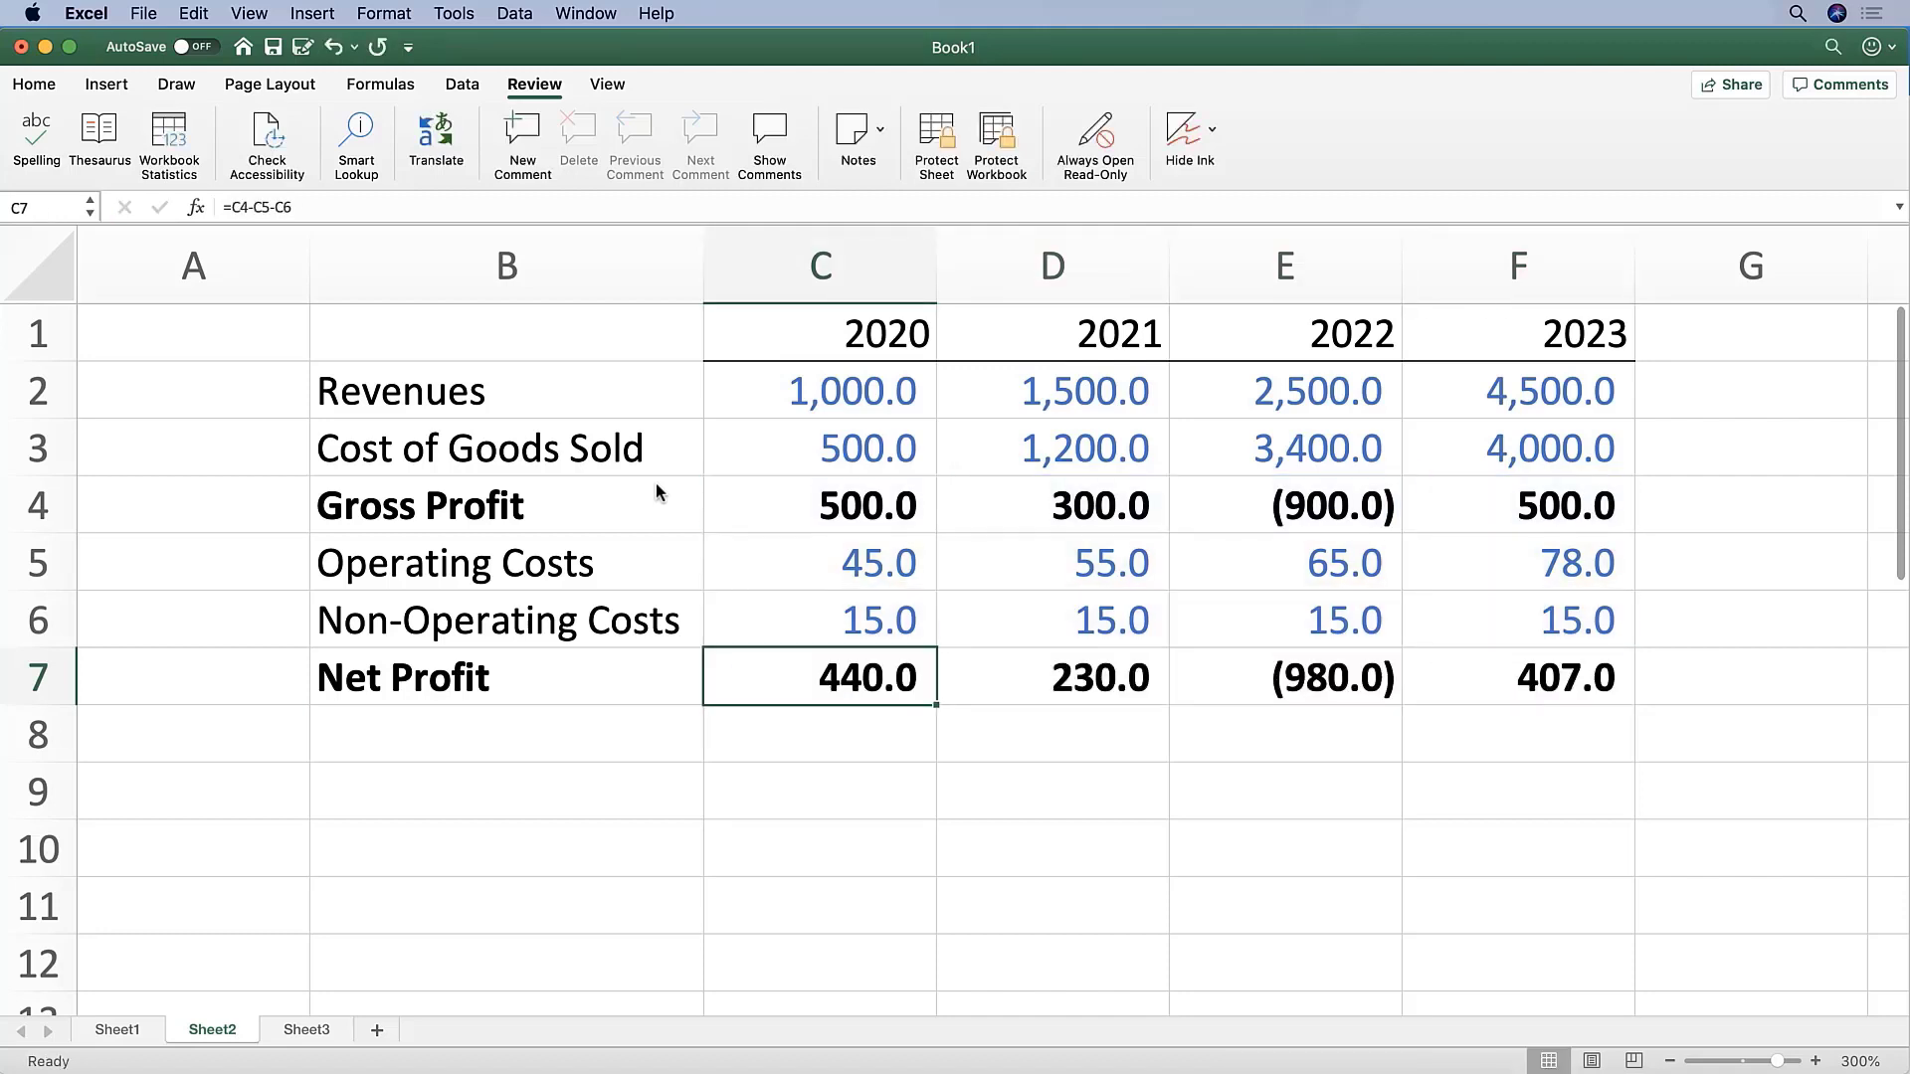
pyautogui.click(1317, 678)
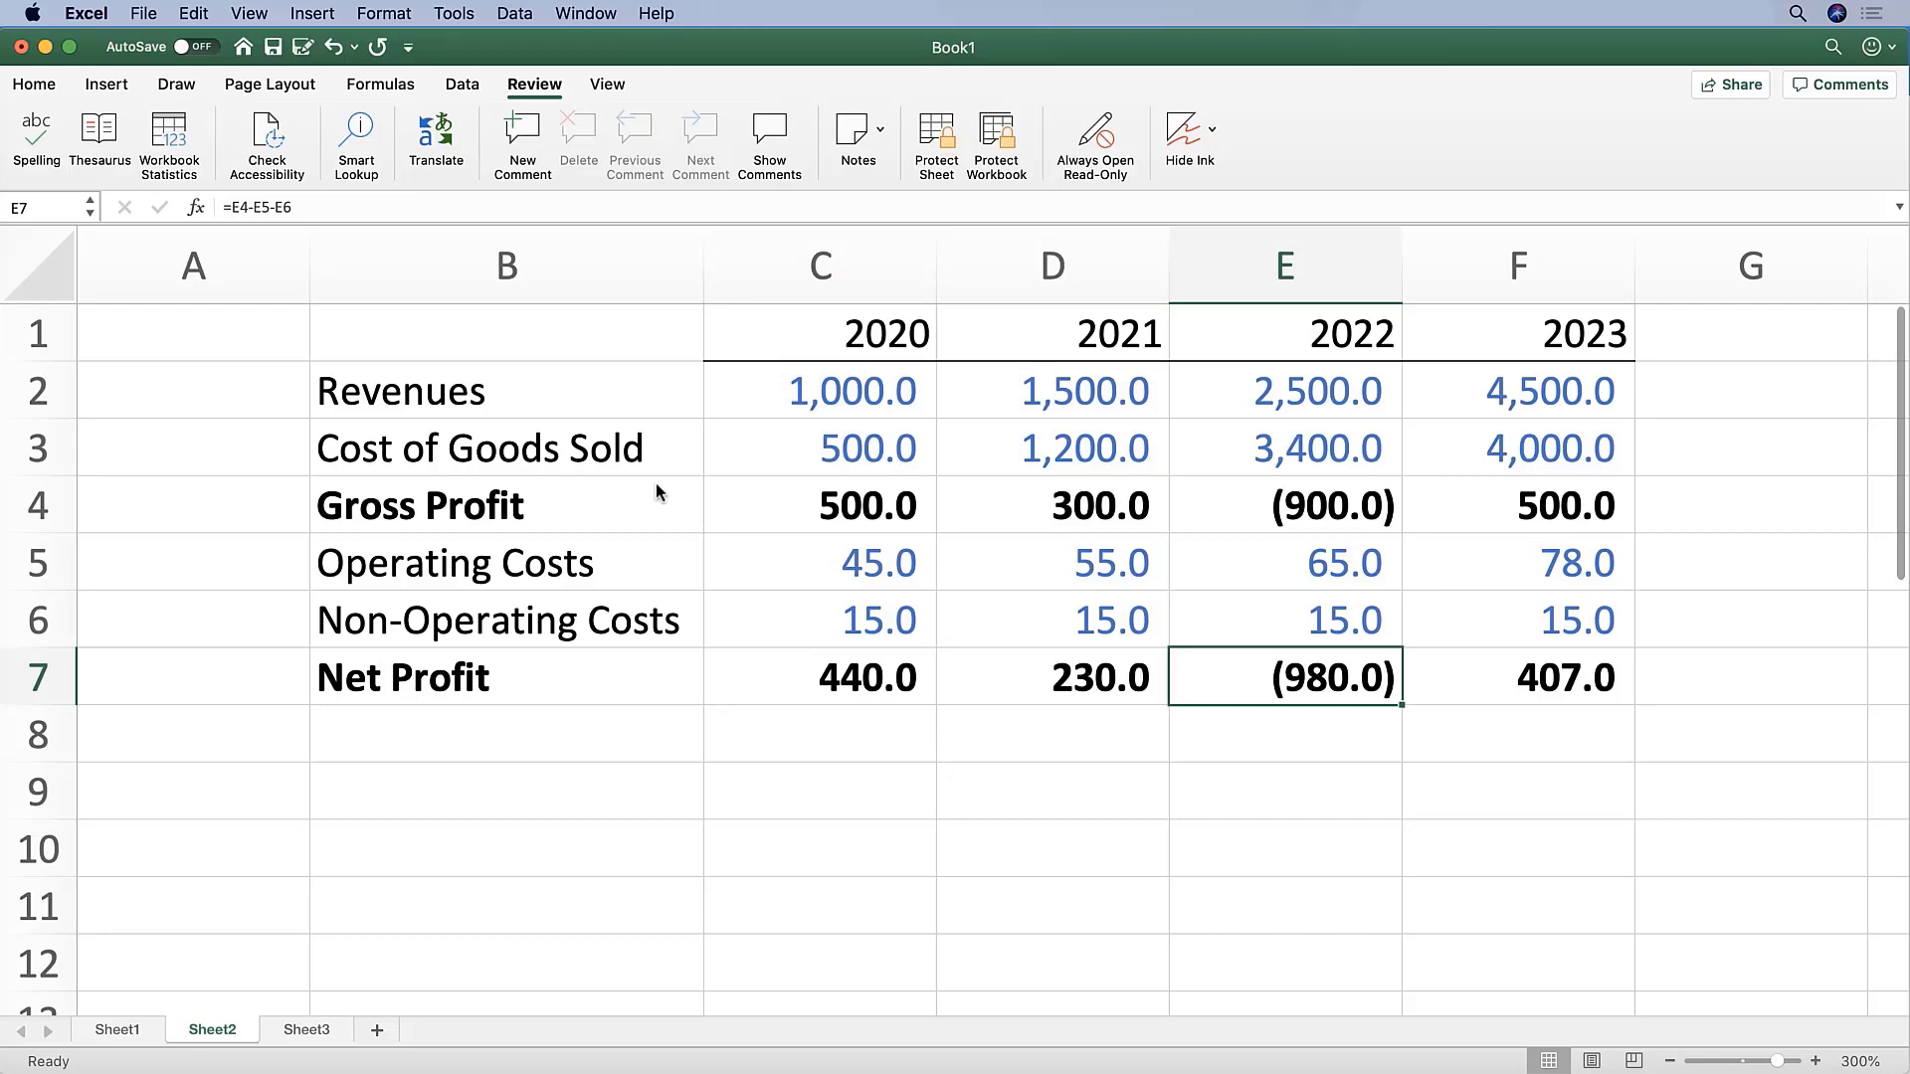
pyautogui.click(818, 676)
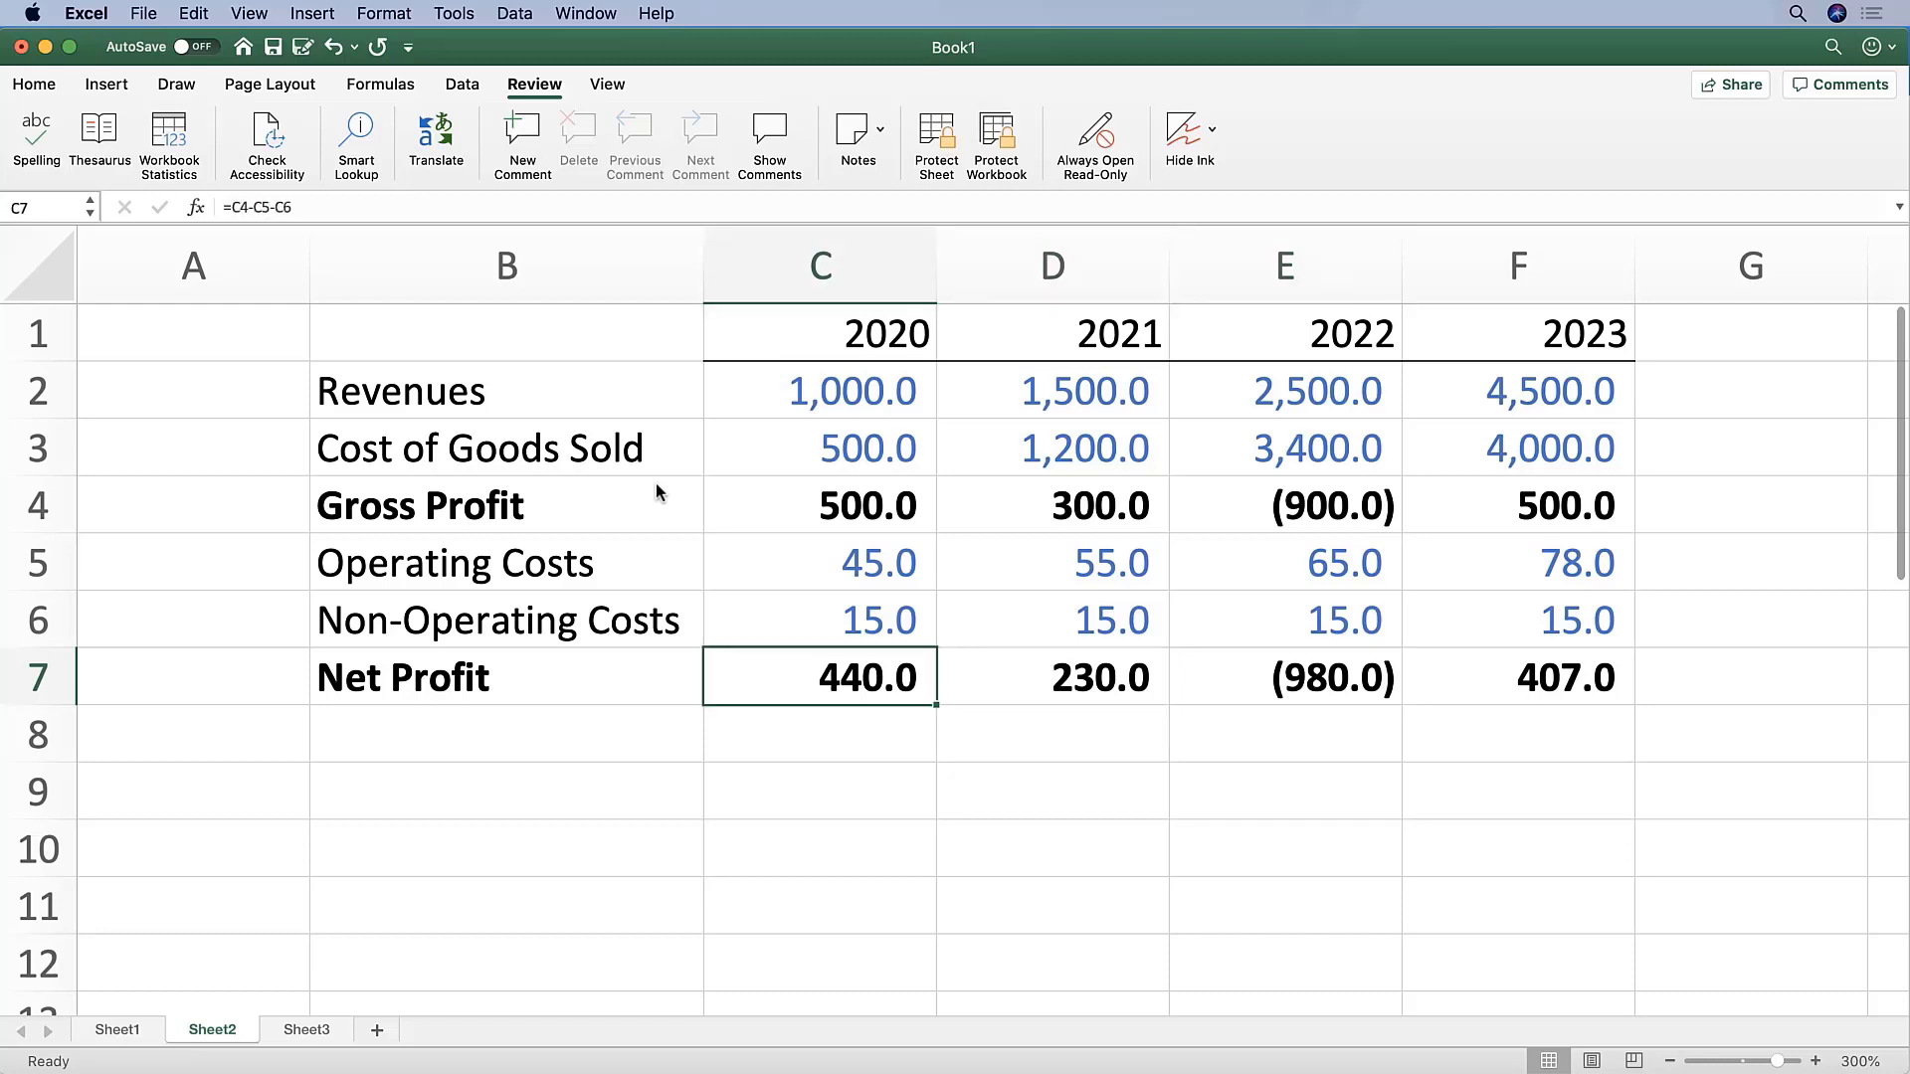
pyautogui.click(36, 633)
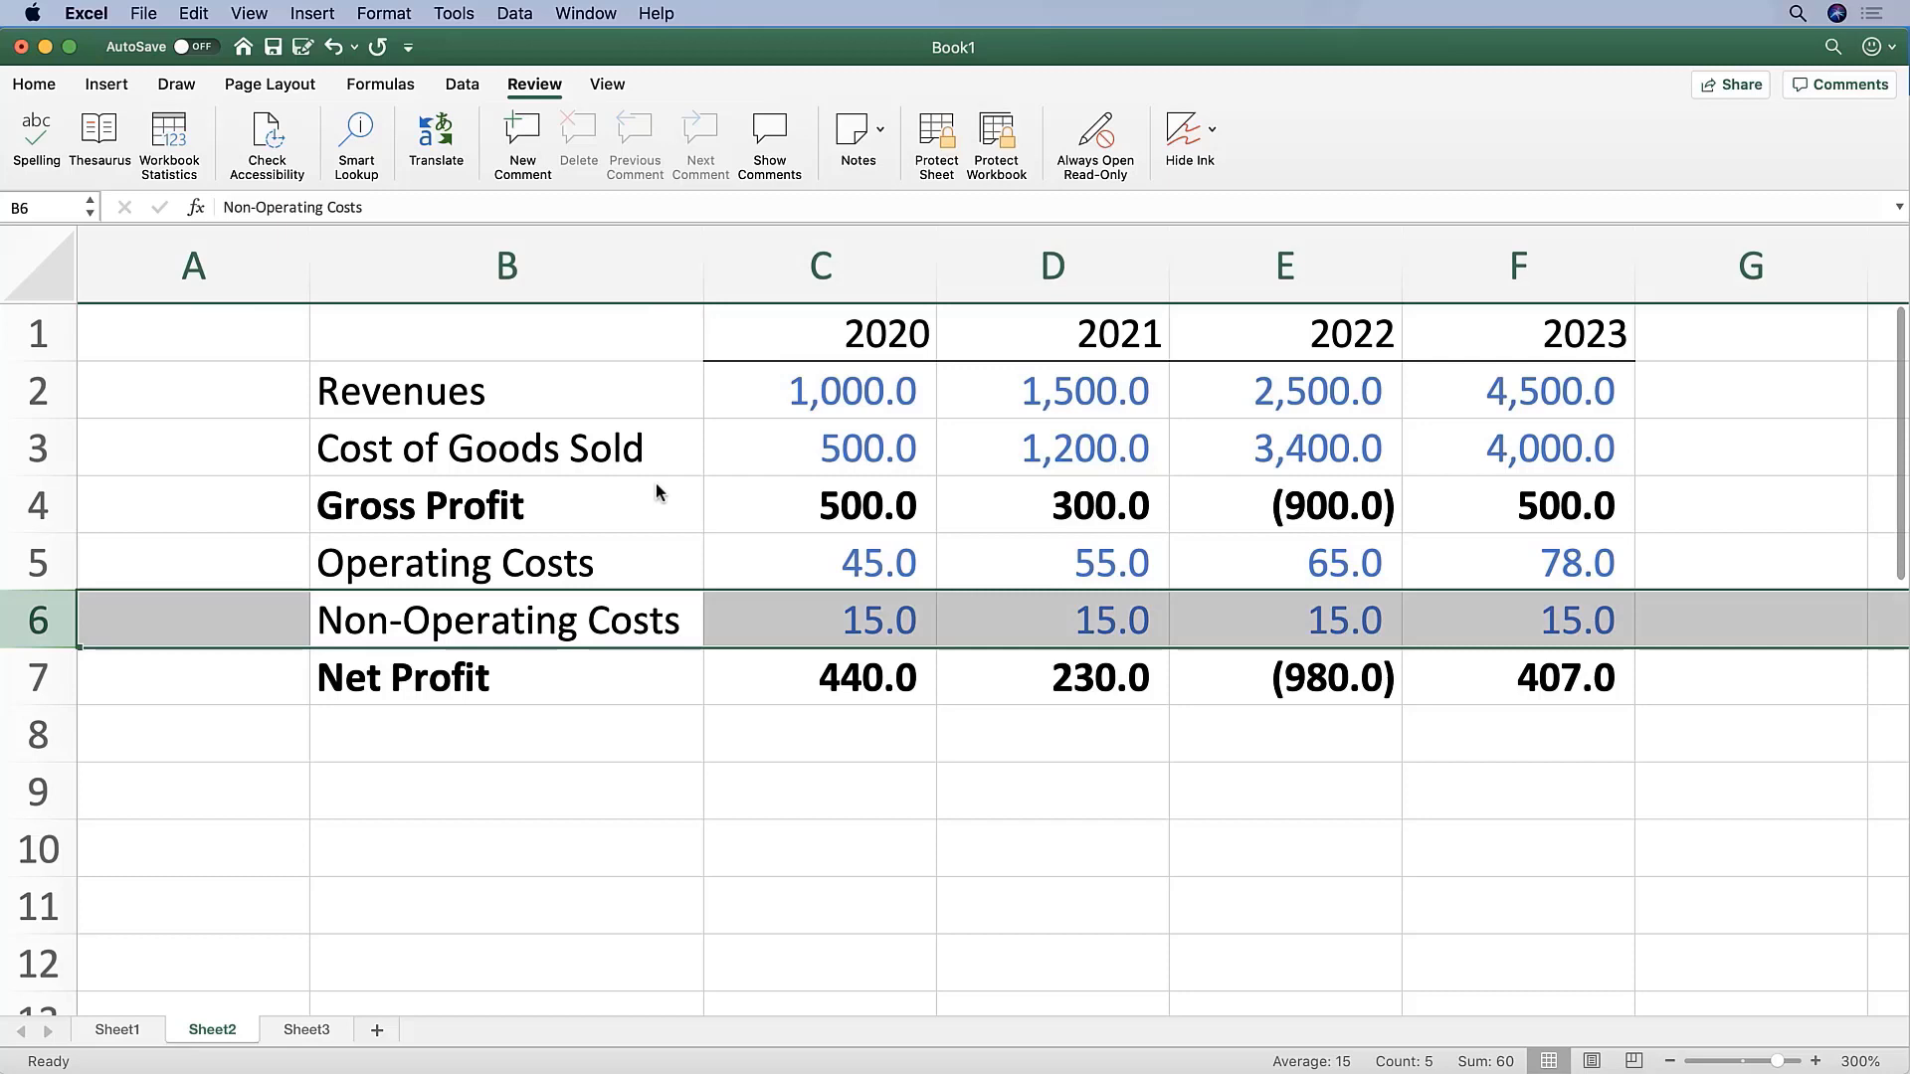
pyautogui.click(819, 621)
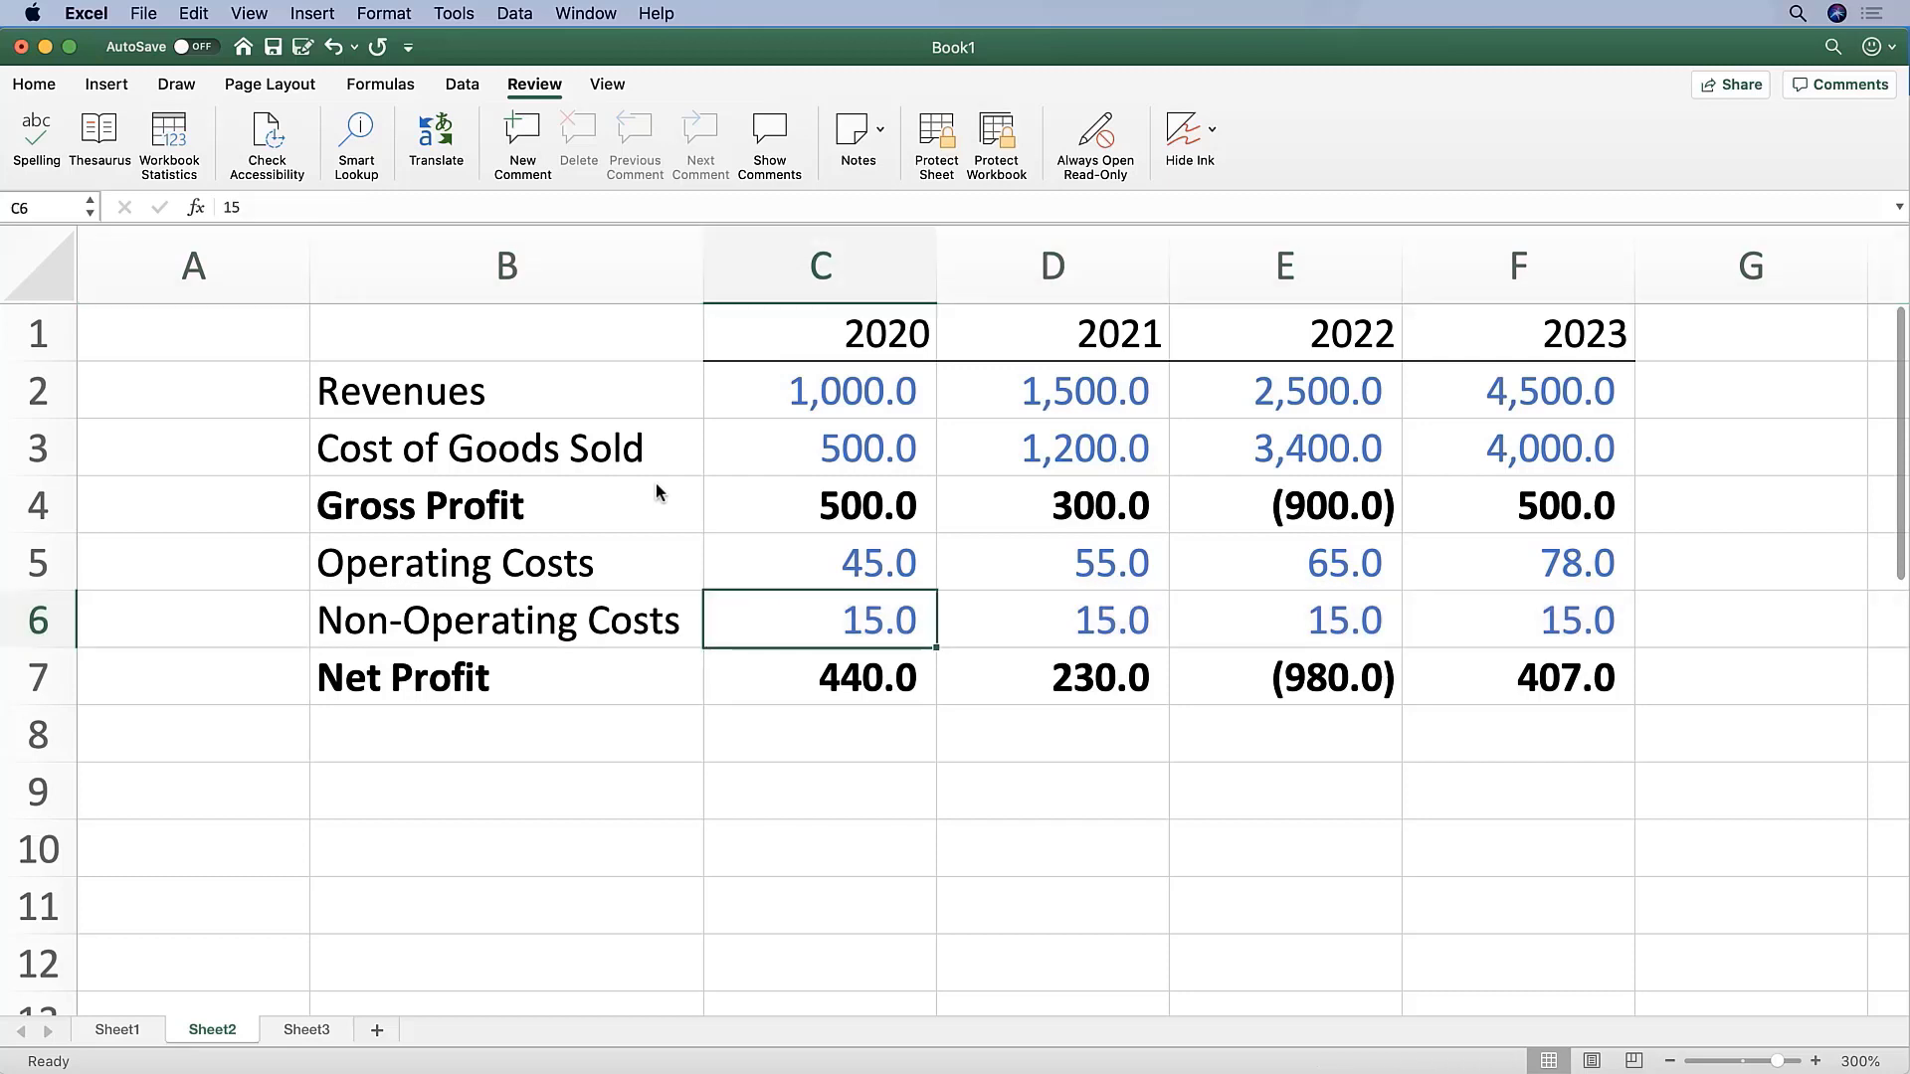
pyautogui.click(819, 448)
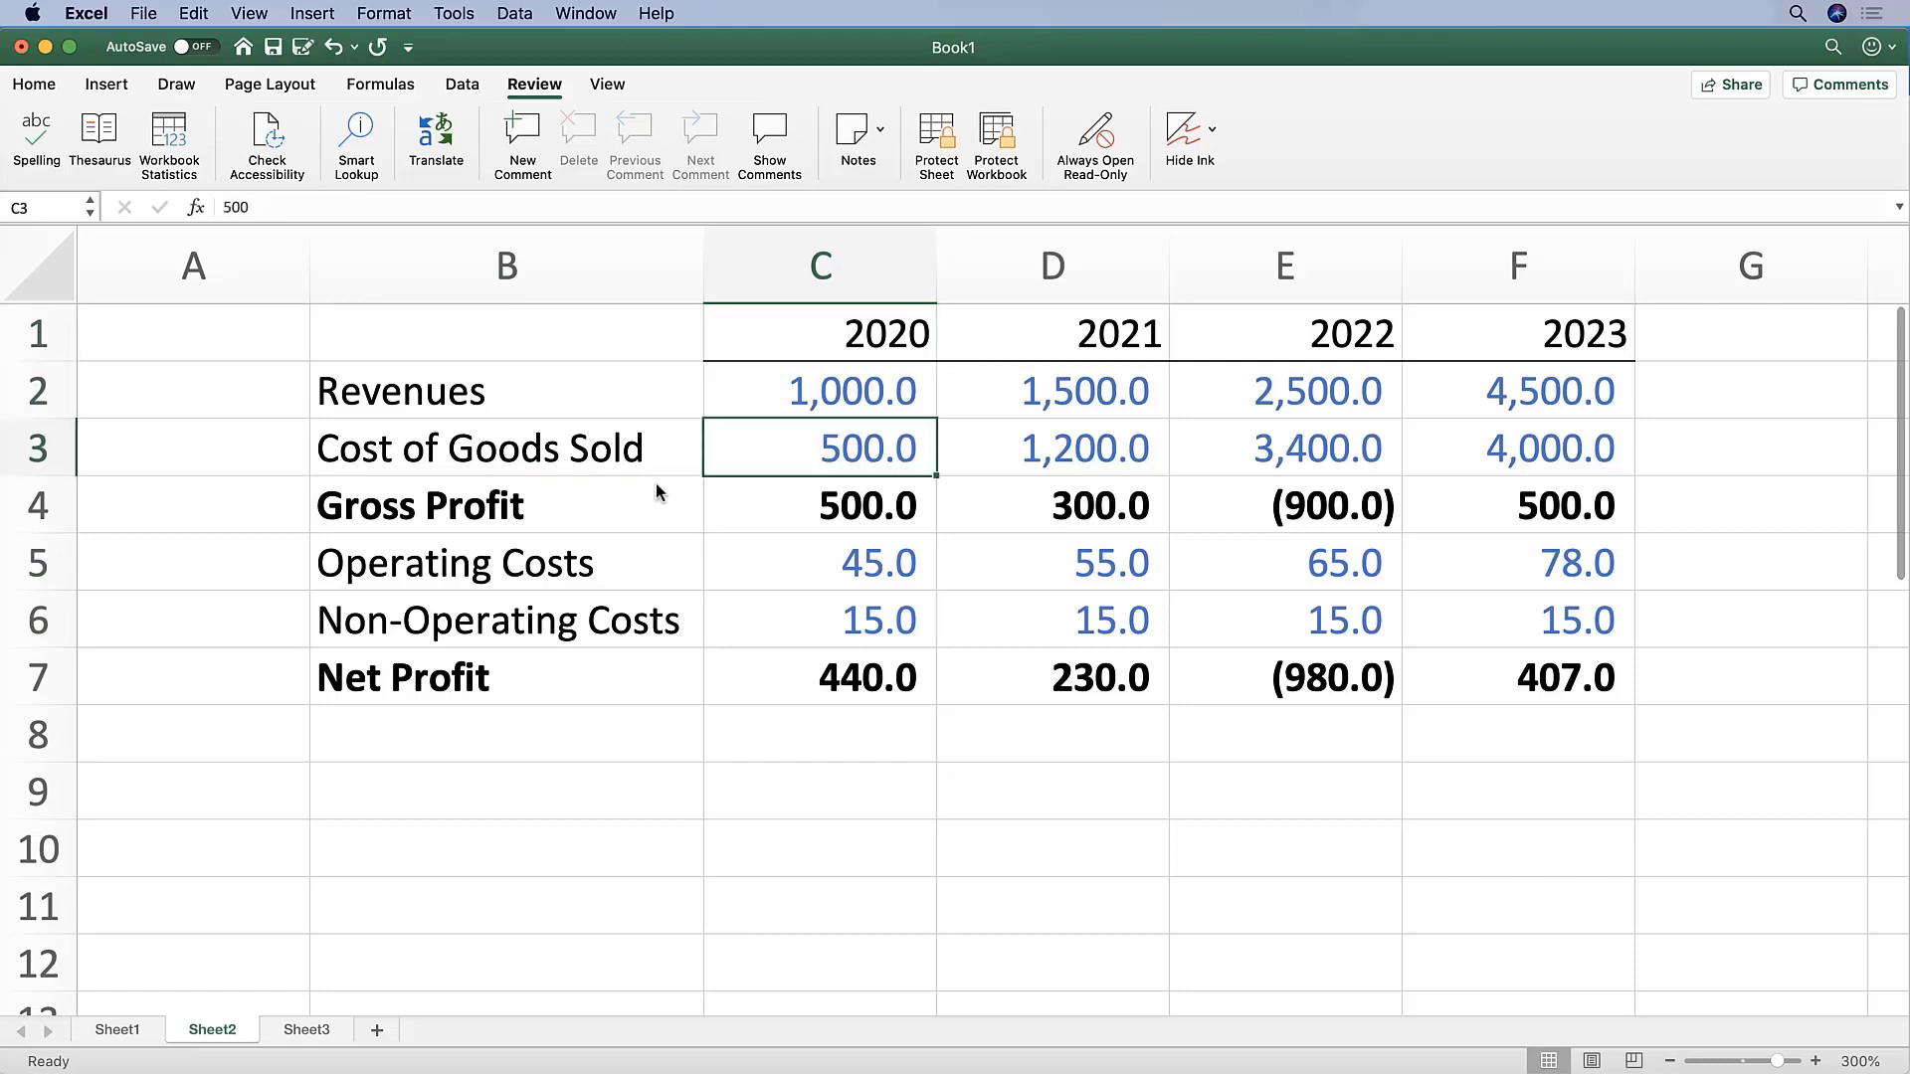
pyautogui.click(819, 563)
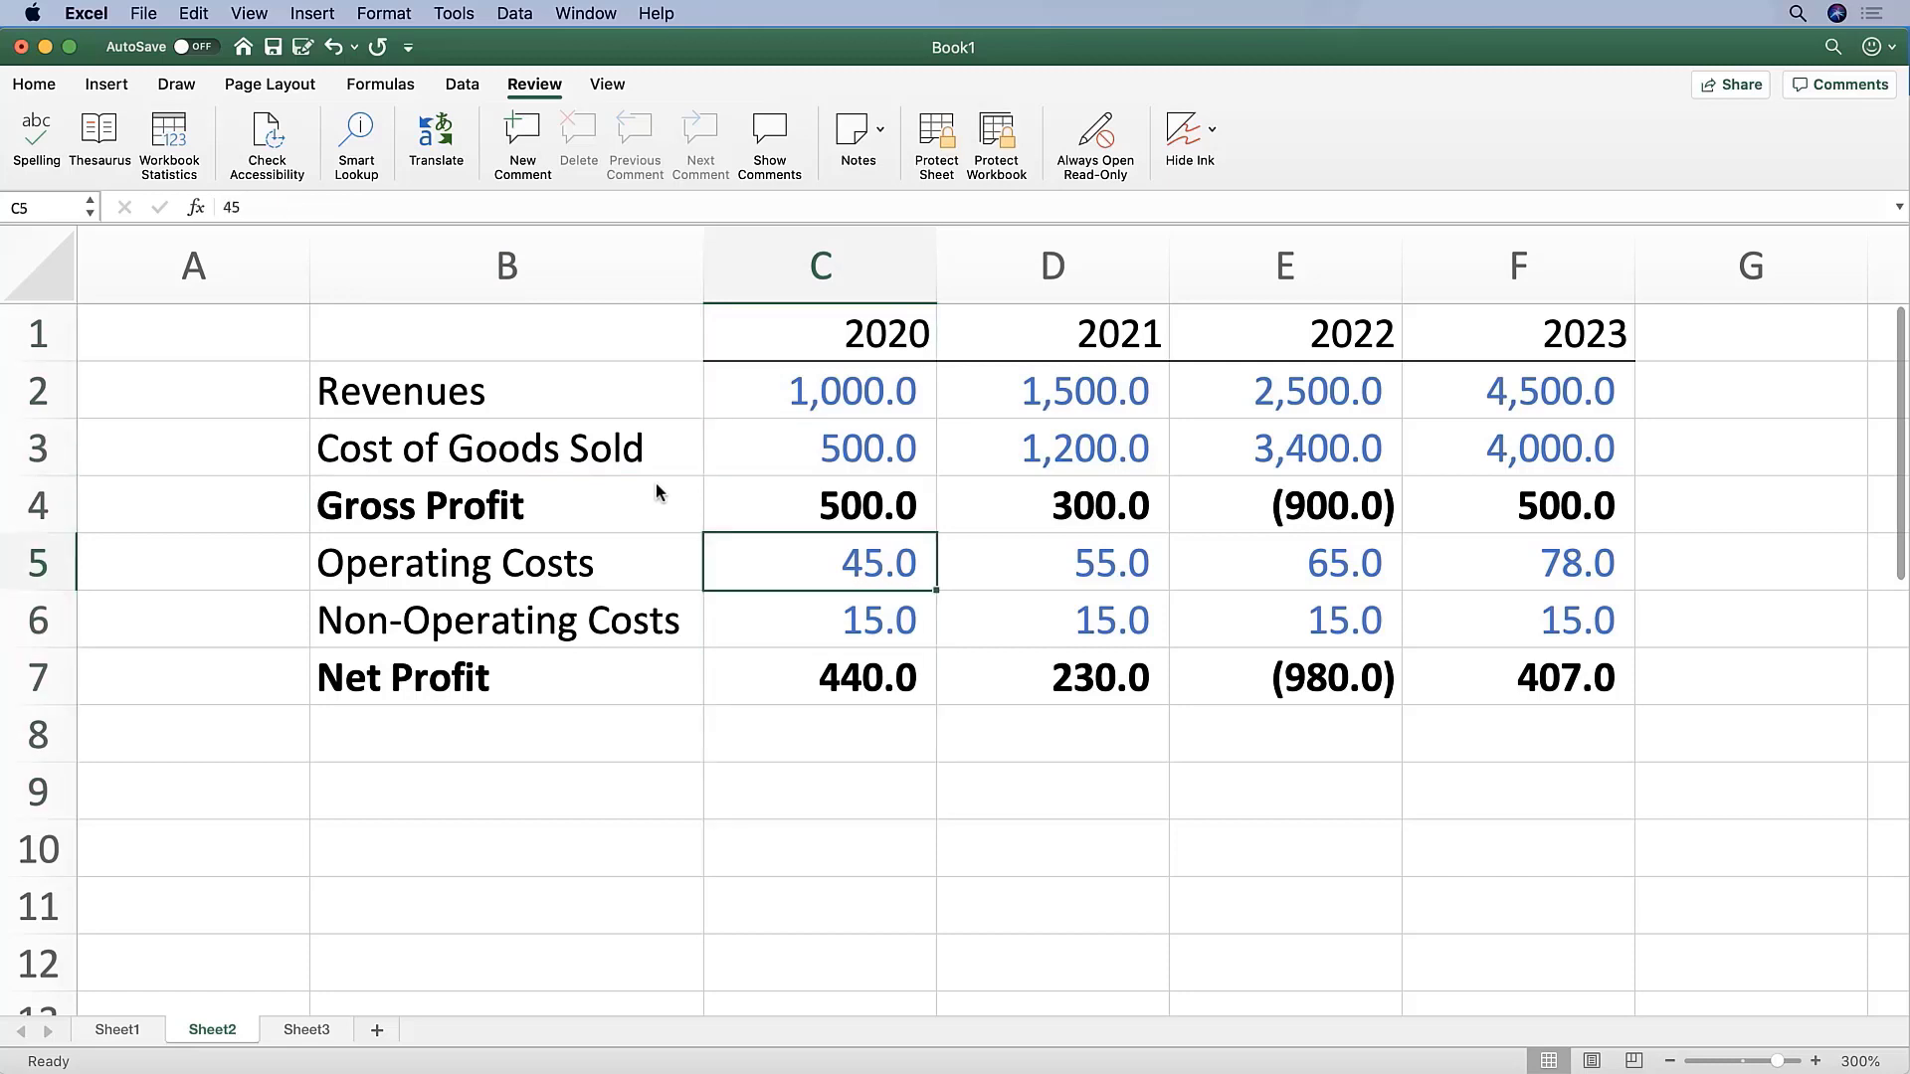
pyautogui.click(820, 262)
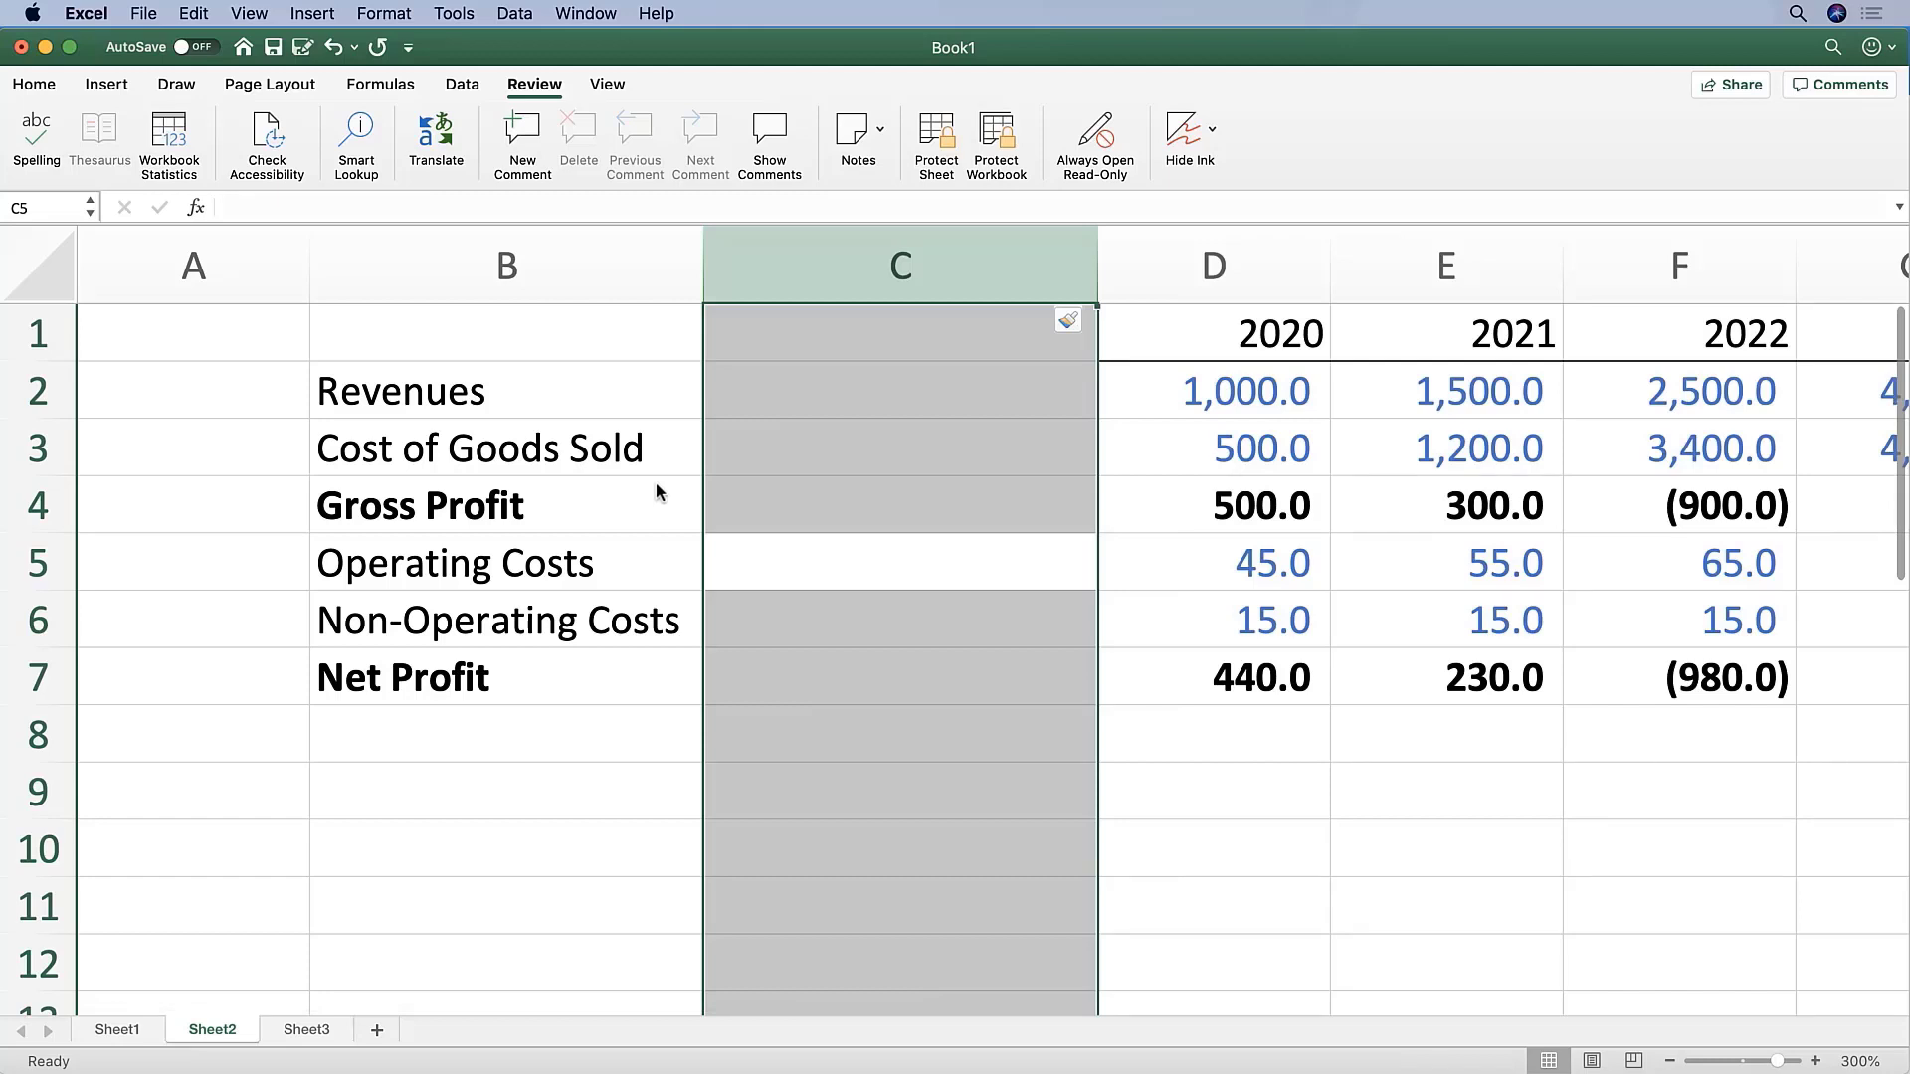
pyautogui.click(899, 563)
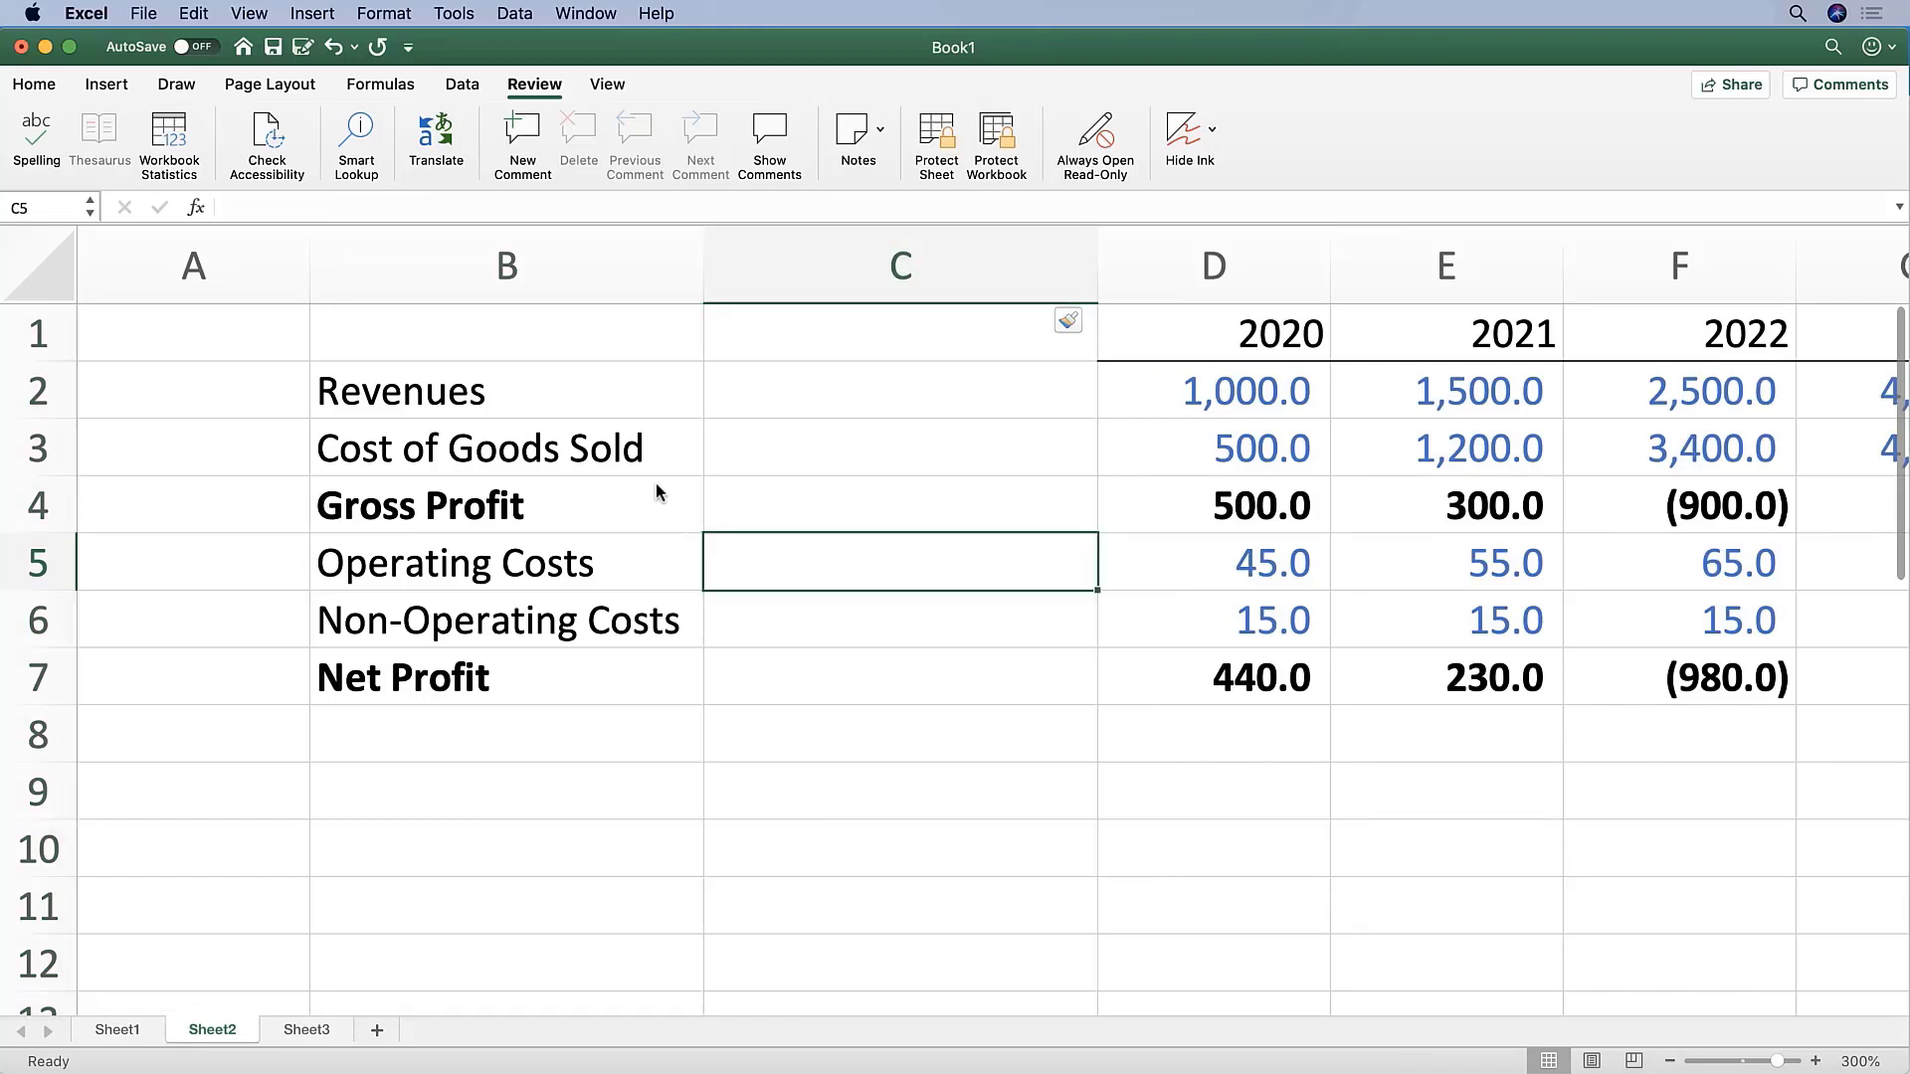
pyautogui.moveTo(903, 469)
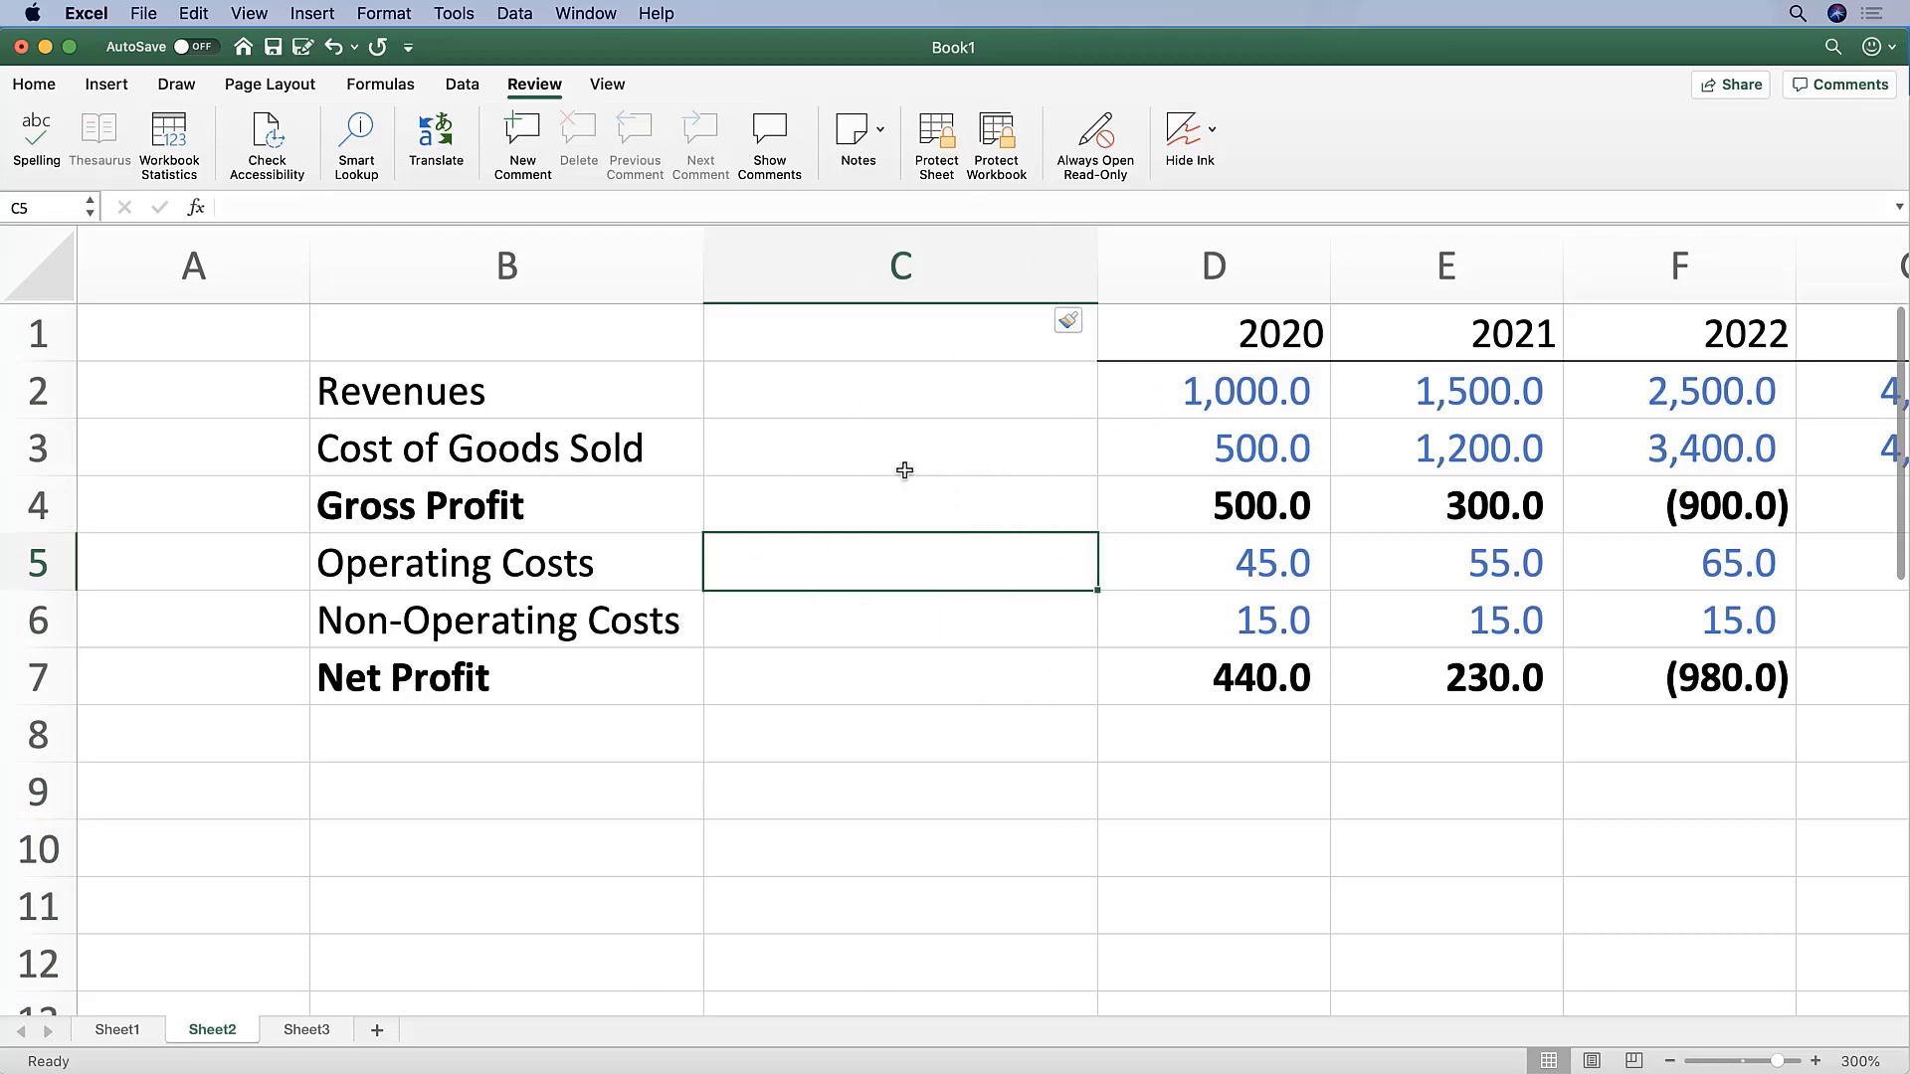
pyautogui.moveTo(951, 330)
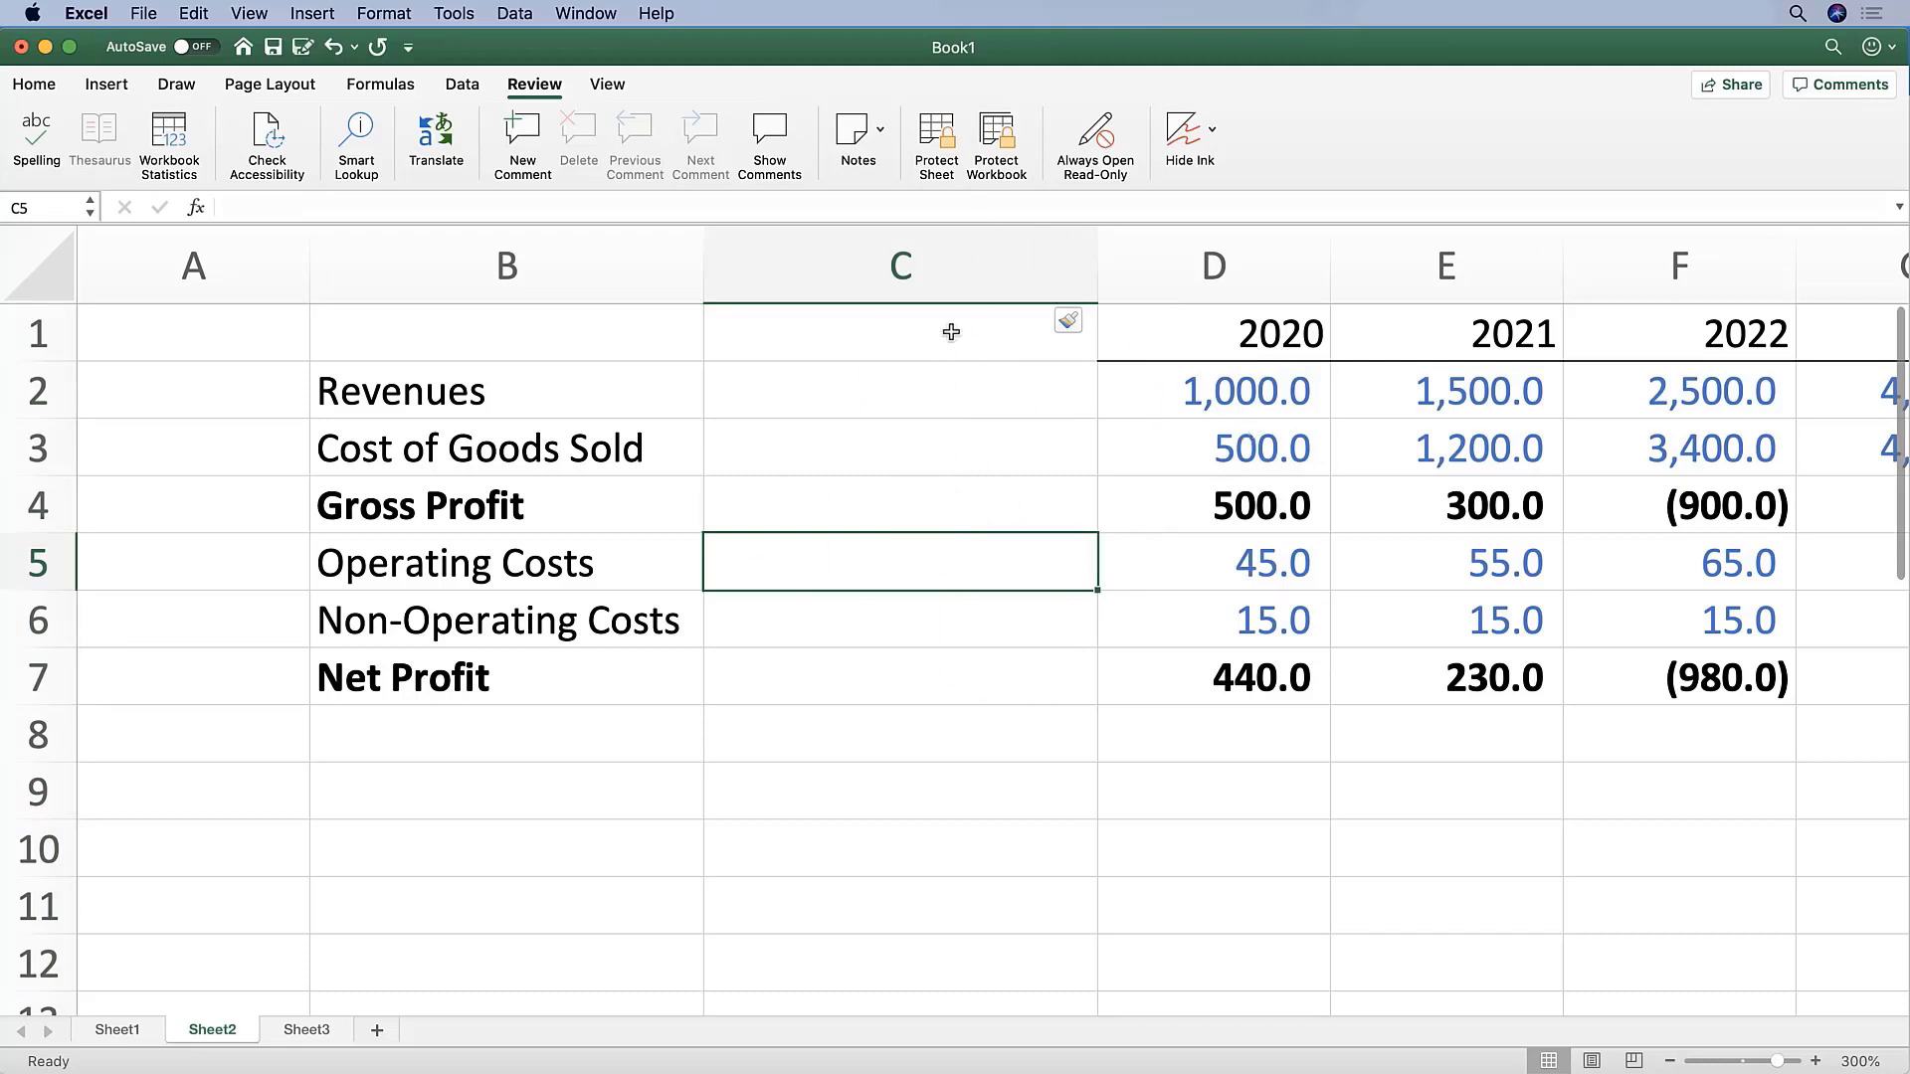
pyautogui.click(951, 330)
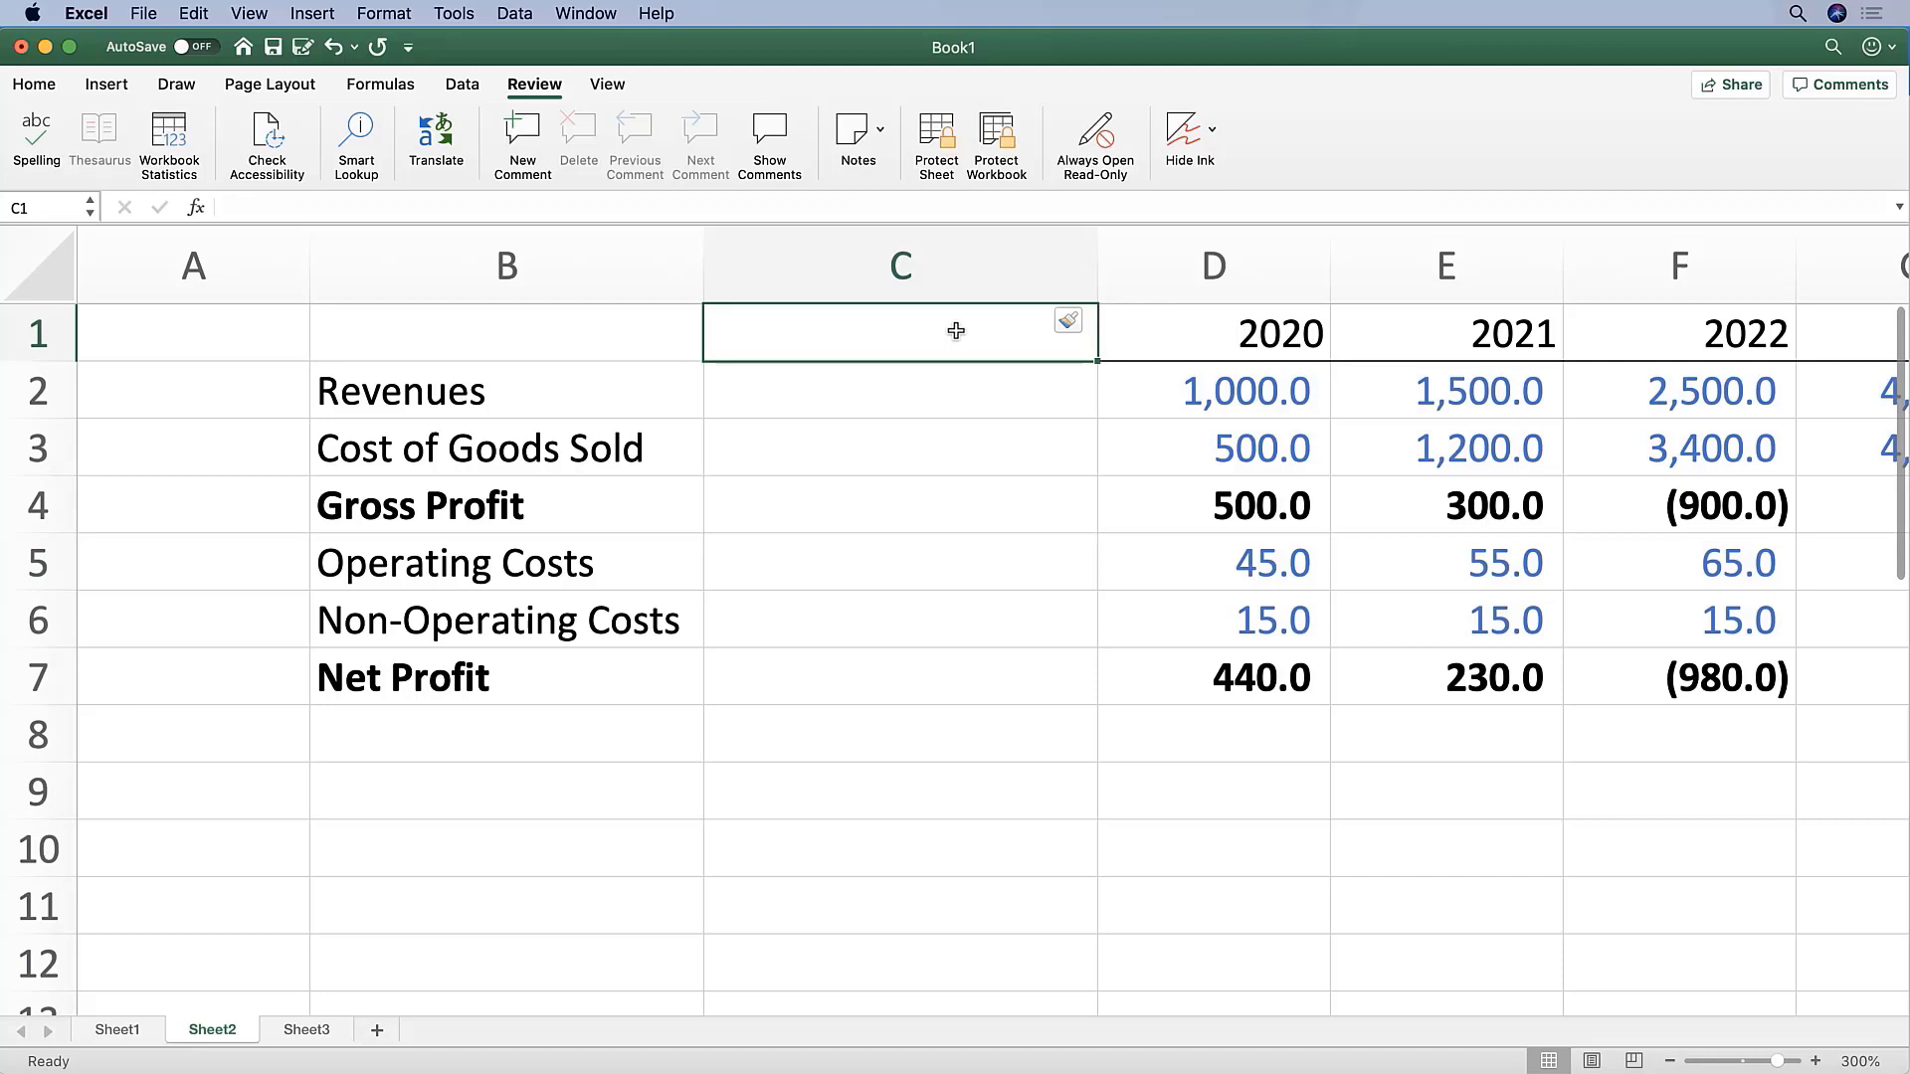
pyautogui.moveTo(1088, 364)
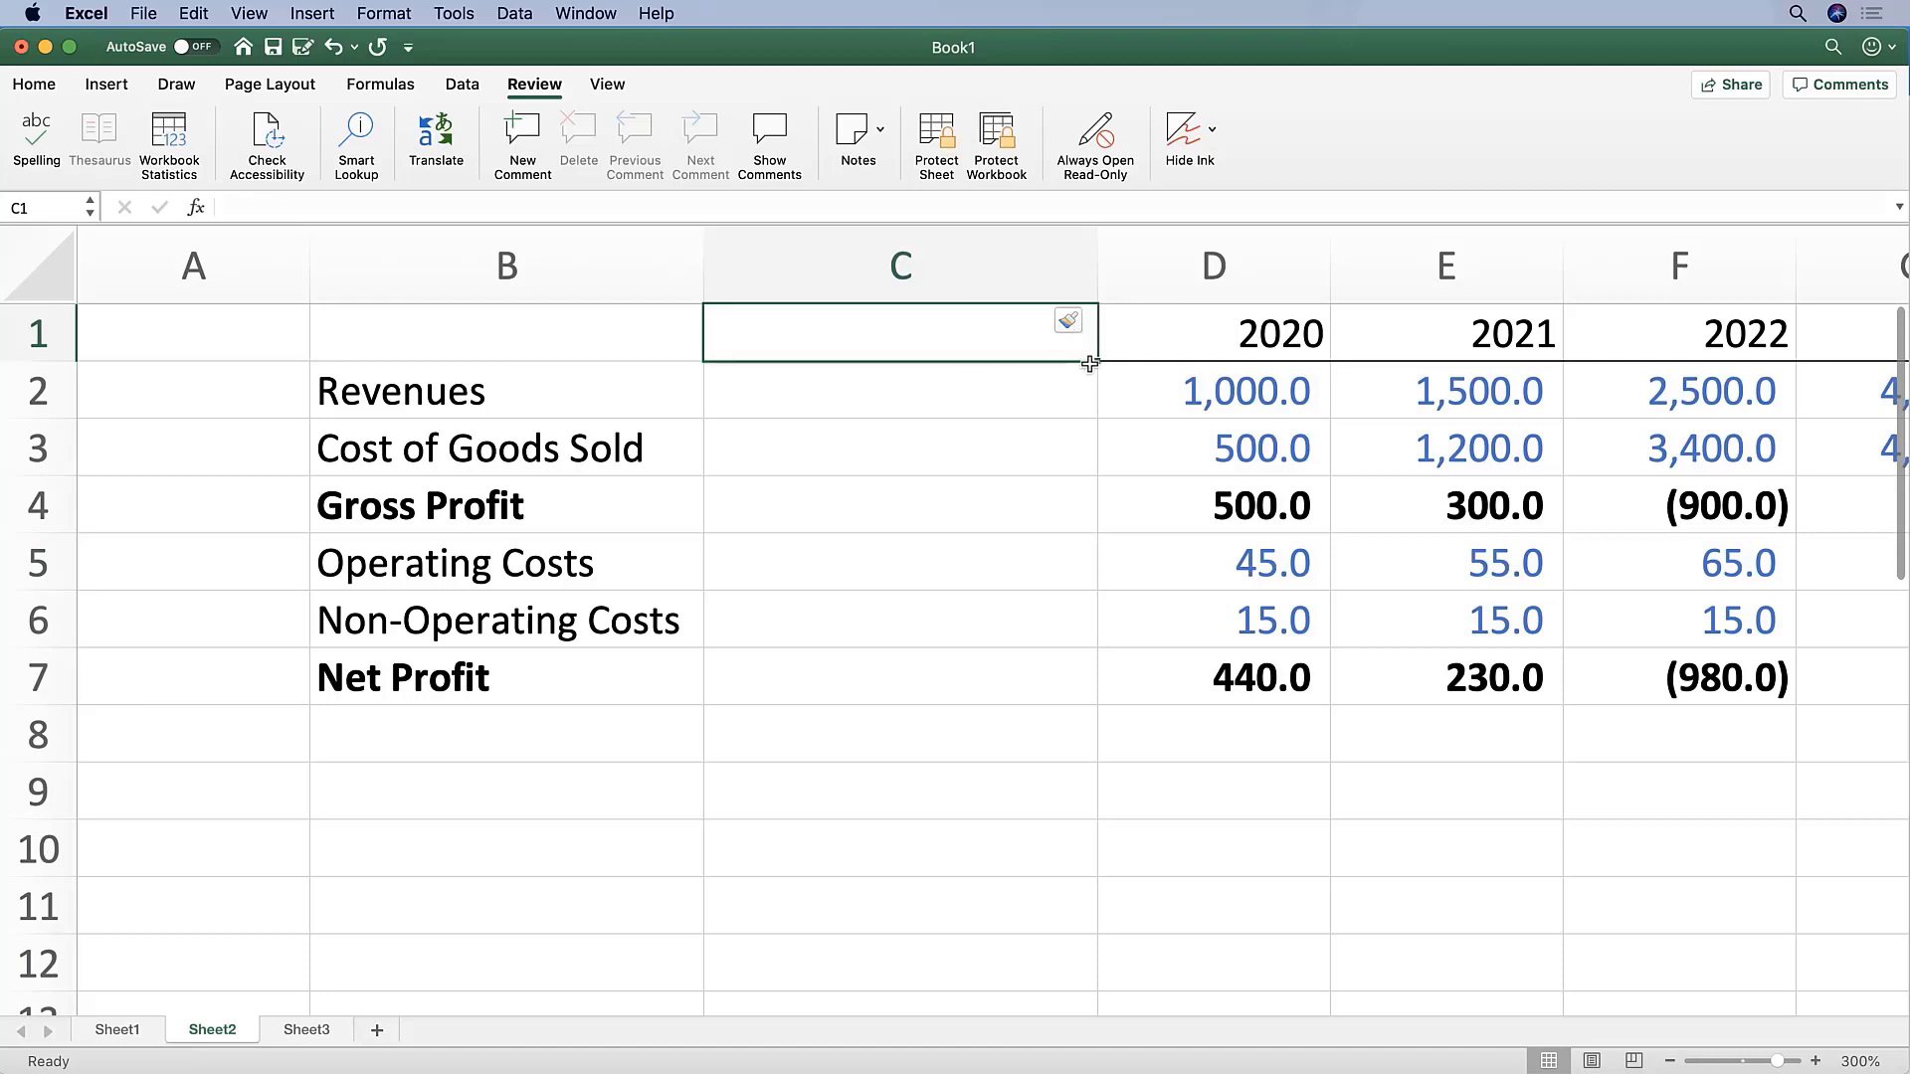
pyautogui.moveTo(1148, 386)
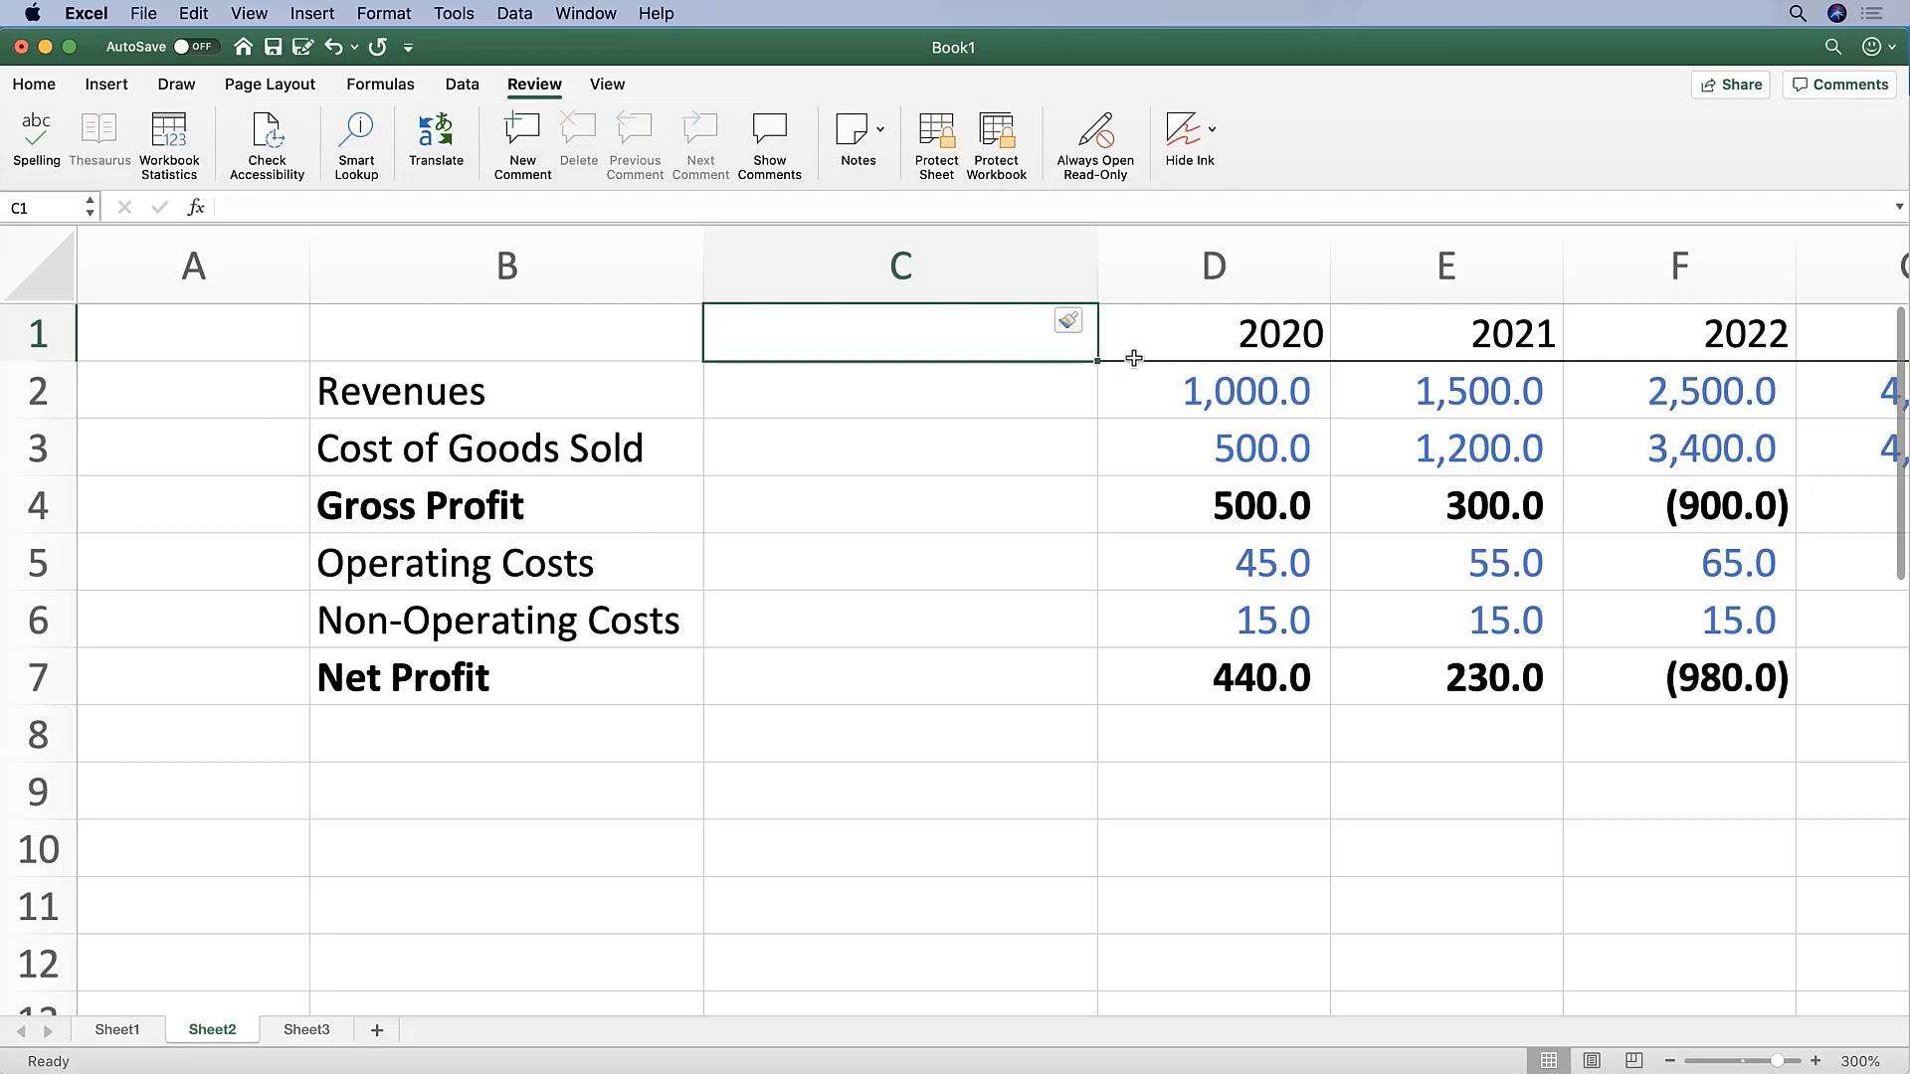
pyautogui.moveTo(1130, 340)
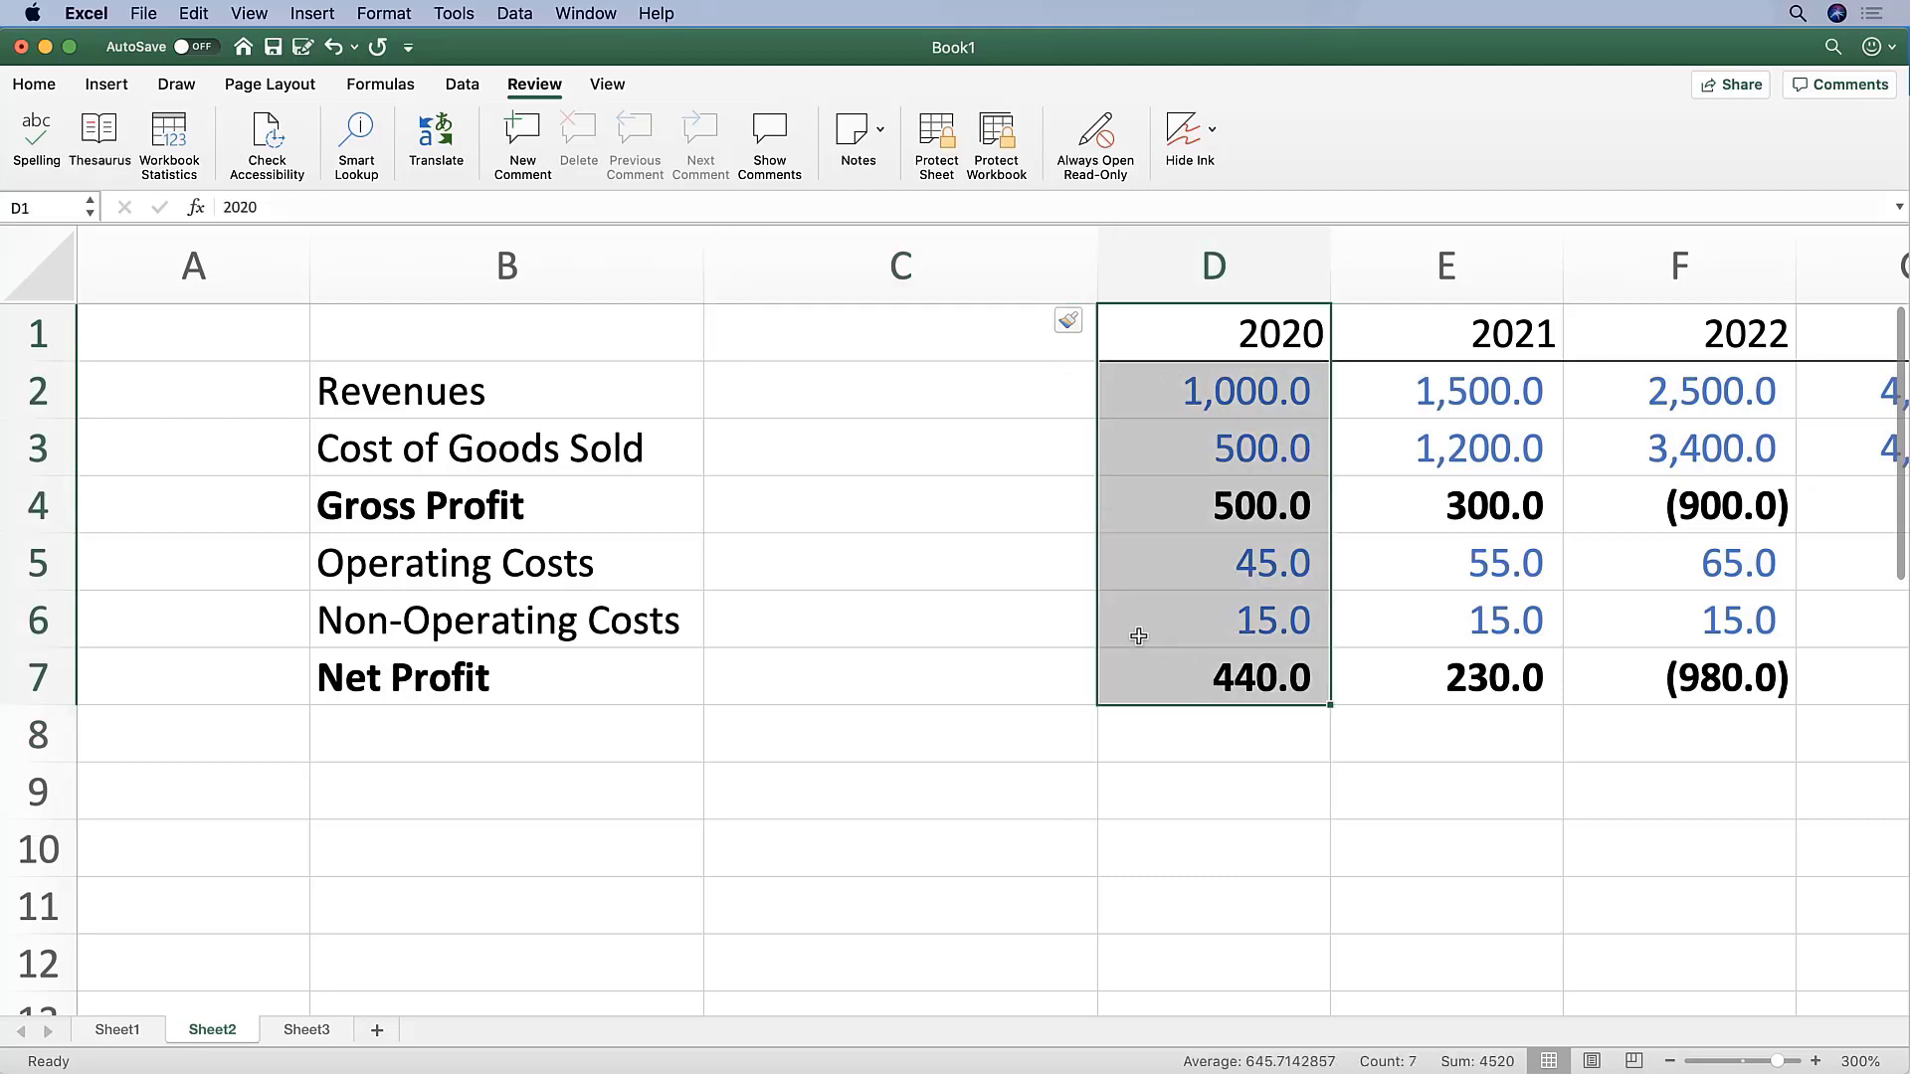
pyautogui.moveTo(959, 334)
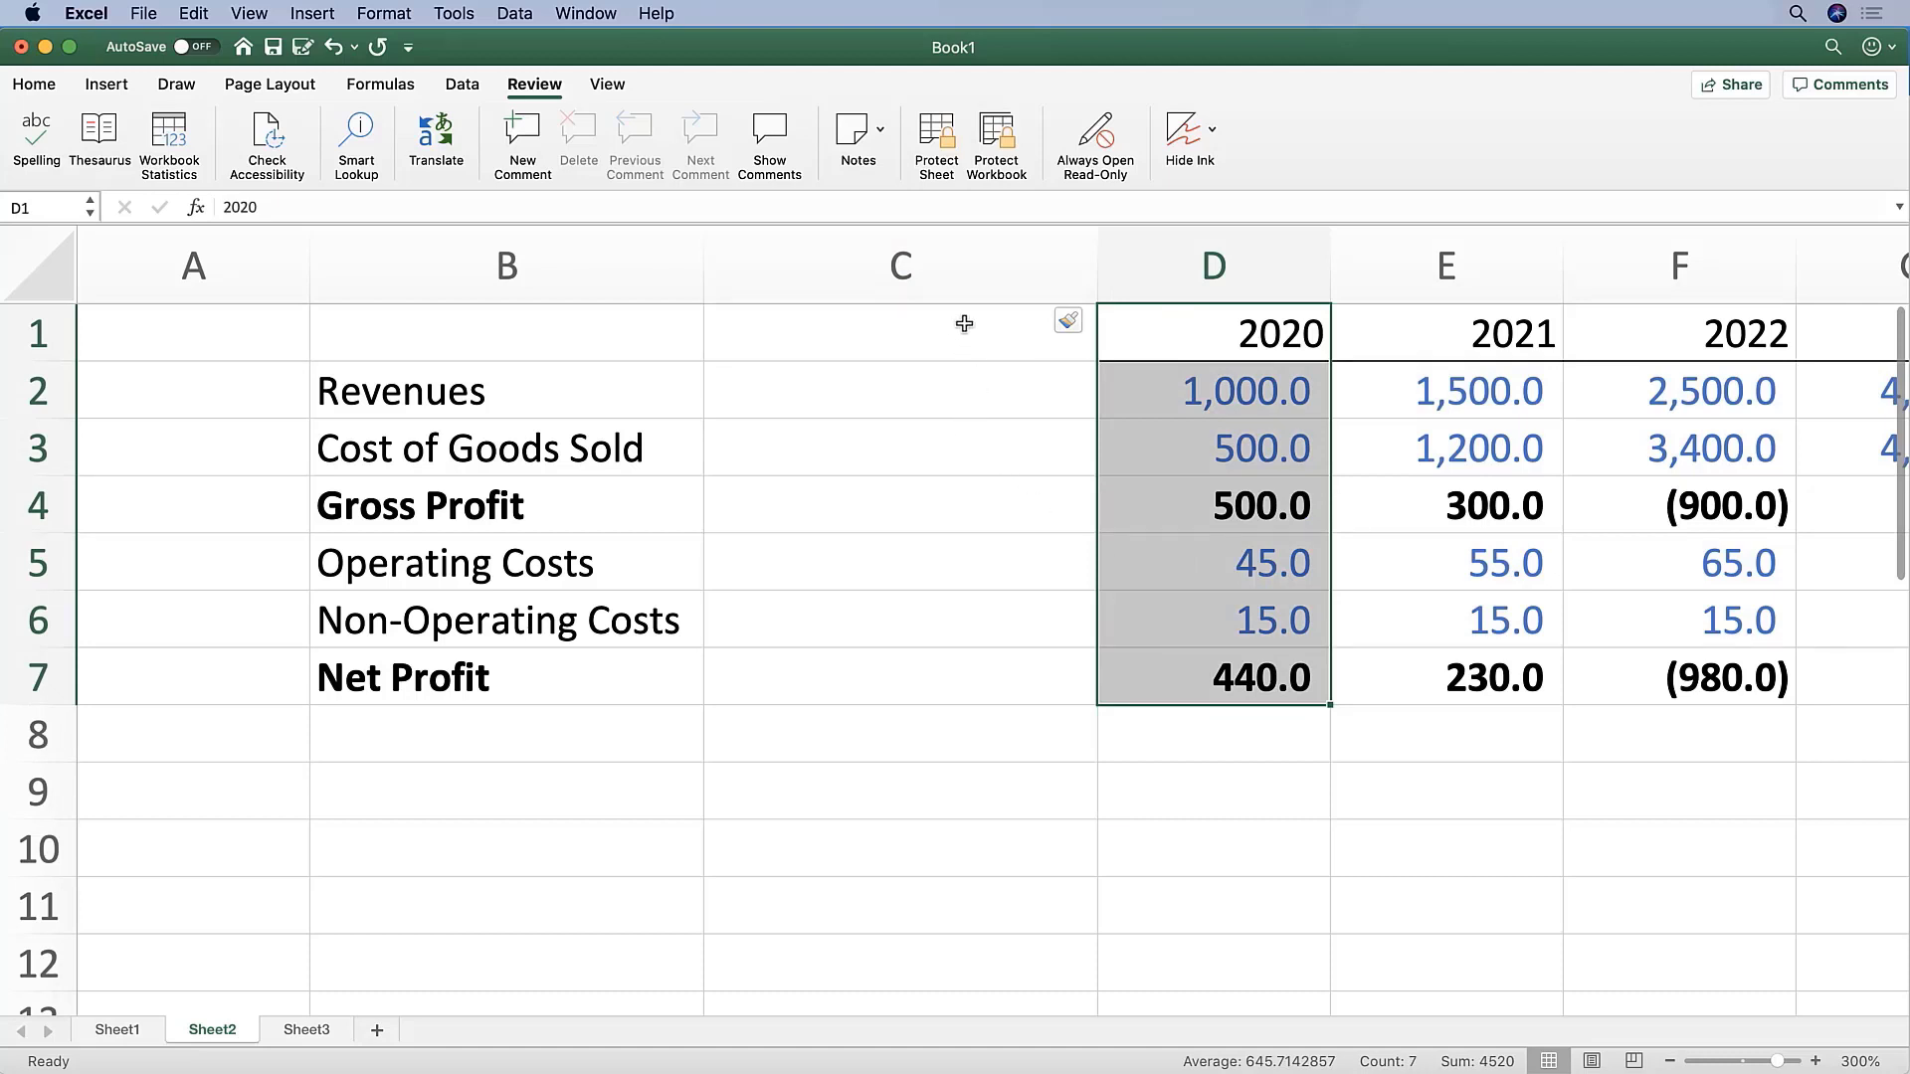
pyautogui.moveTo(1257, 407)
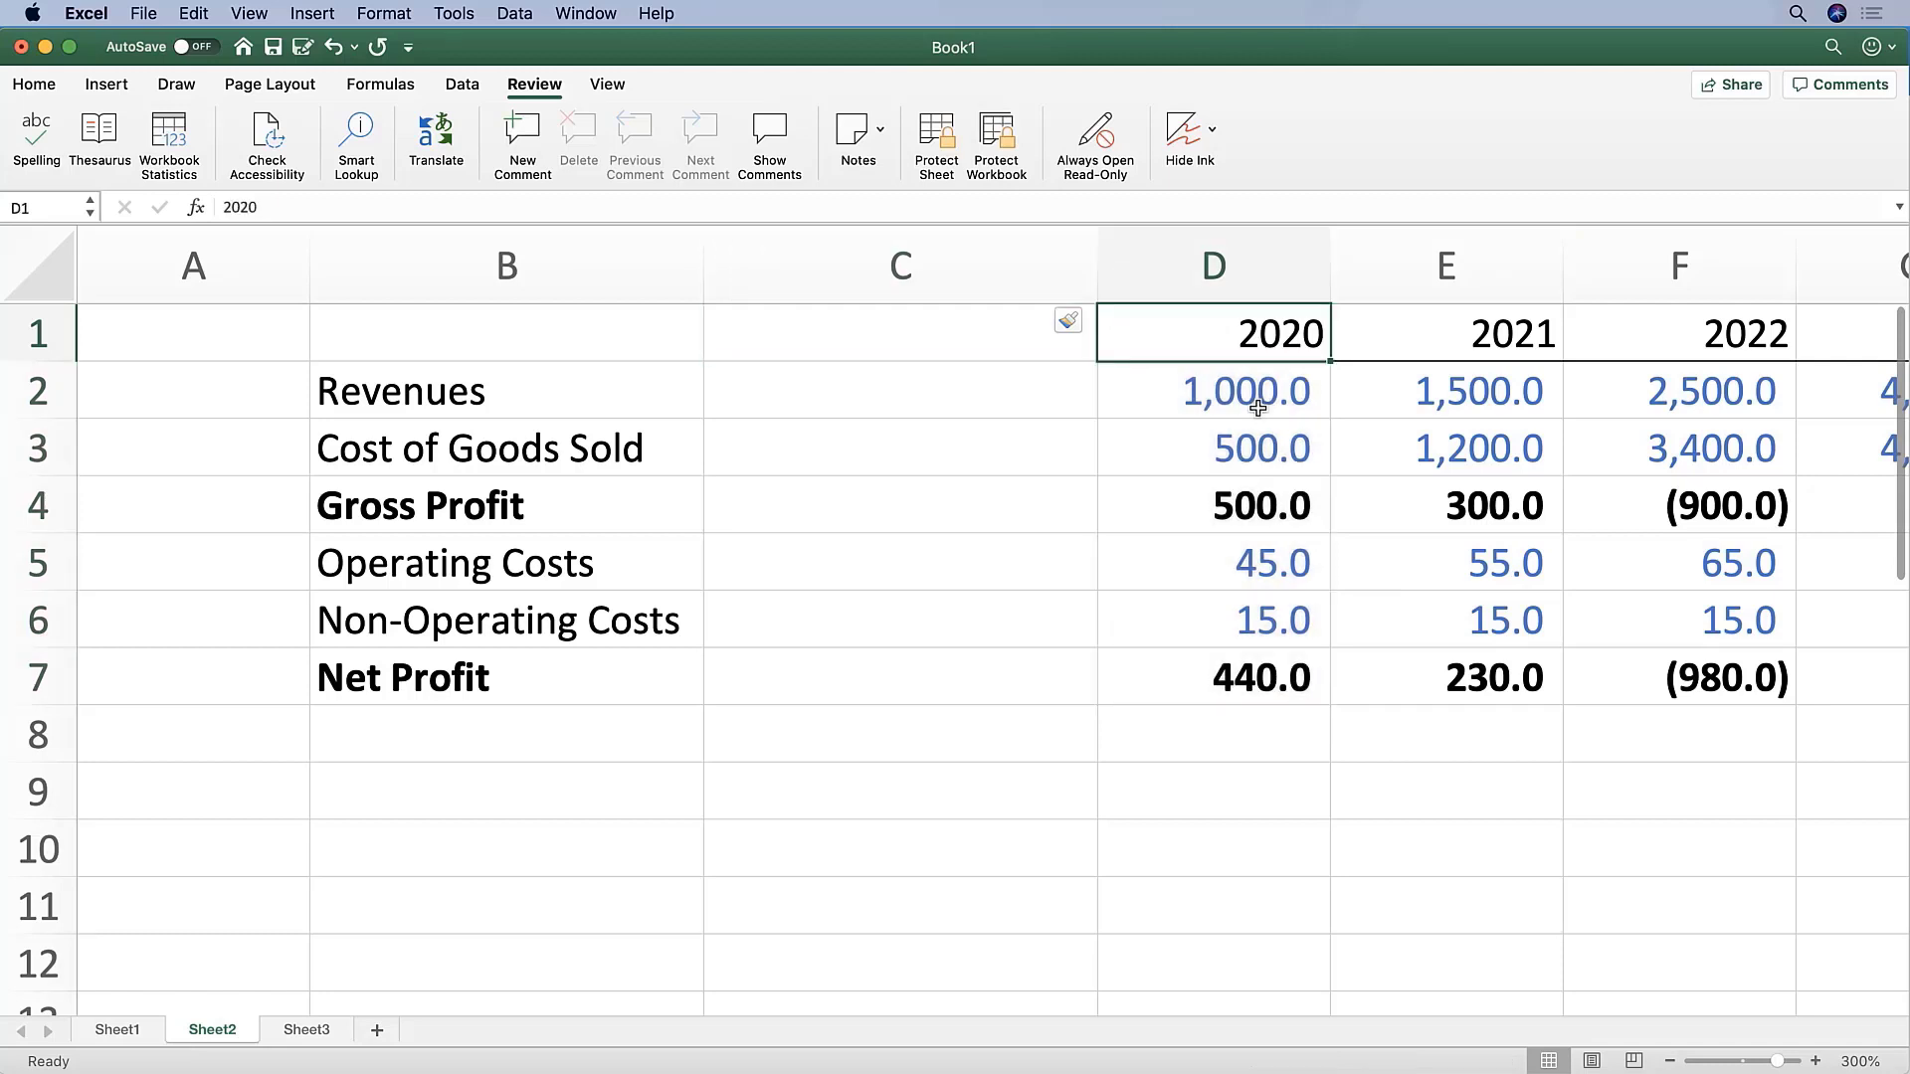
# Step: Paste the 2020 column's formats onto blank column C so the header underline continues
pyautogui.moveTo(1241, 389); pyautogui.dragTo(1261, 676)
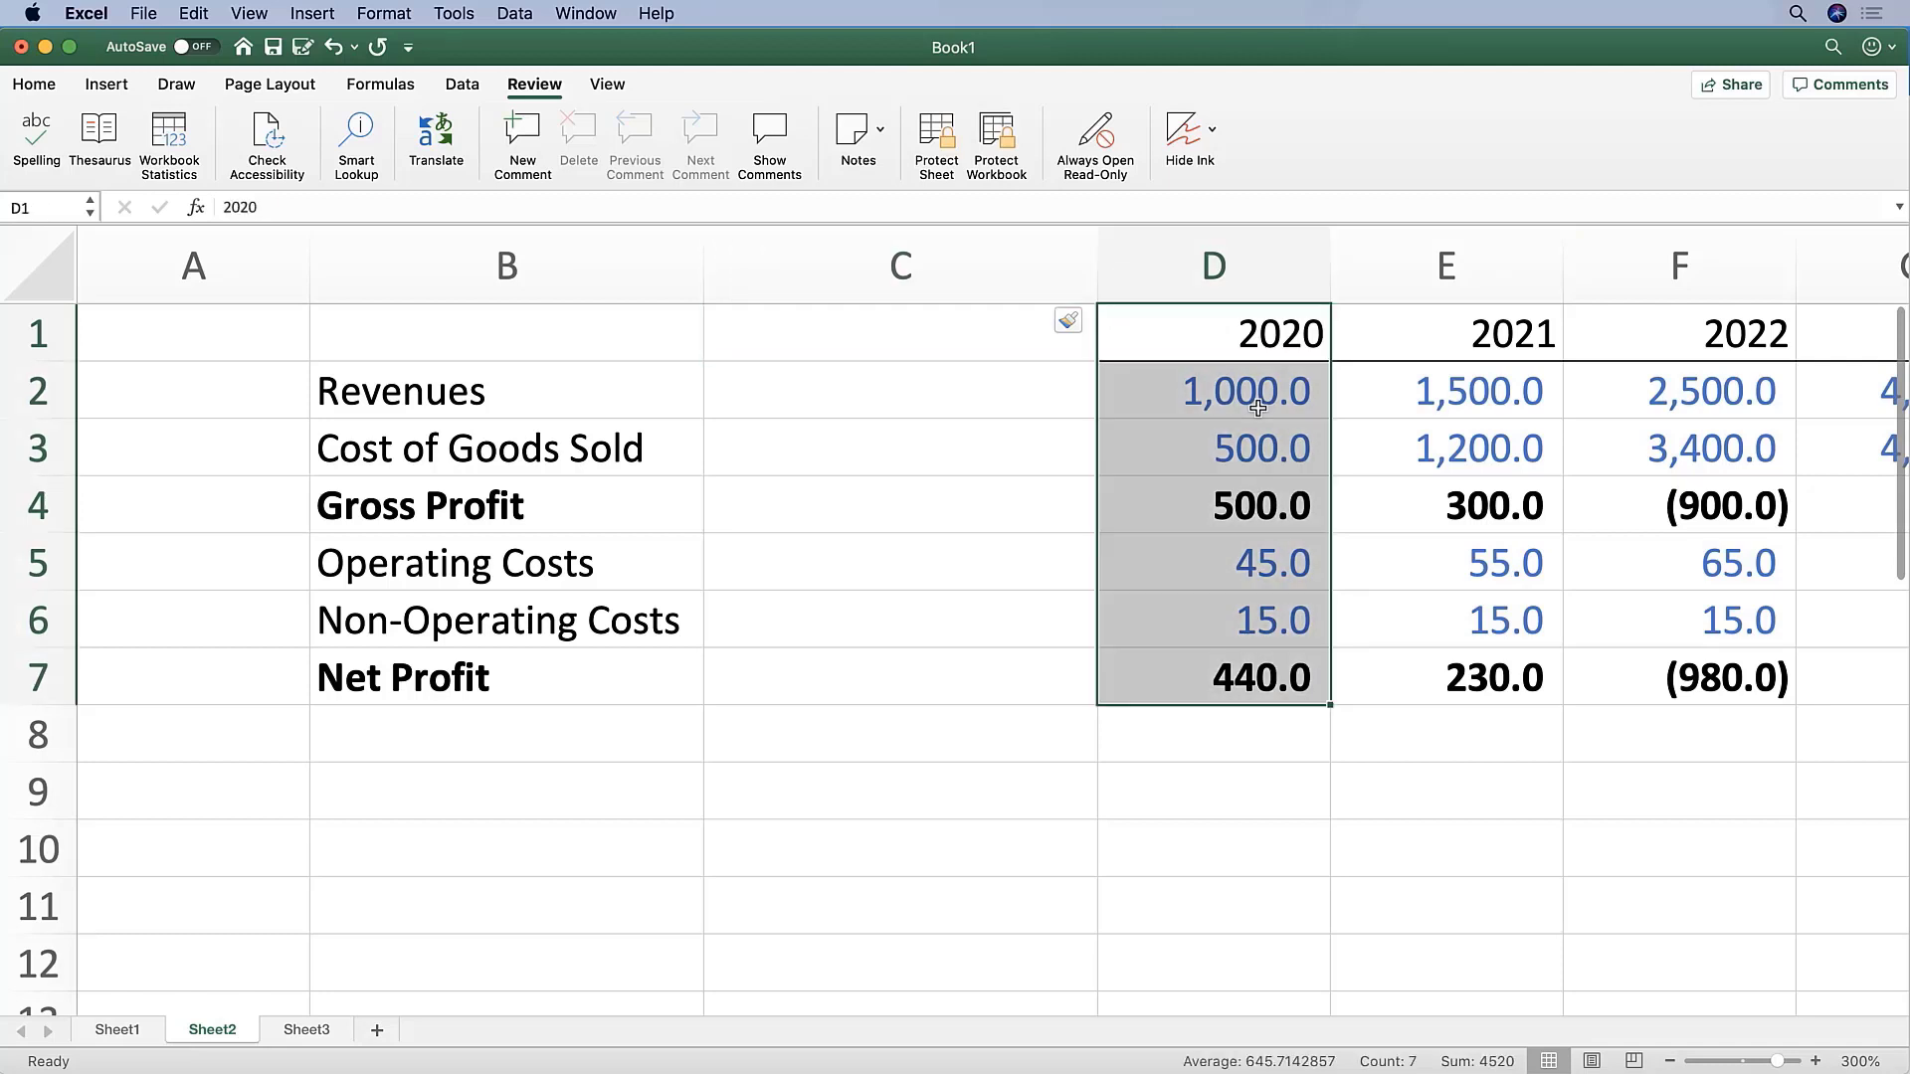
pyautogui.press('Cmd+c')
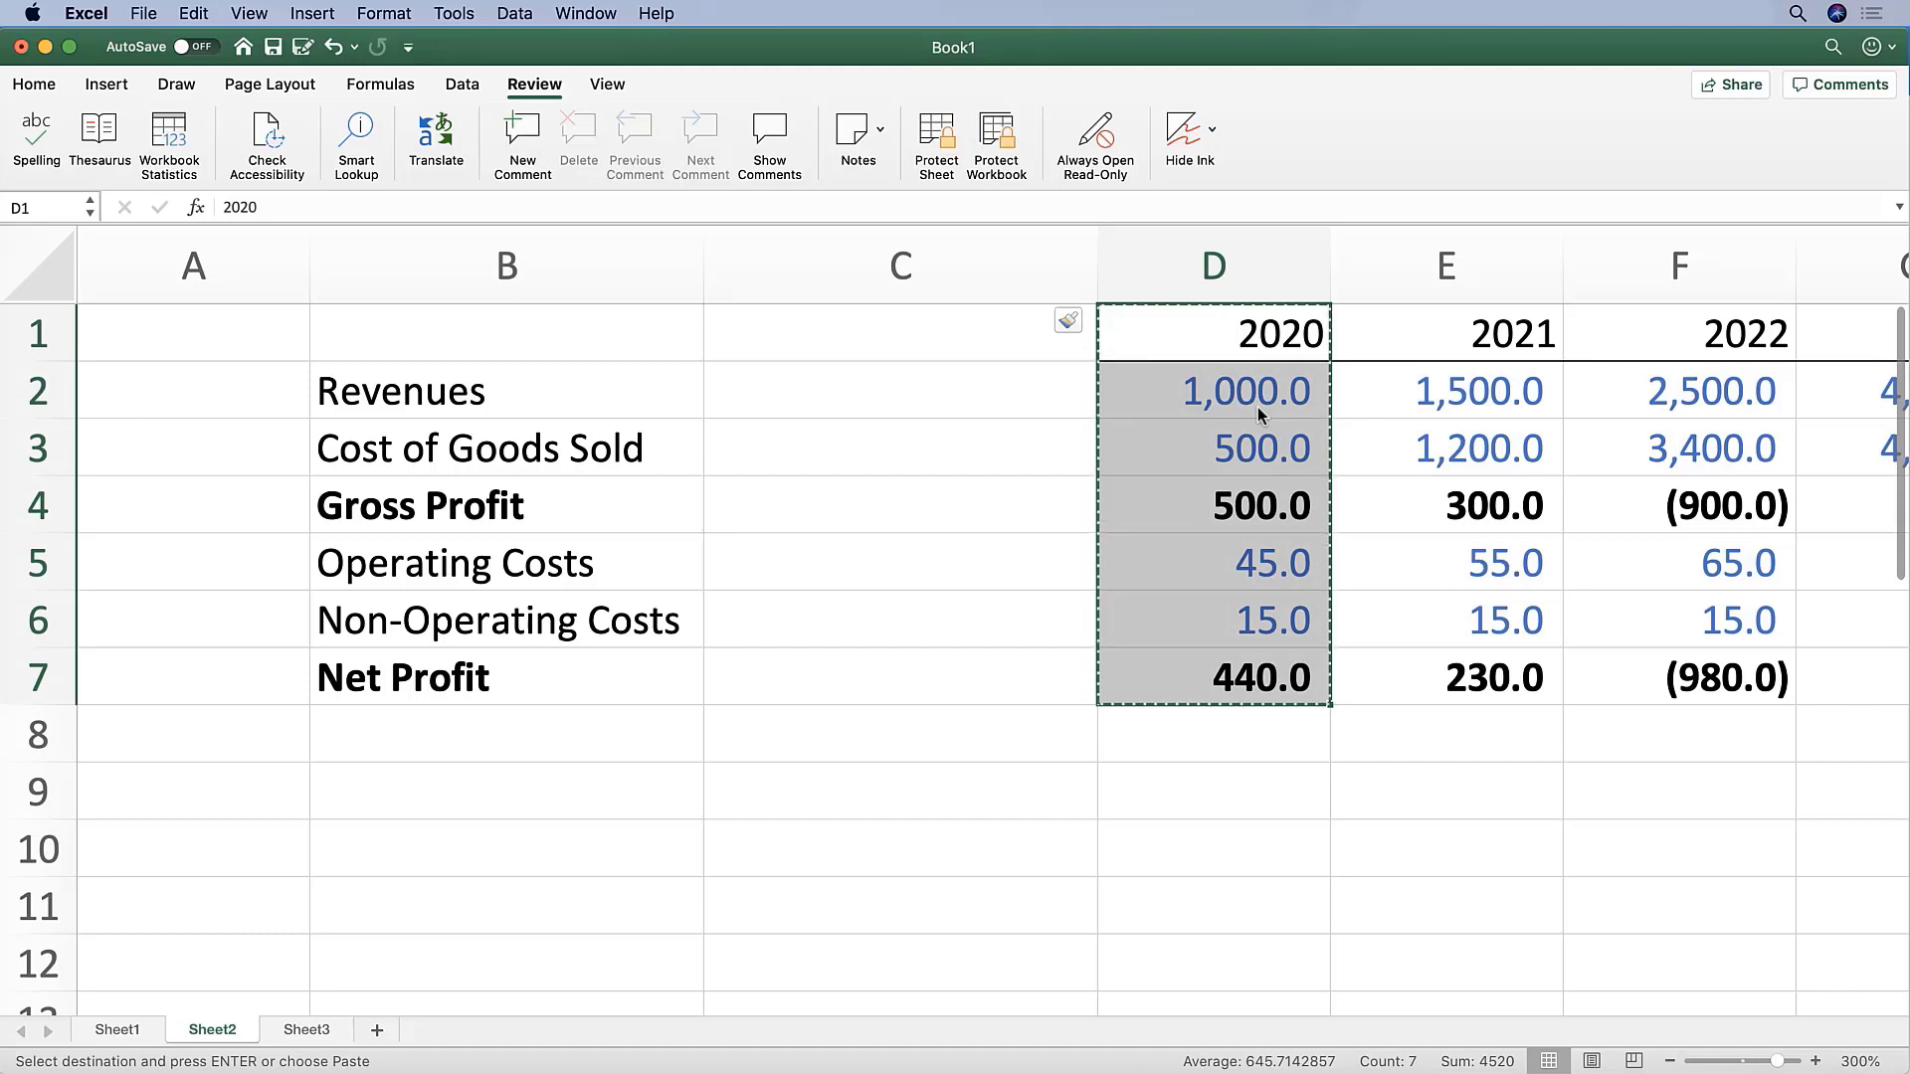
pyautogui.click(902, 334)
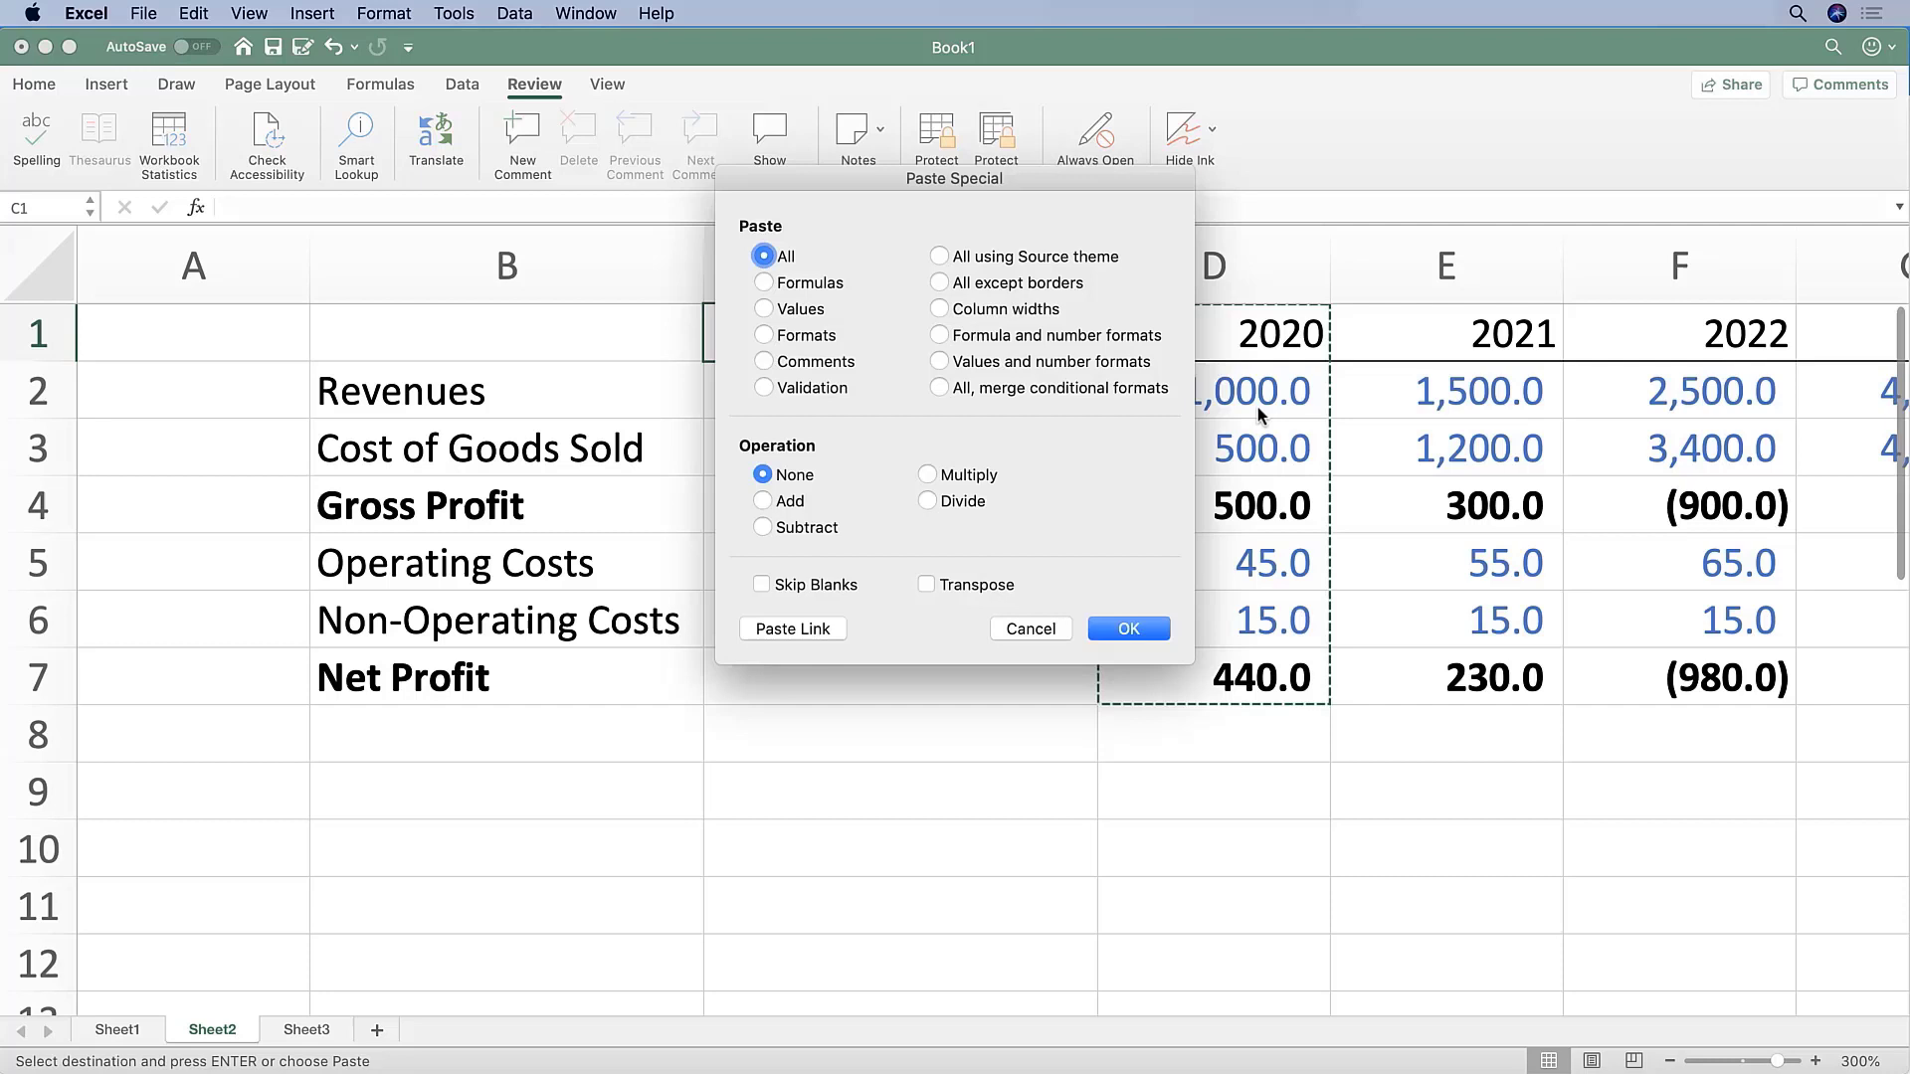
pyautogui.click(762, 334)
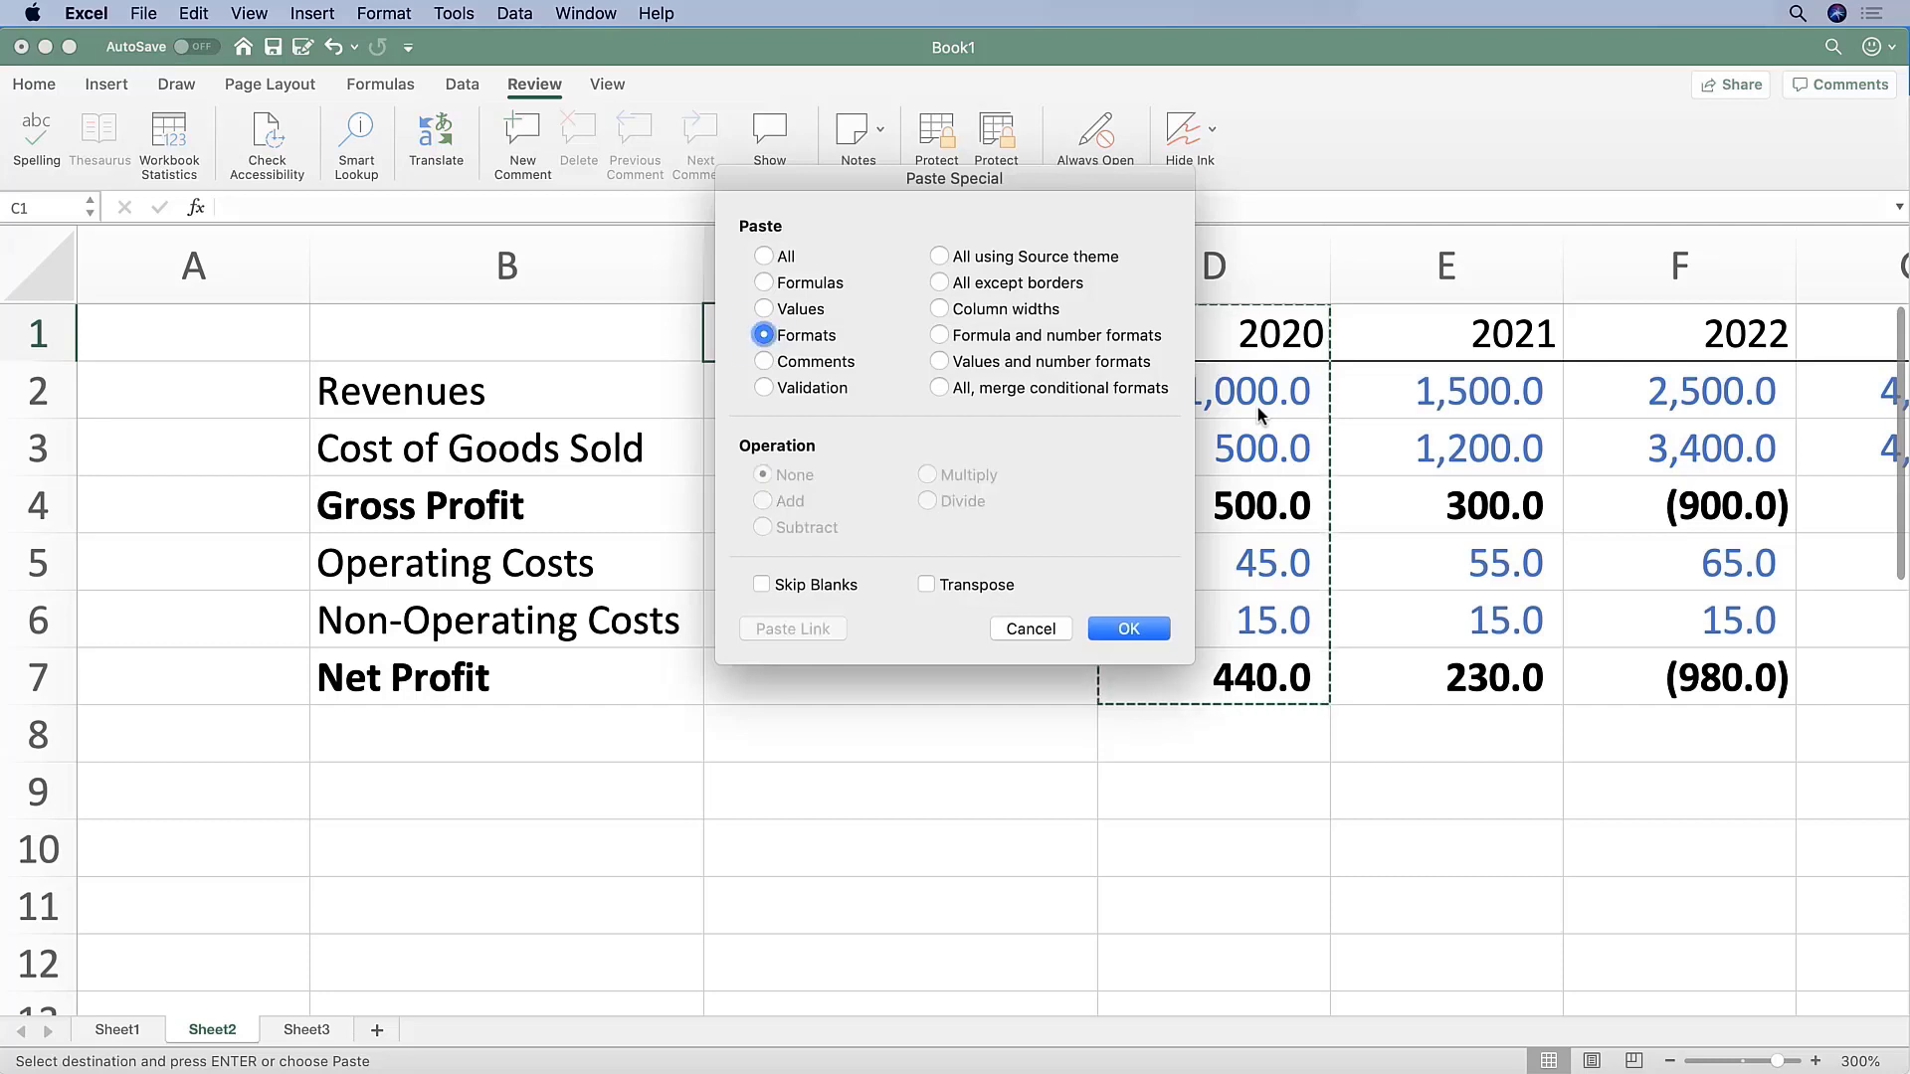
pyautogui.click(1128, 629)
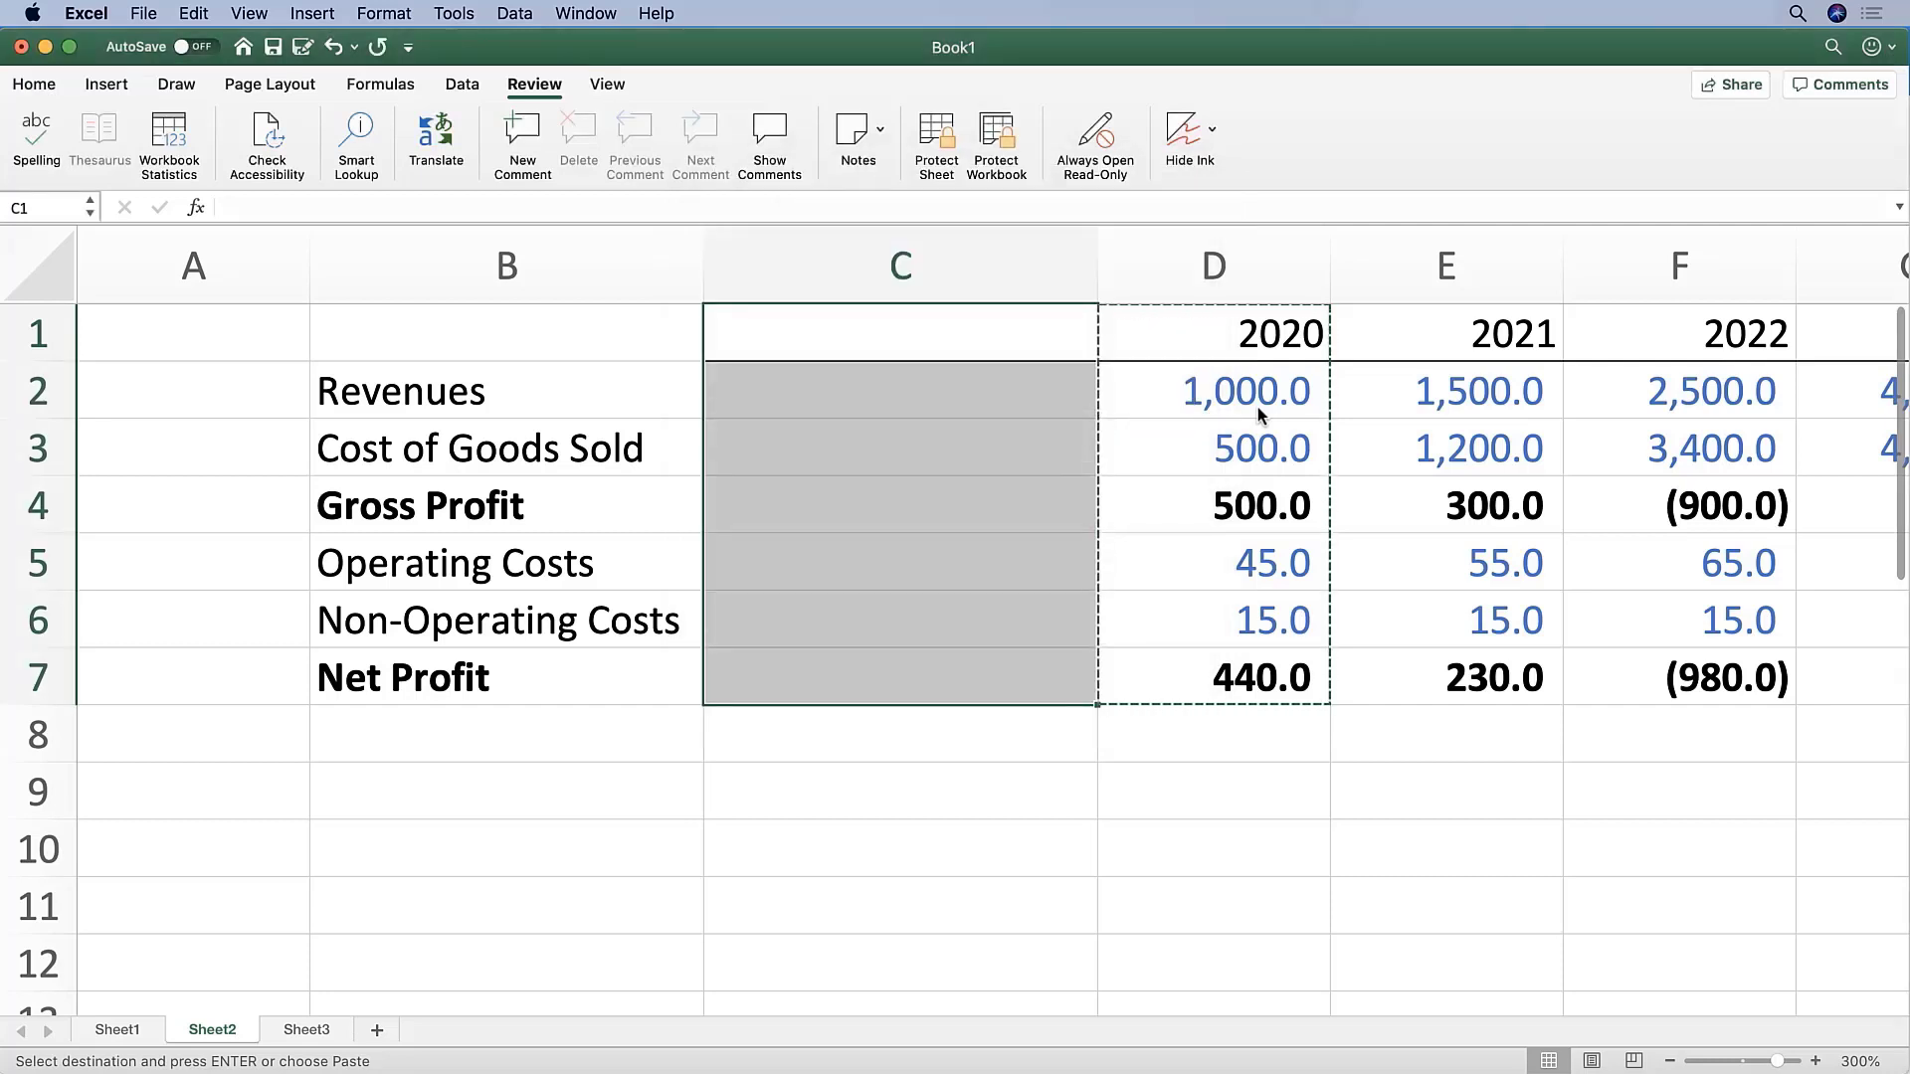
pyautogui.click(1213, 505)
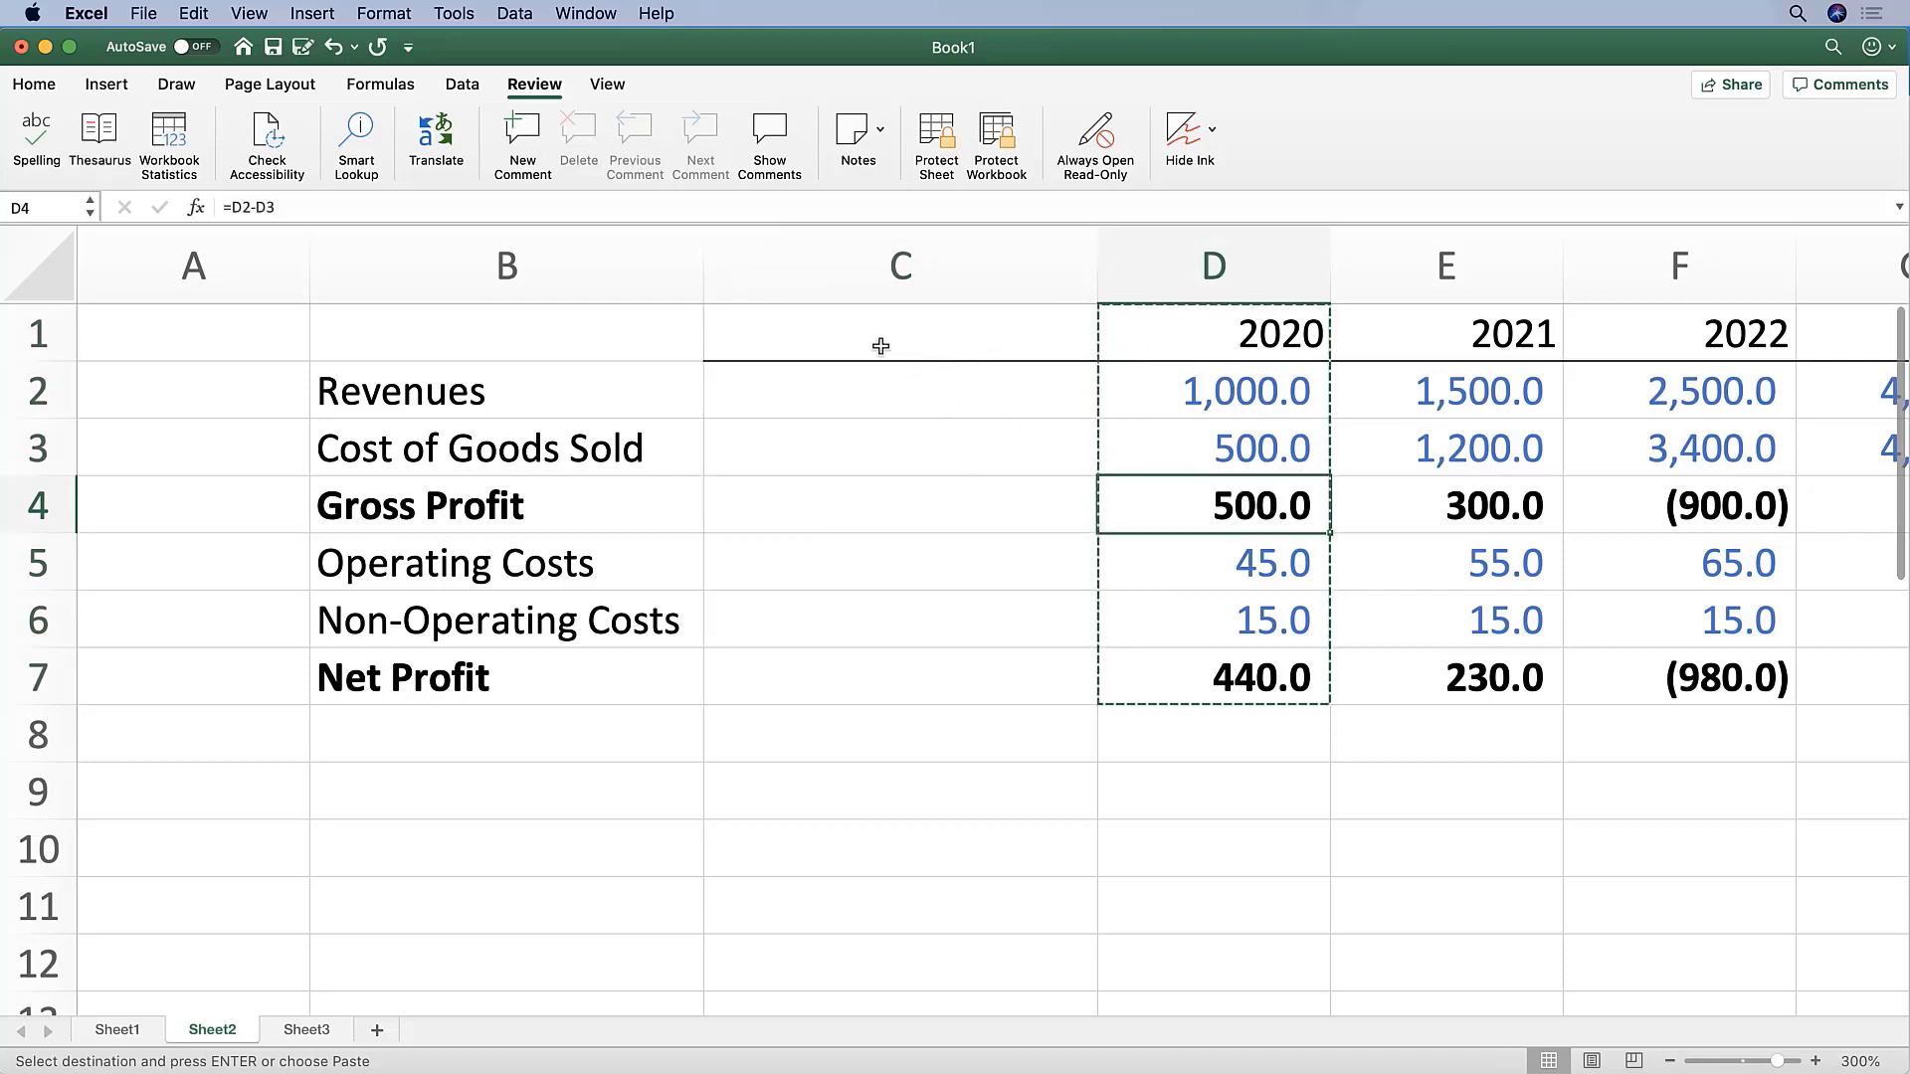
pyautogui.moveTo(1144, 386)
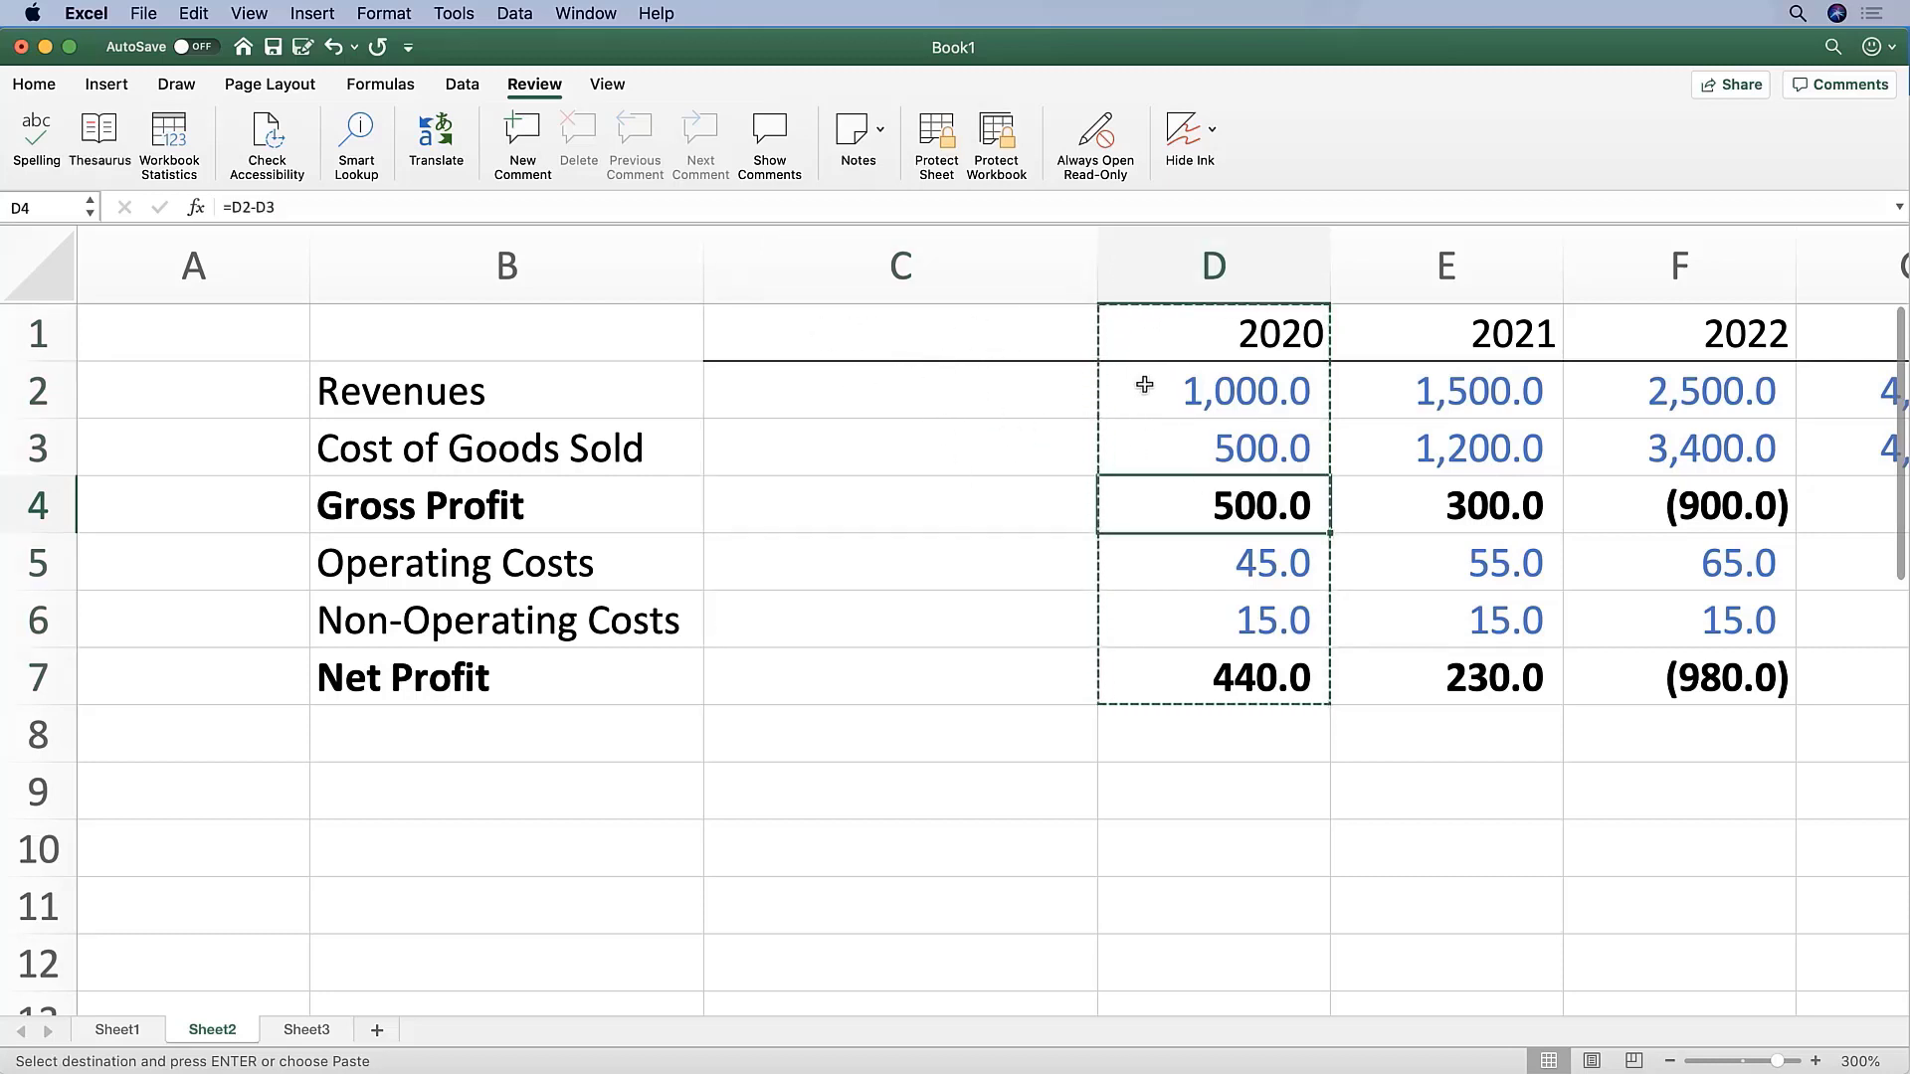
pyautogui.moveTo(1337, 573)
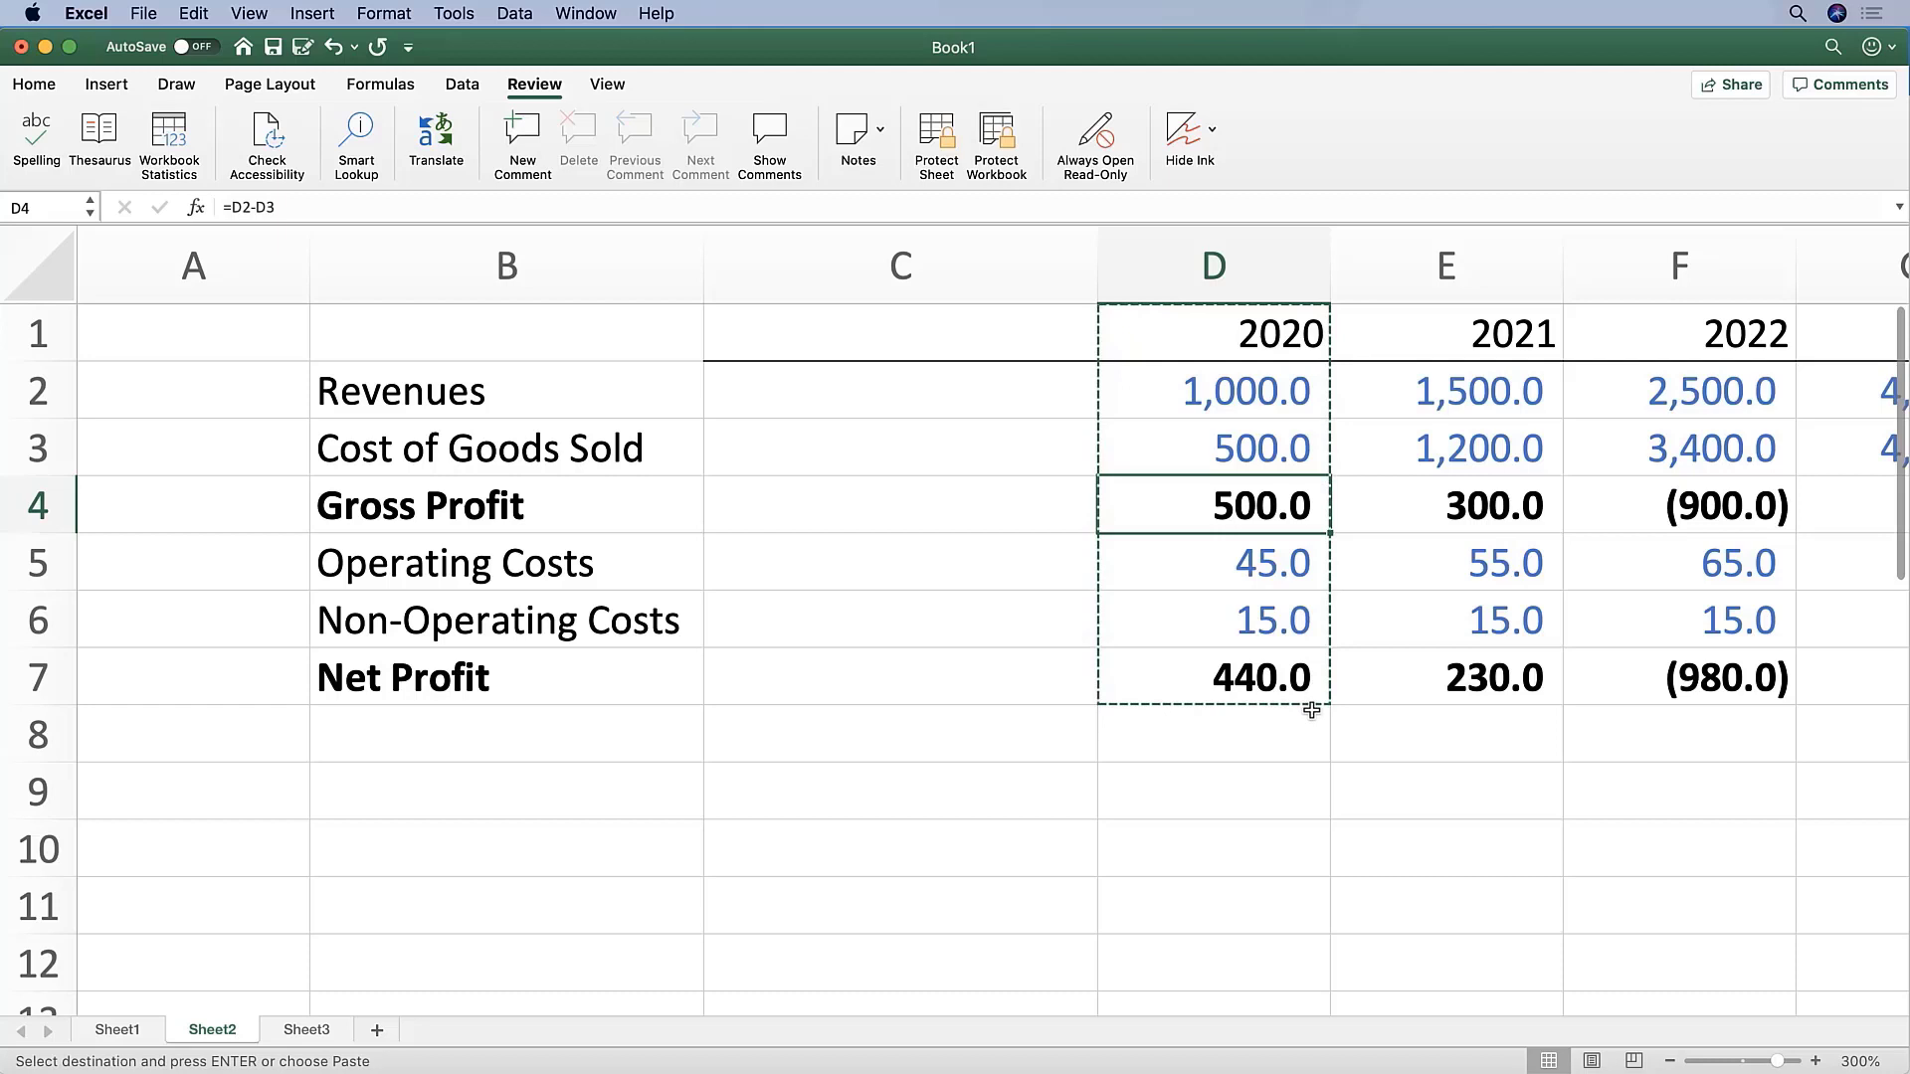
pyautogui.moveTo(1043, 443)
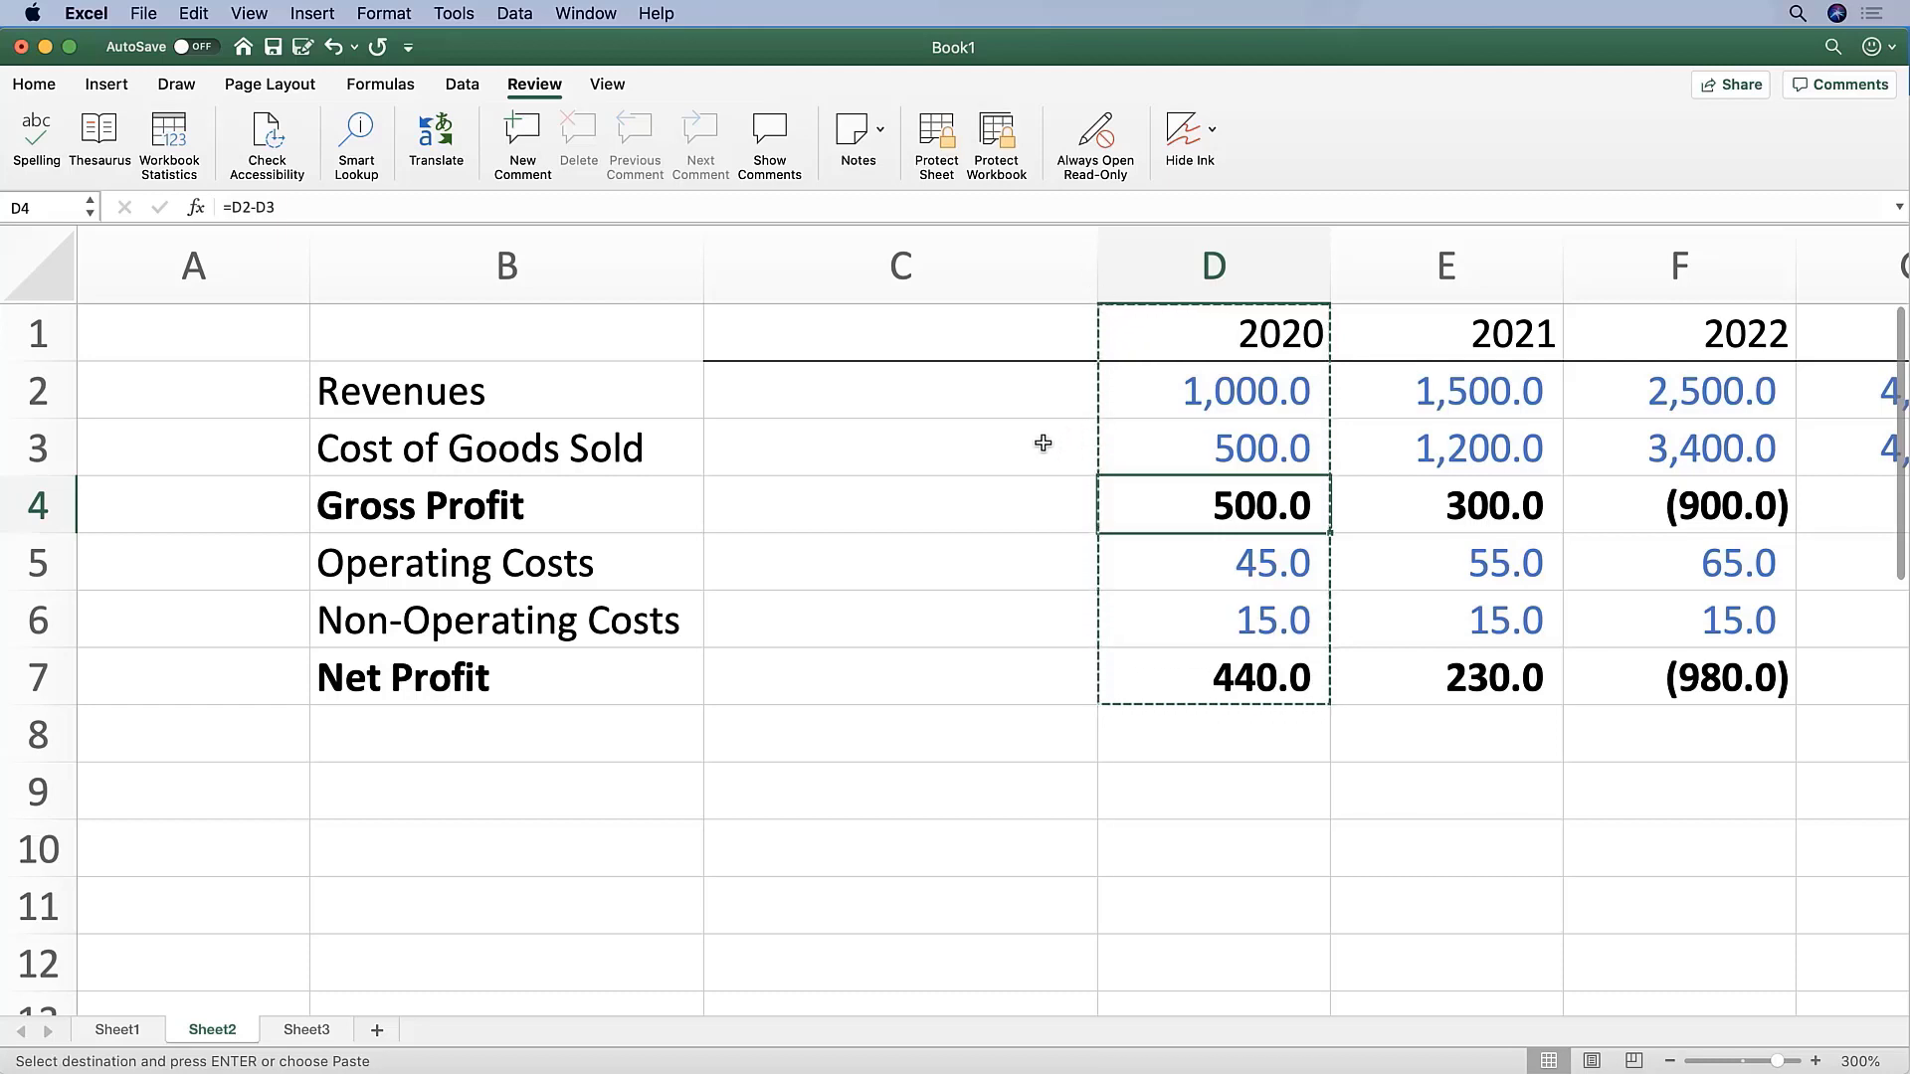
pyautogui.moveTo(873, 322)
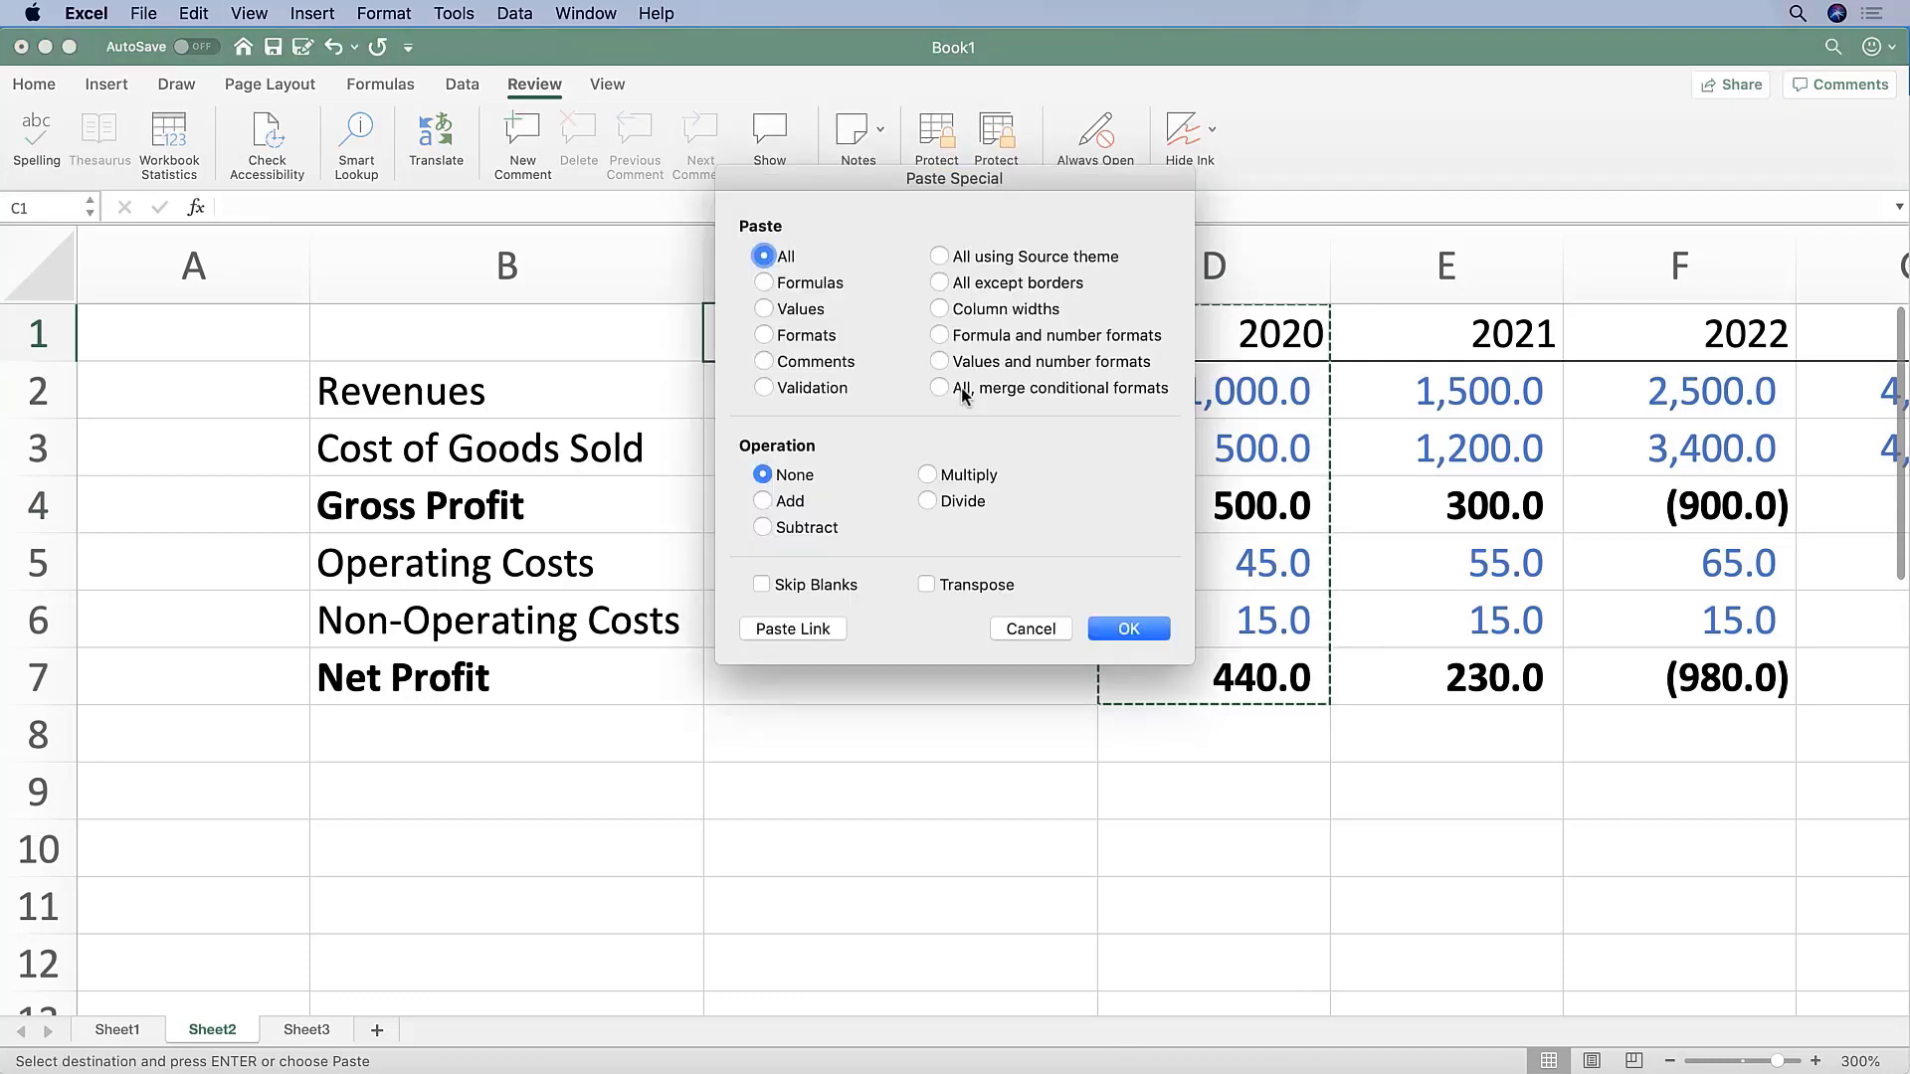
pyautogui.moveTo(986, 211)
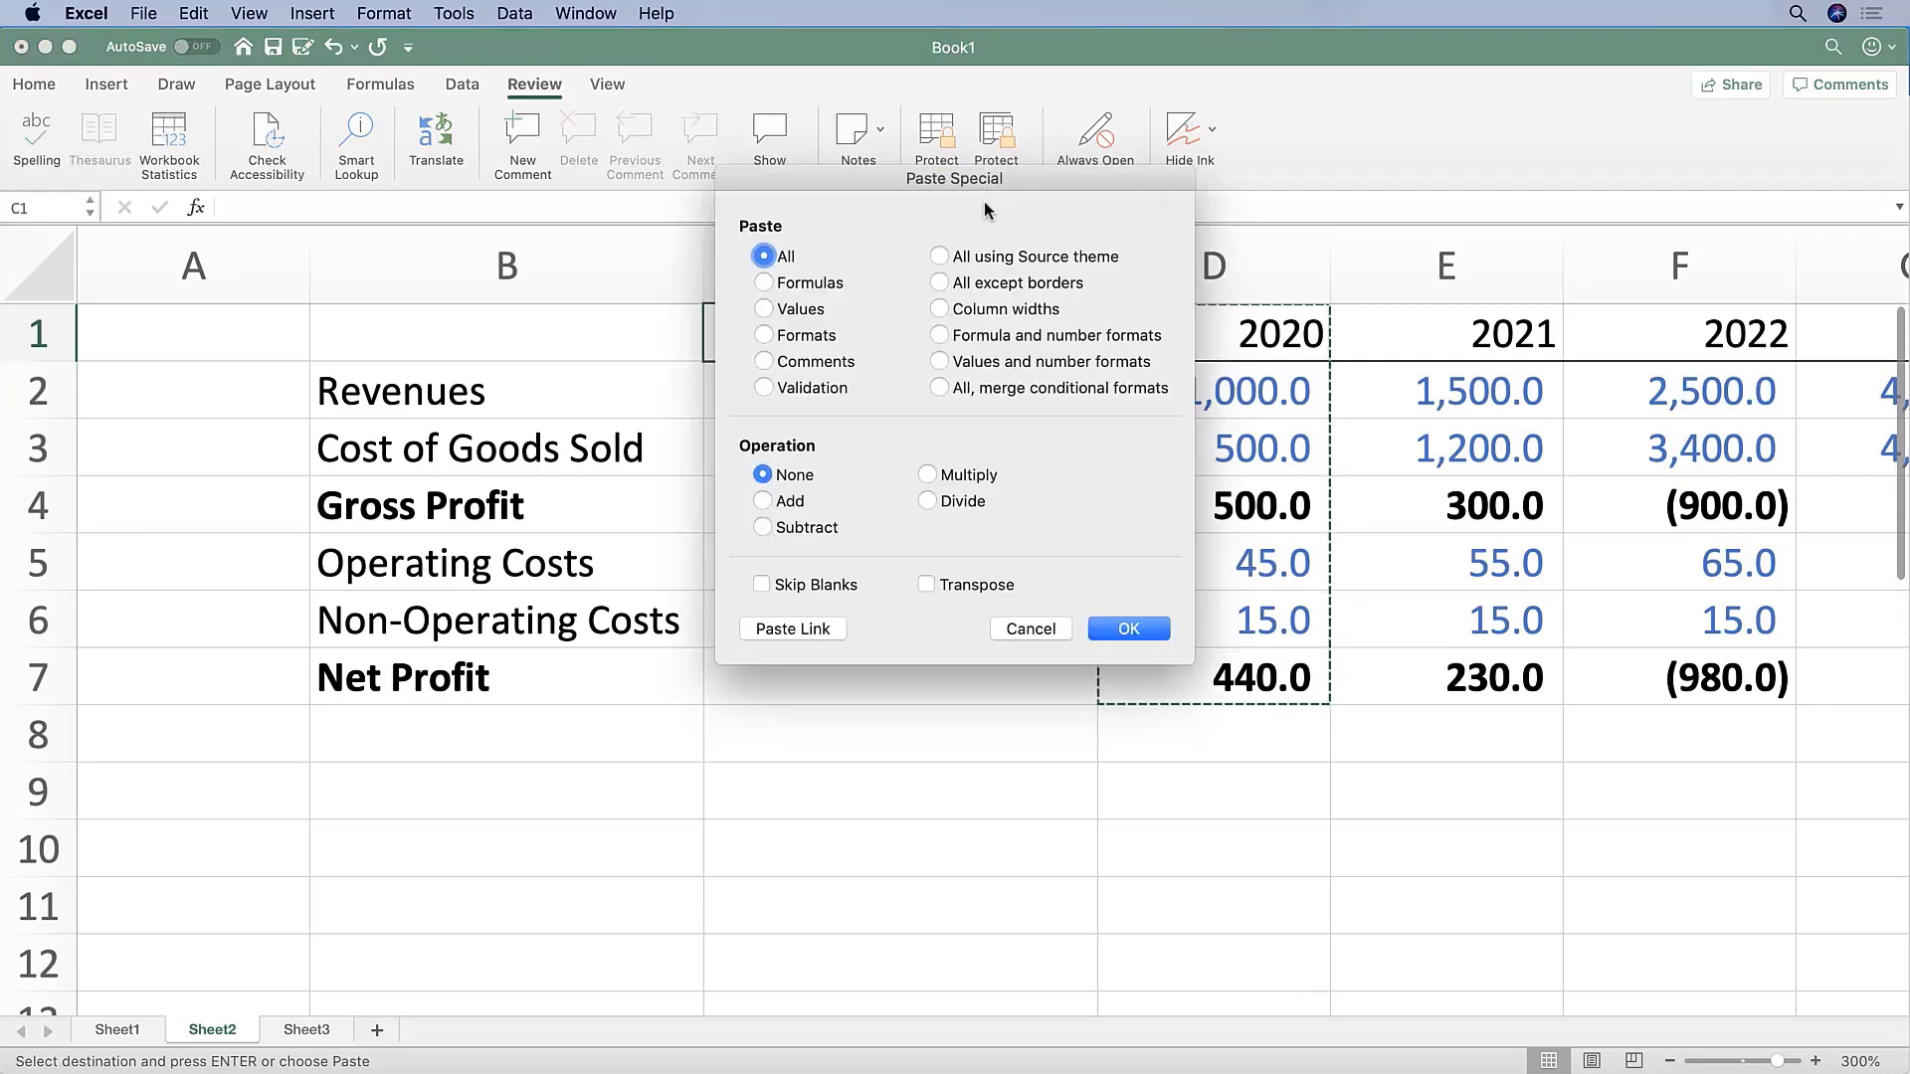
pyautogui.moveTo(971, 318)
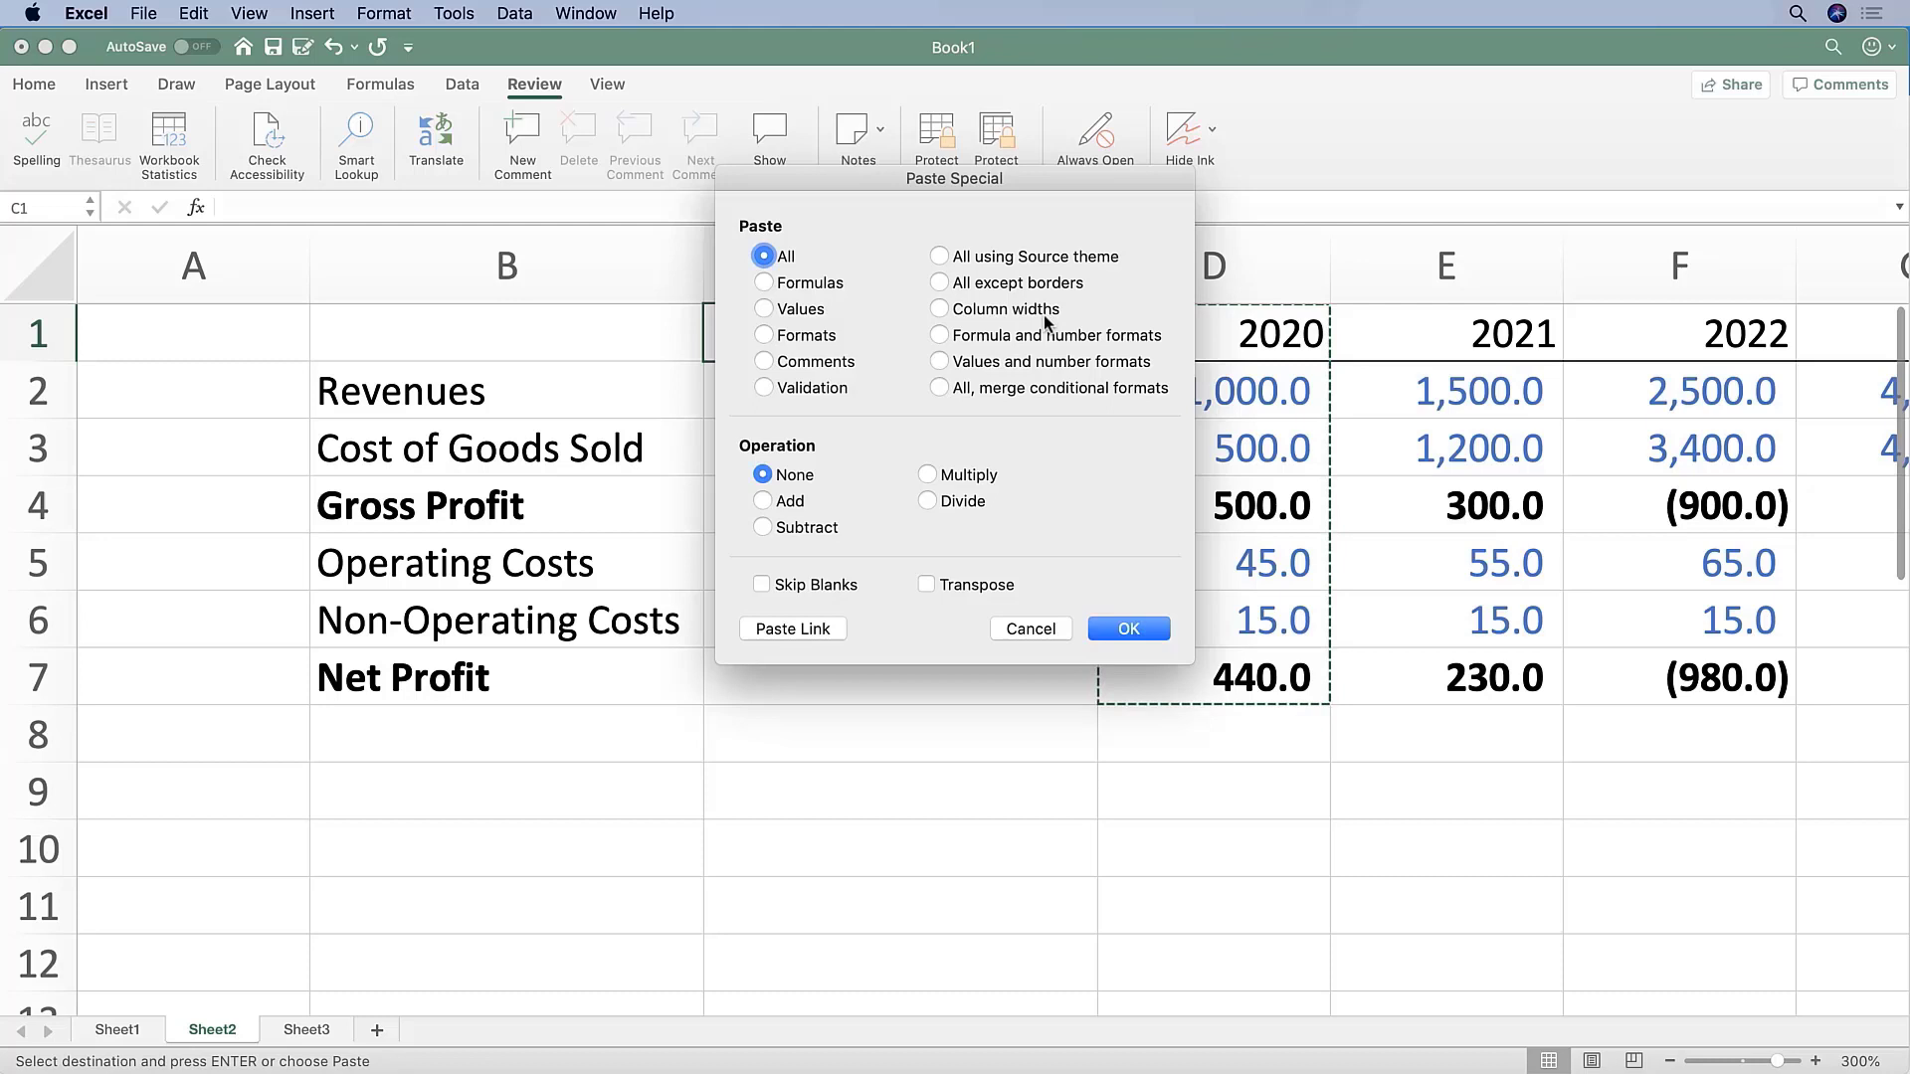
# Step: Paste the 2020 column width onto column C and end the copy mode
pyautogui.click(939, 309)
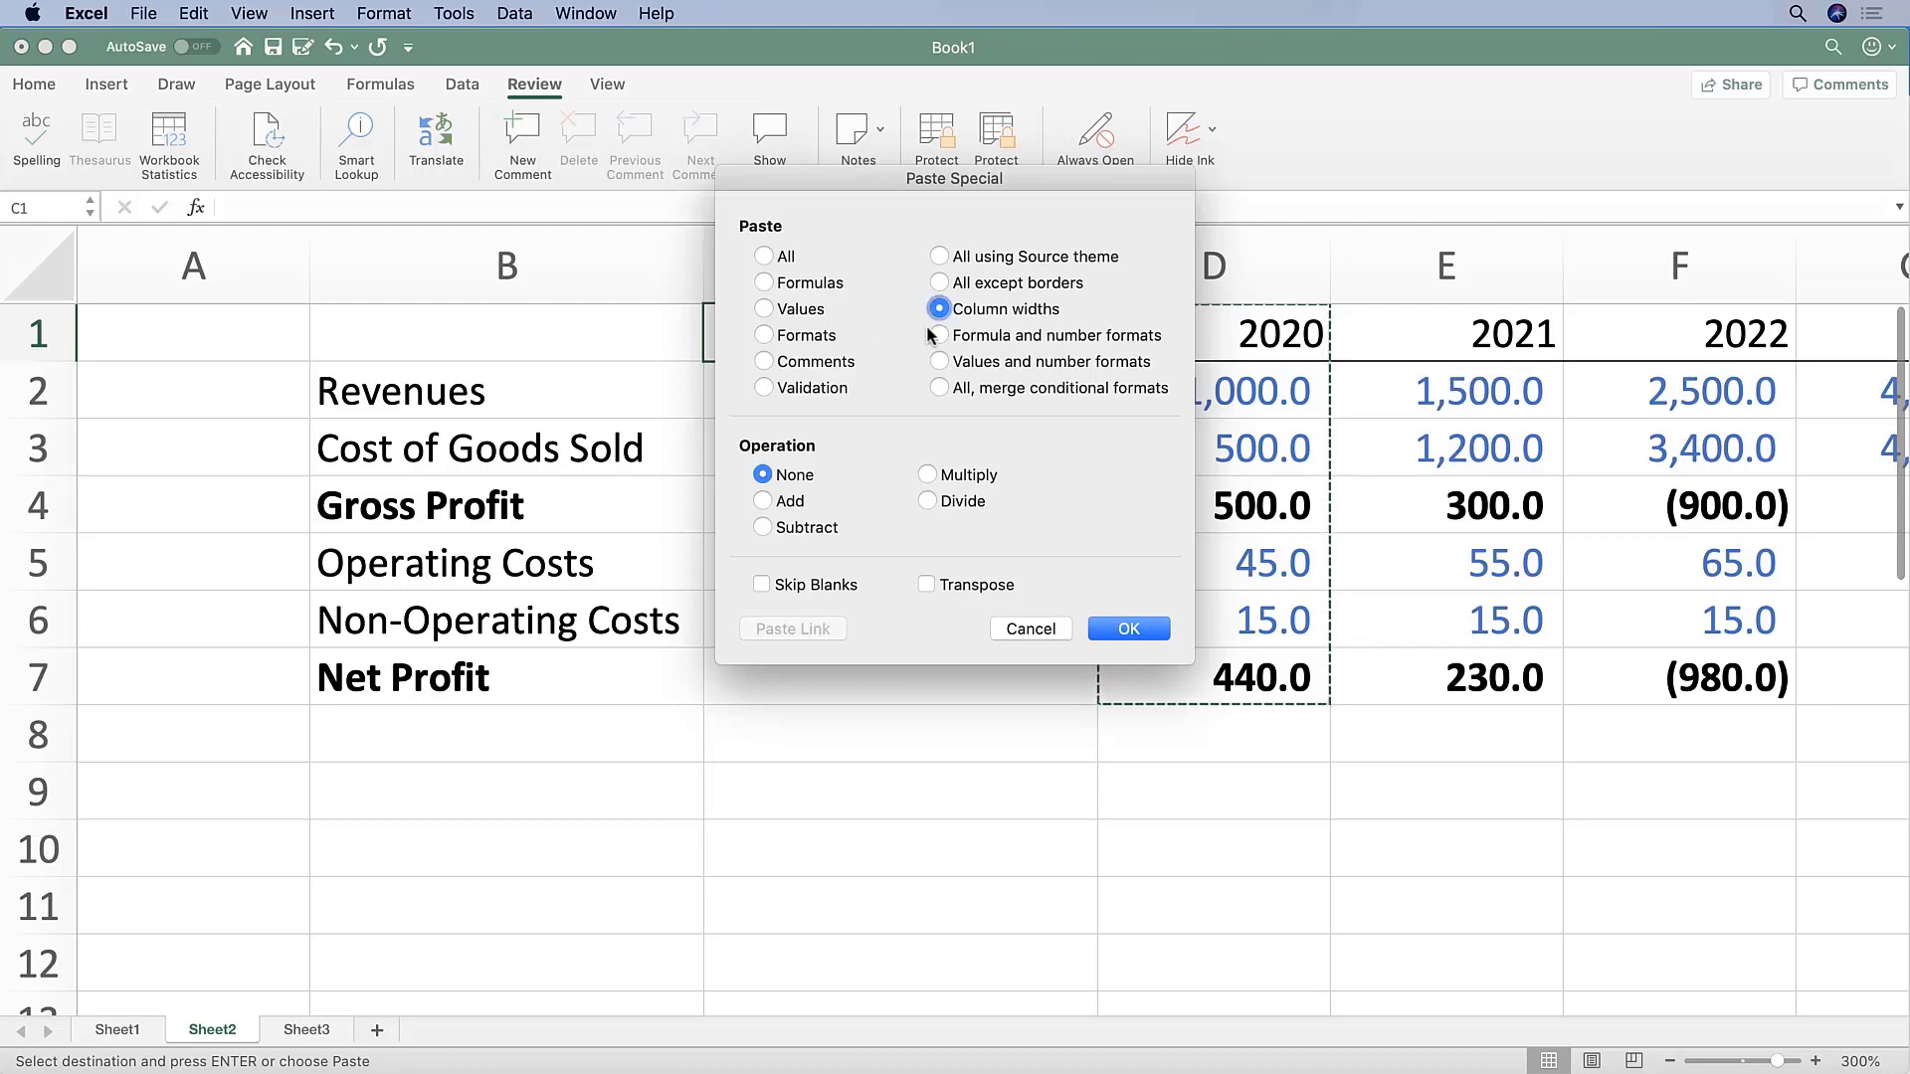
pyautogui.click(1128, 629)
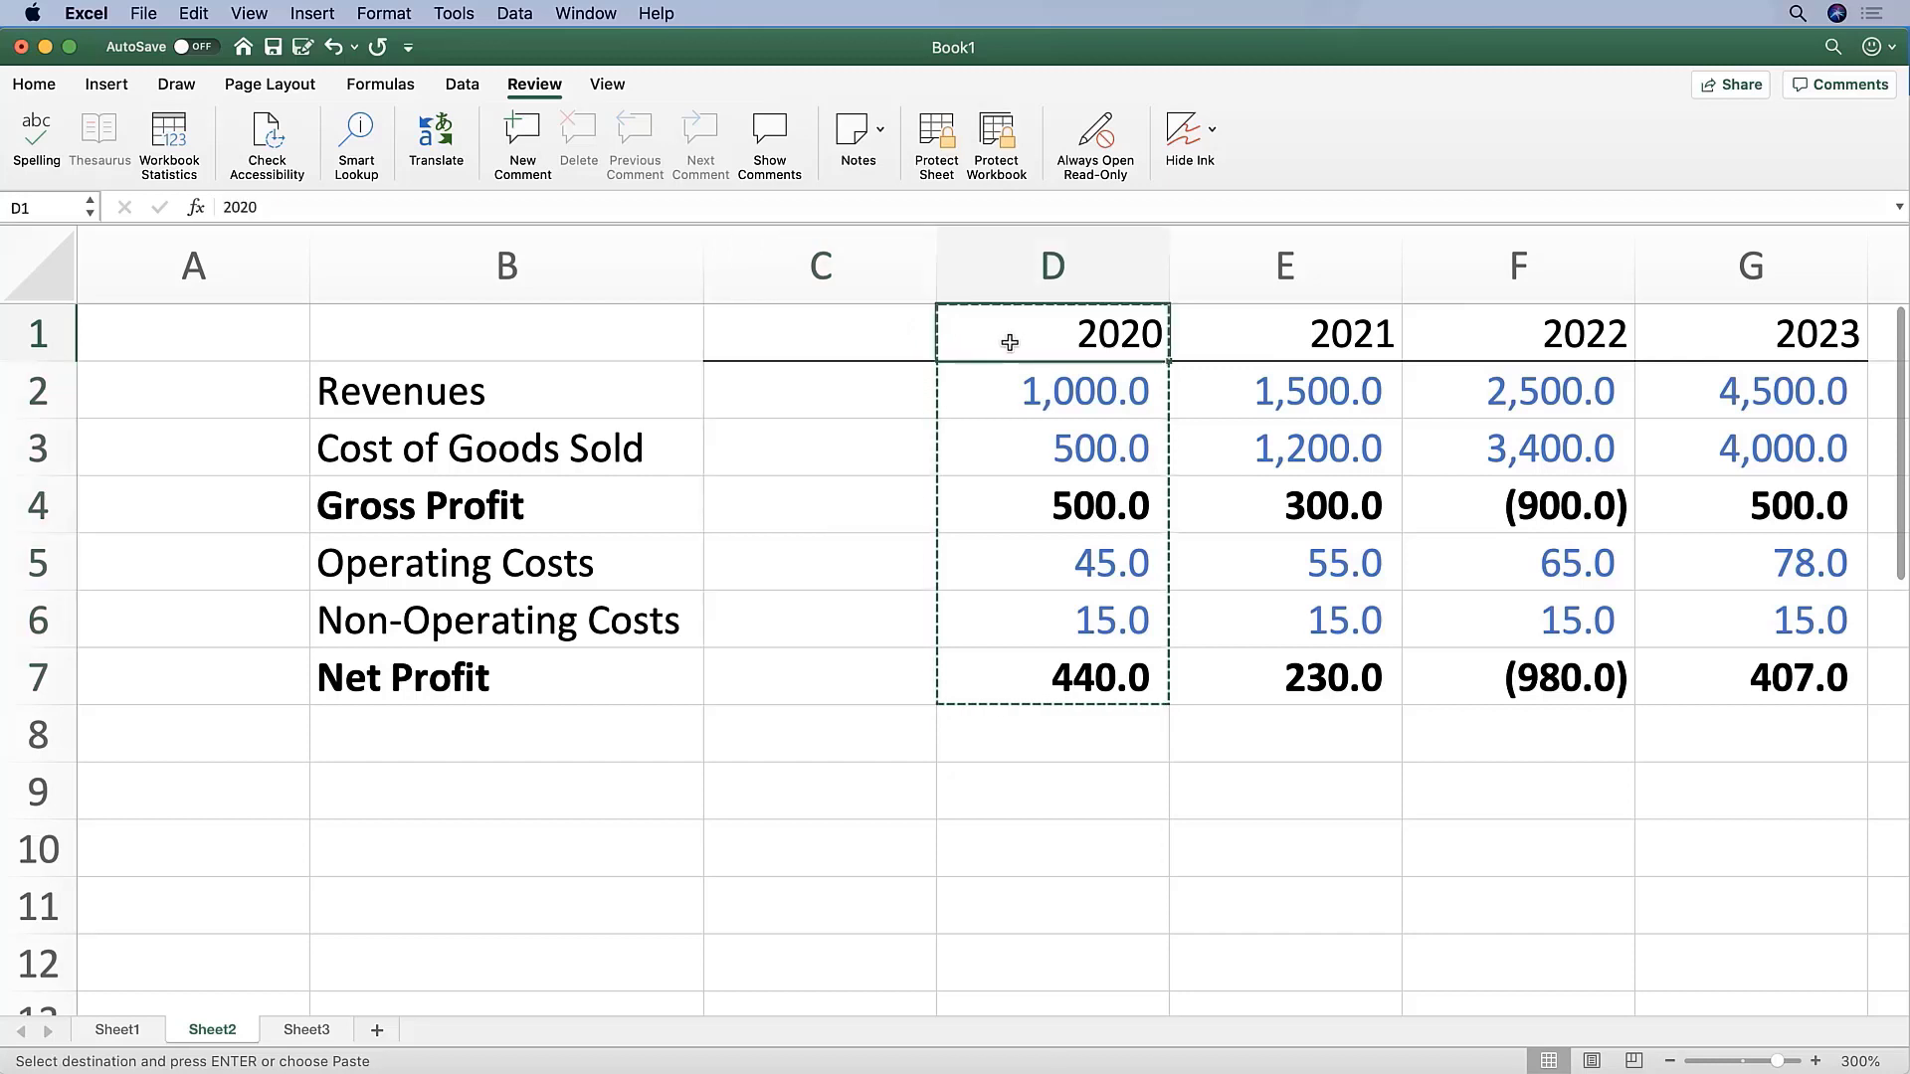
pyautogui.press('Escape')
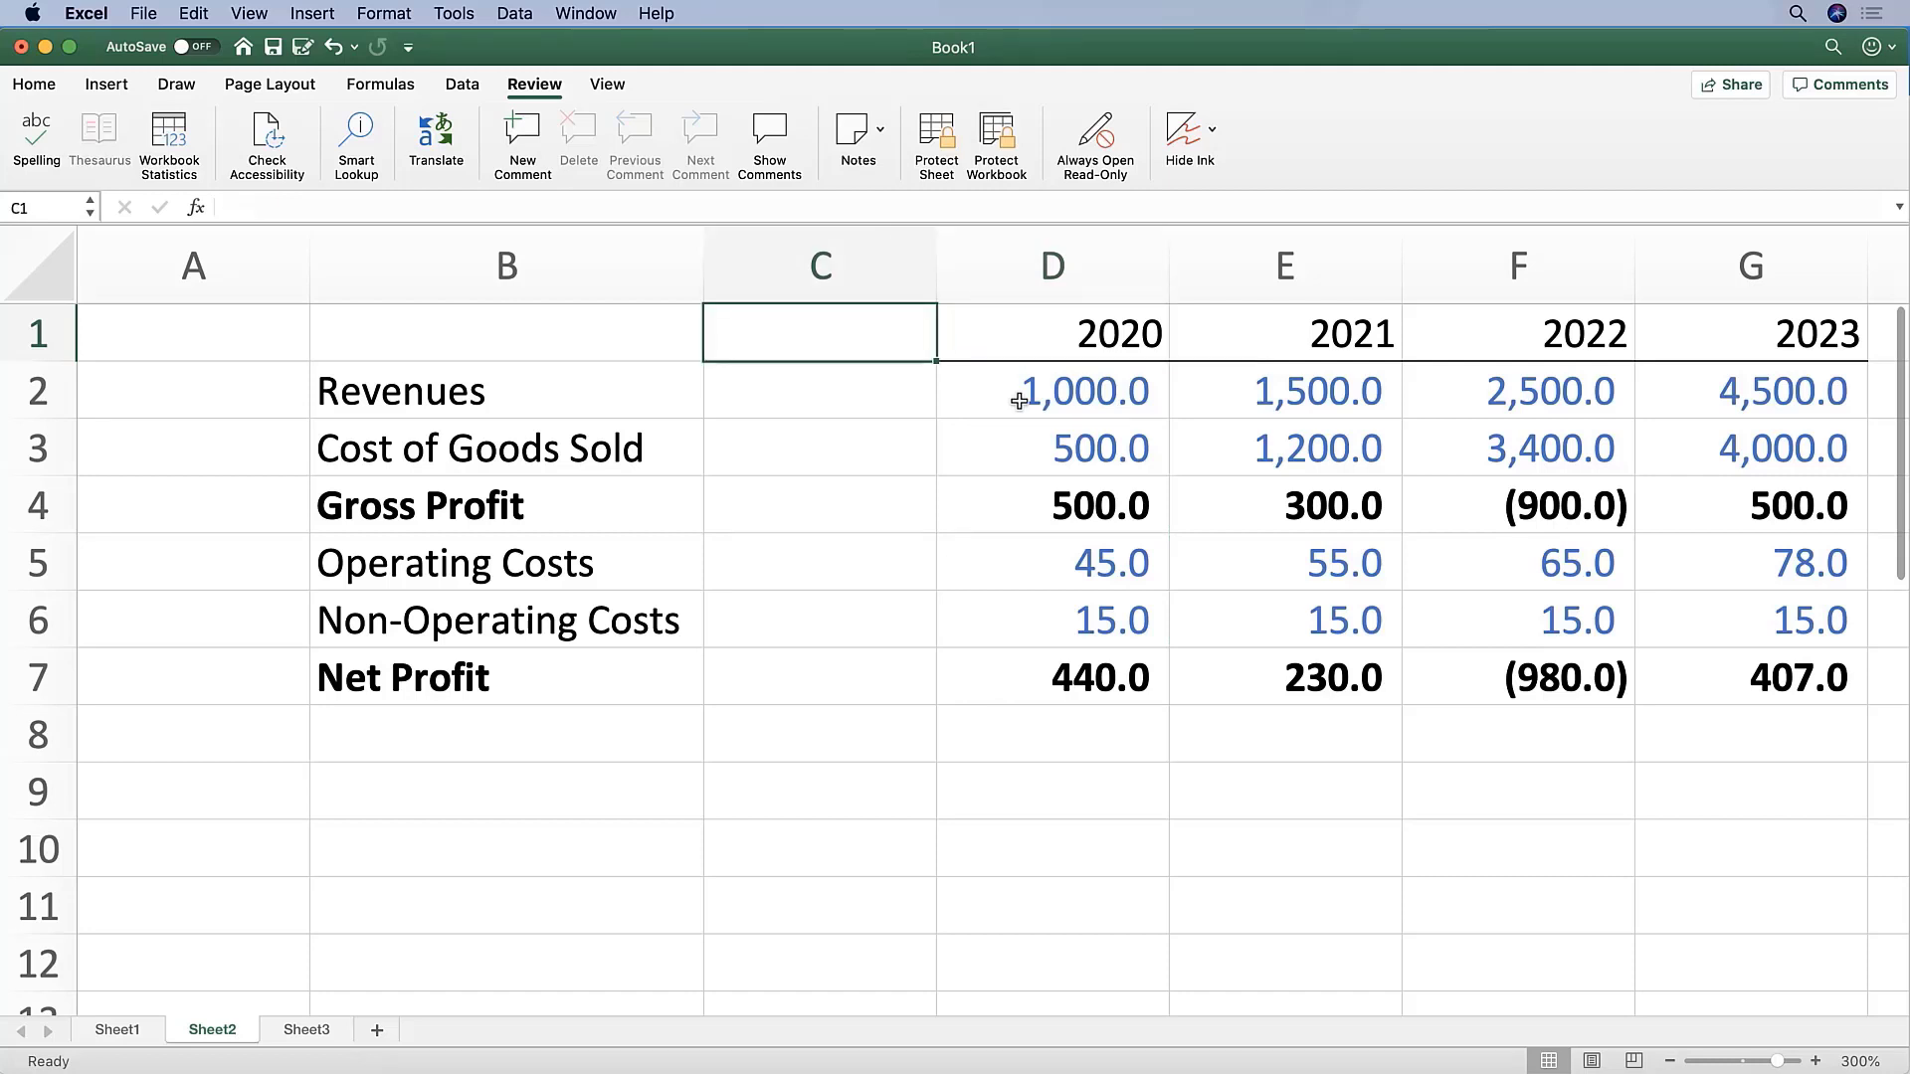
# Step: Enter 2019 with revenues 800, cost of goods sold 300 and operating costs 35
pyautogui.write('2019')
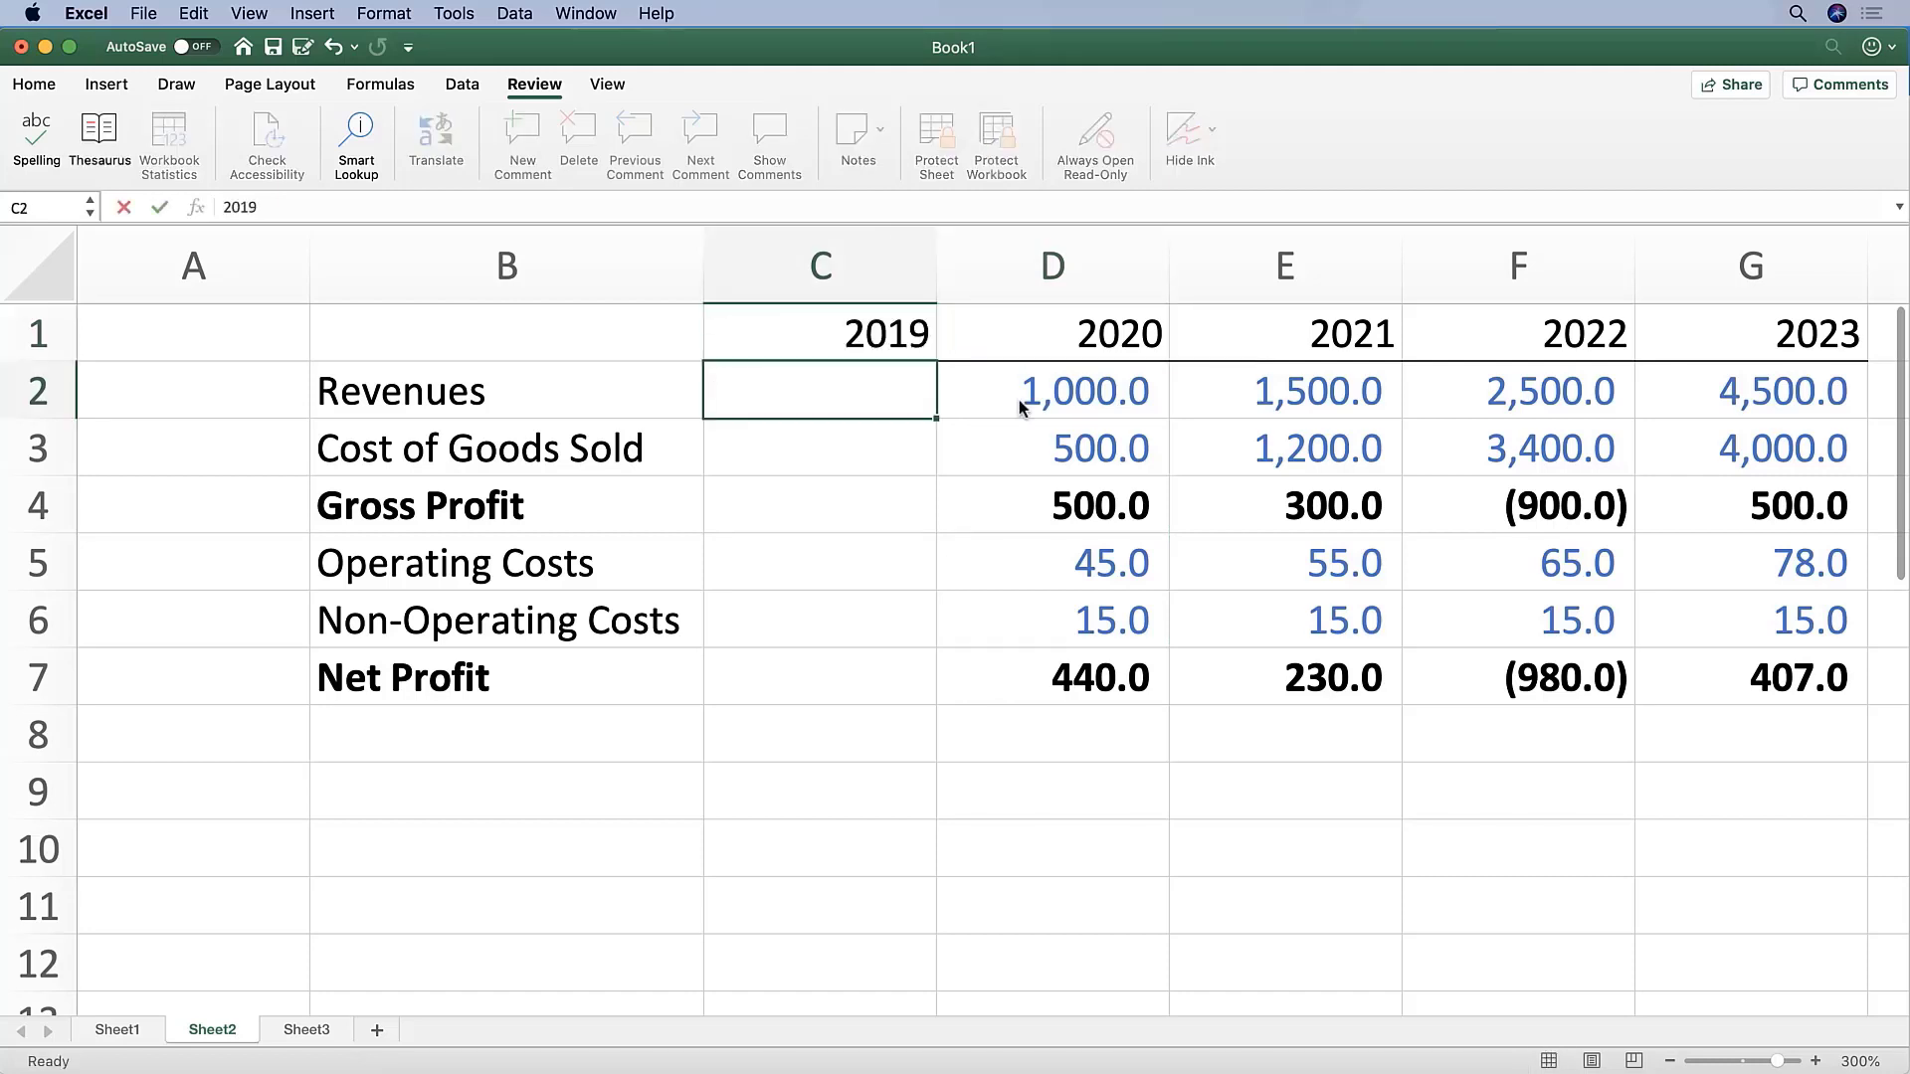
pyautogui.write('800')
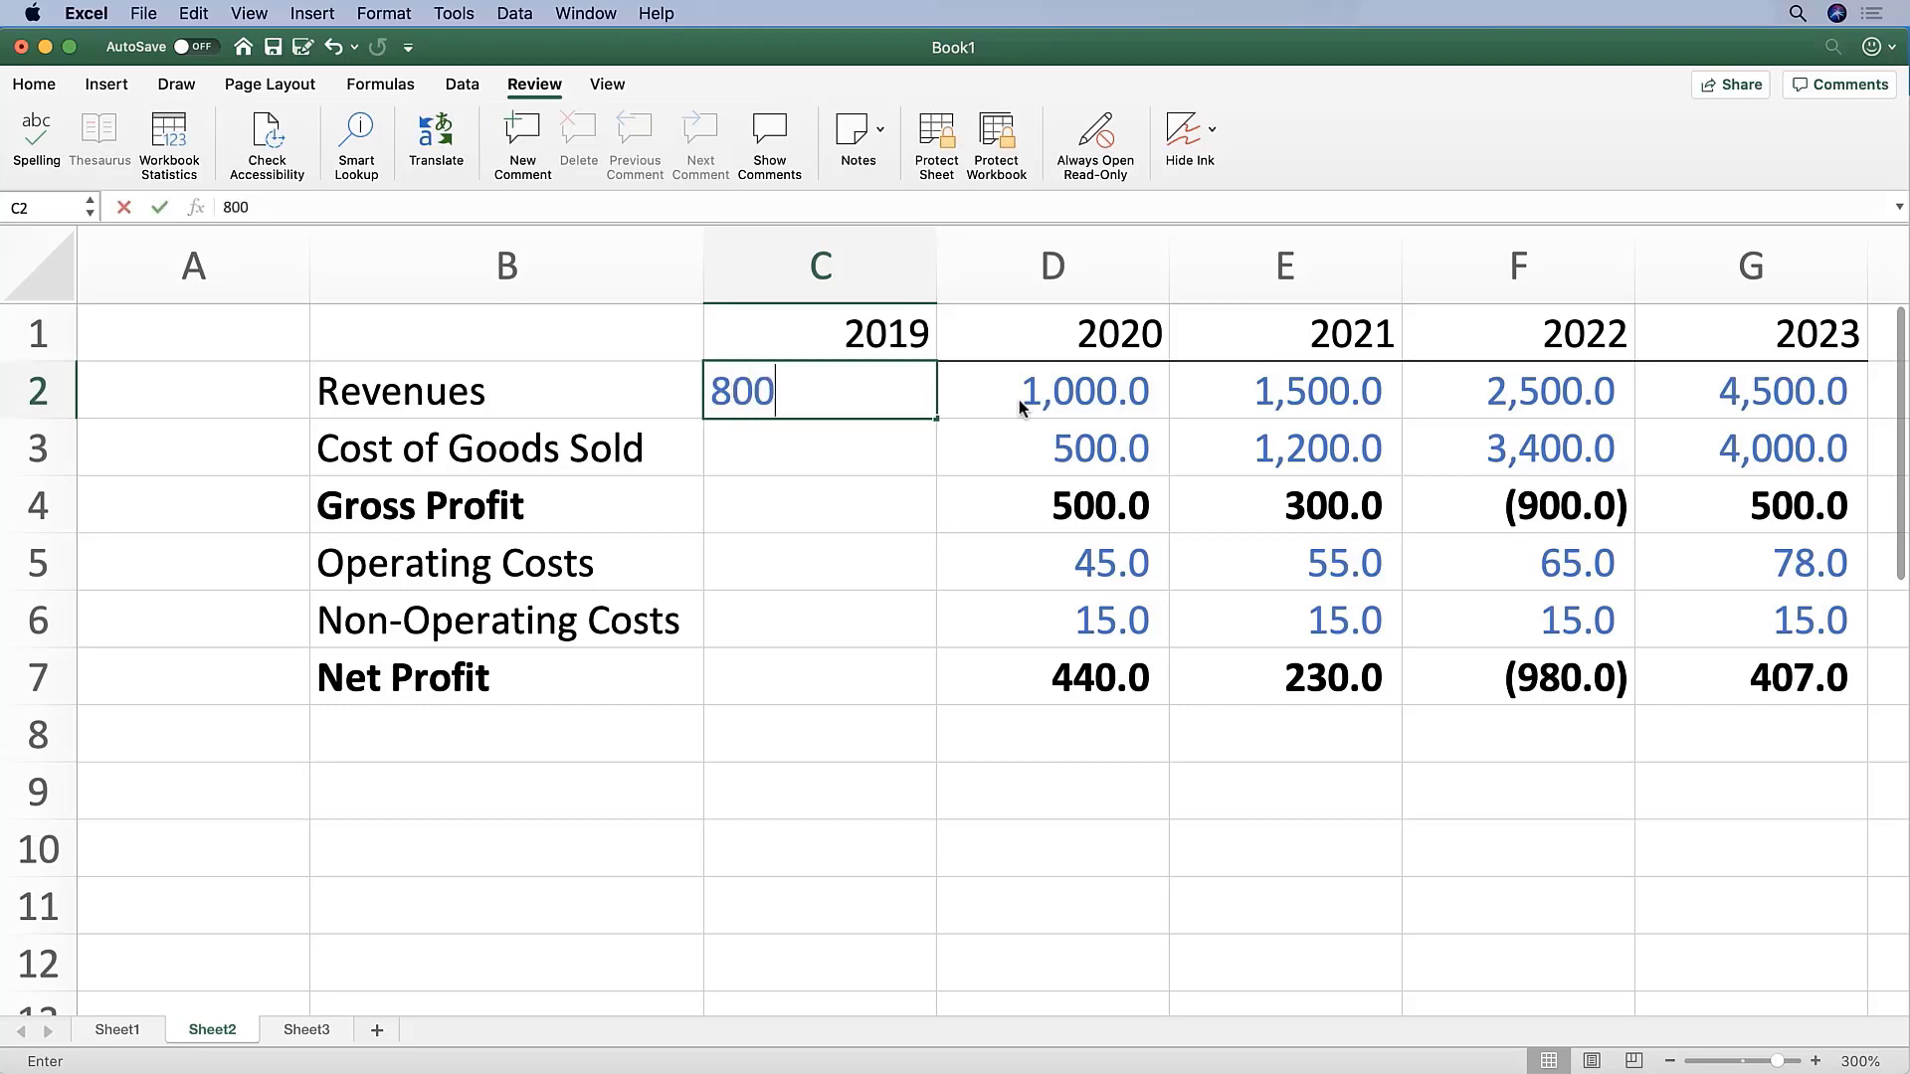
pyautogui.write('300.0')
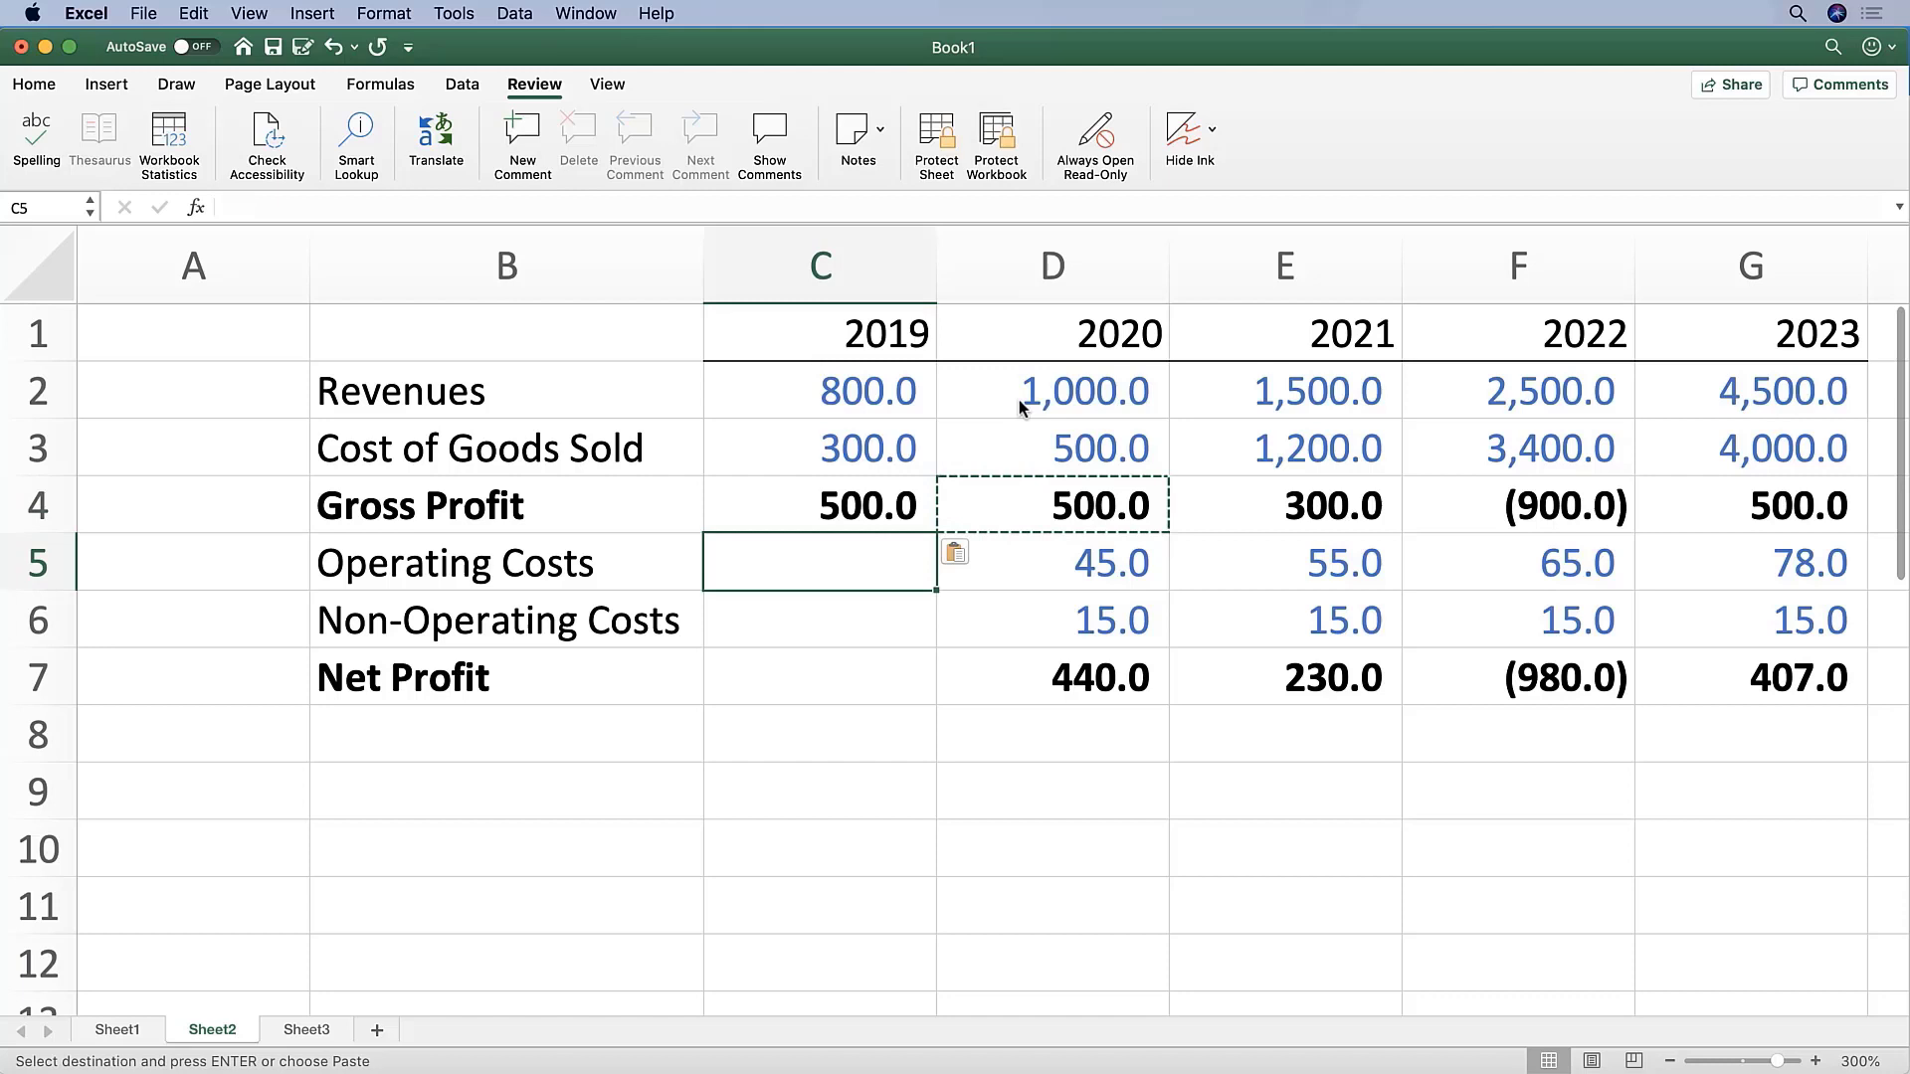
pyautogui.write('35')
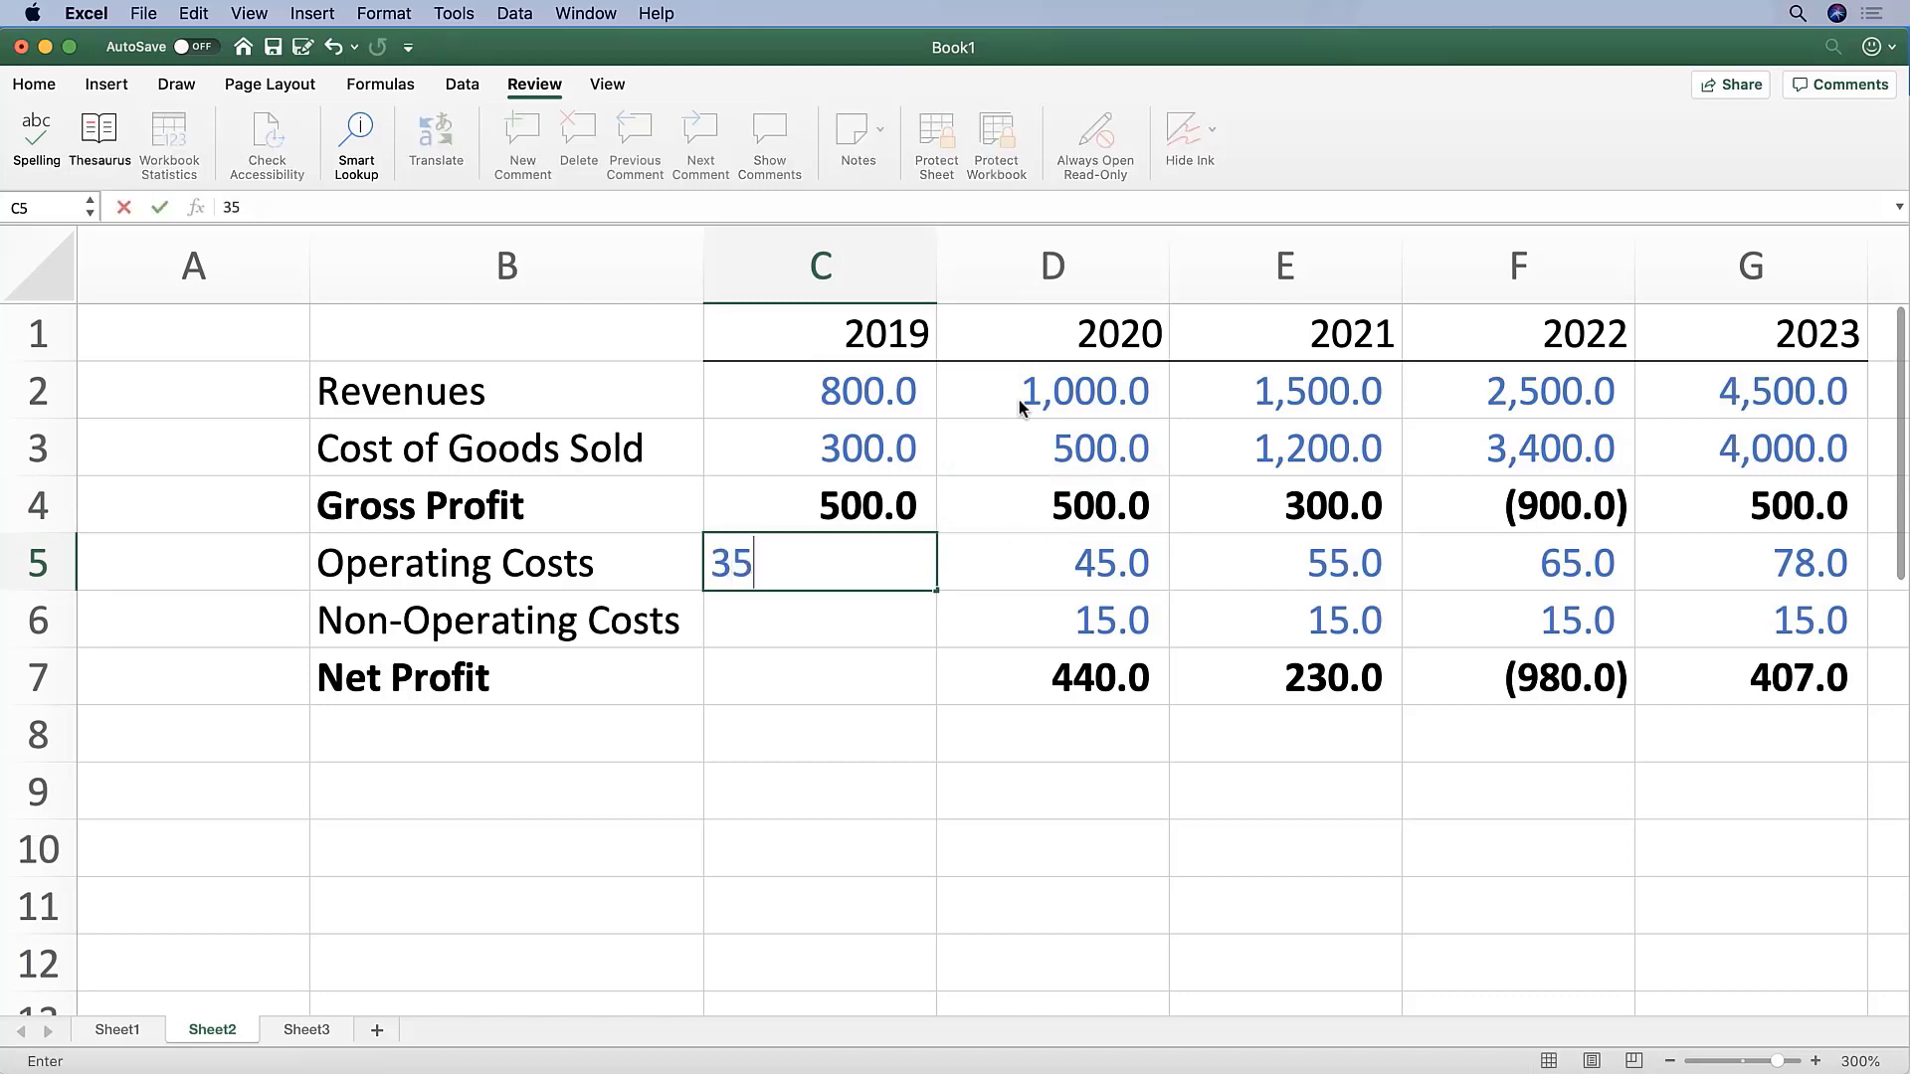